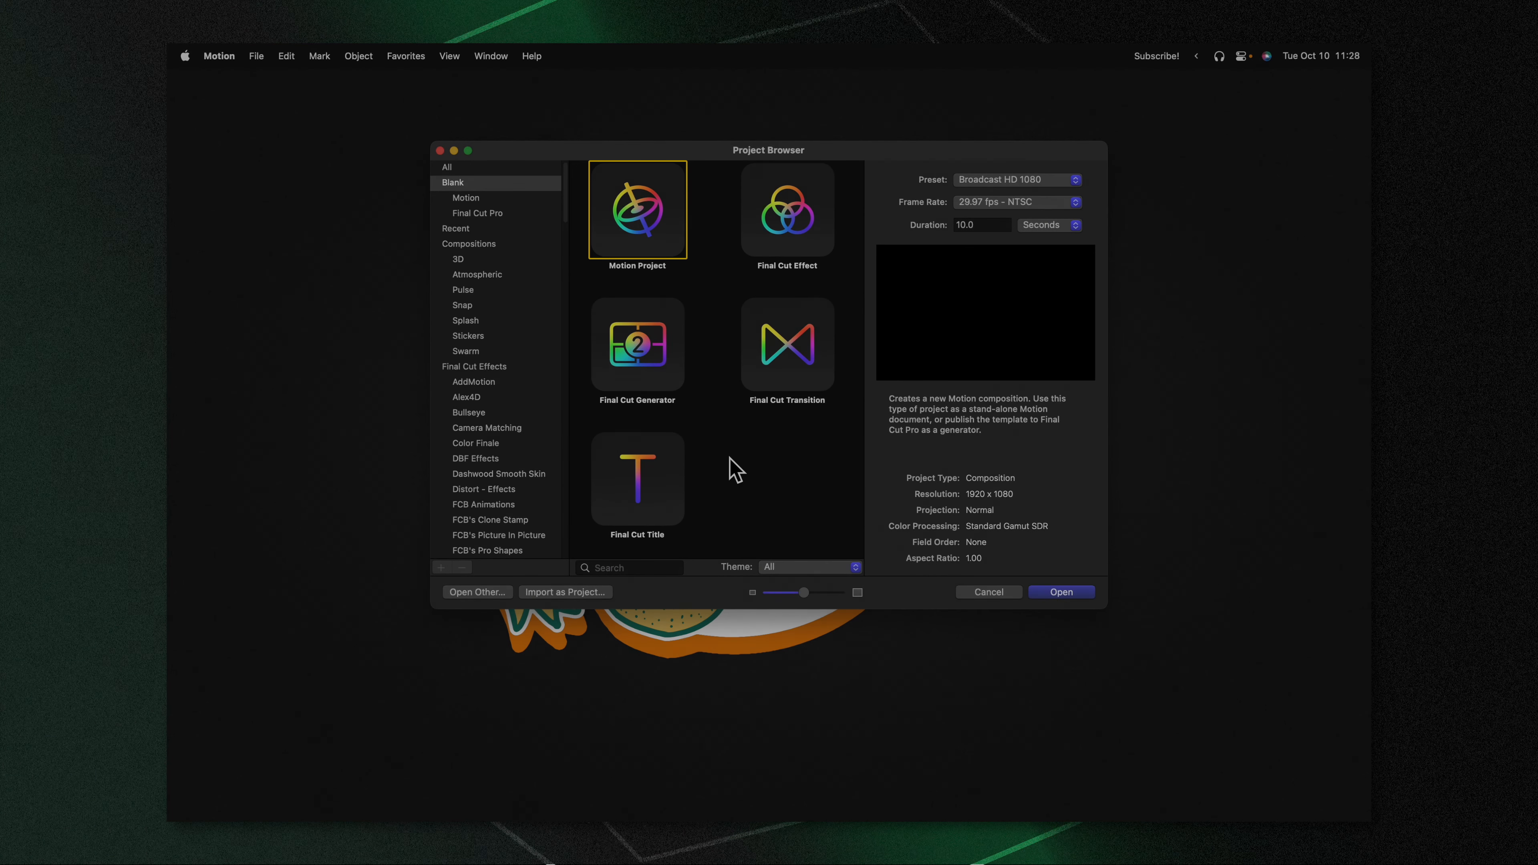
Choose the Final Cut Title project type in the Project Browser.
{"action": "left_click", "coordinate": [637, 480]}
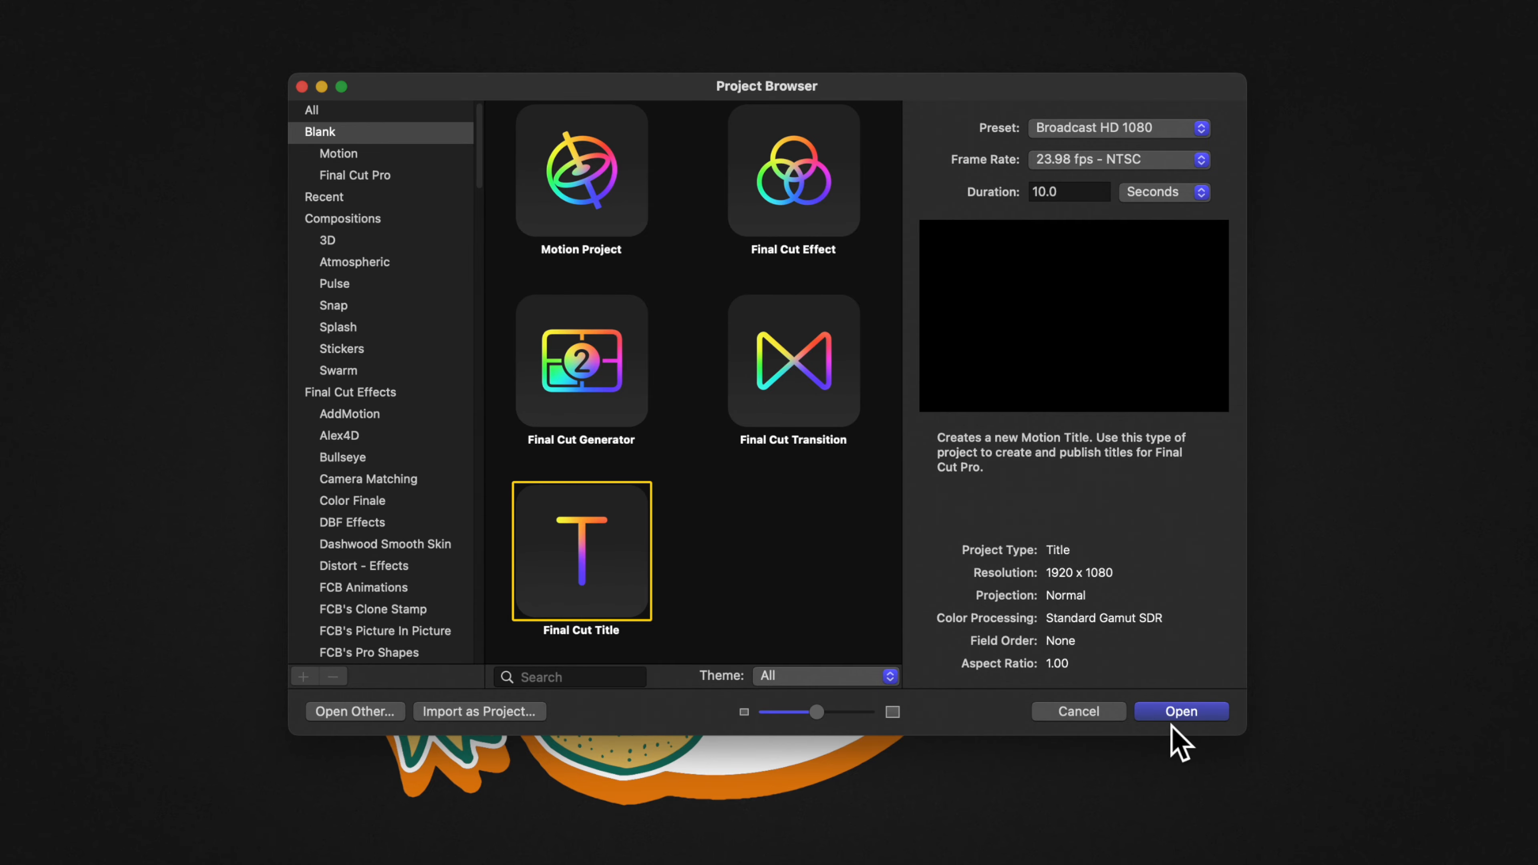
Create the title project and select the placeholder Title Background layer for removal.
{"action": "left_click", "coordinate": [1182, 711]}
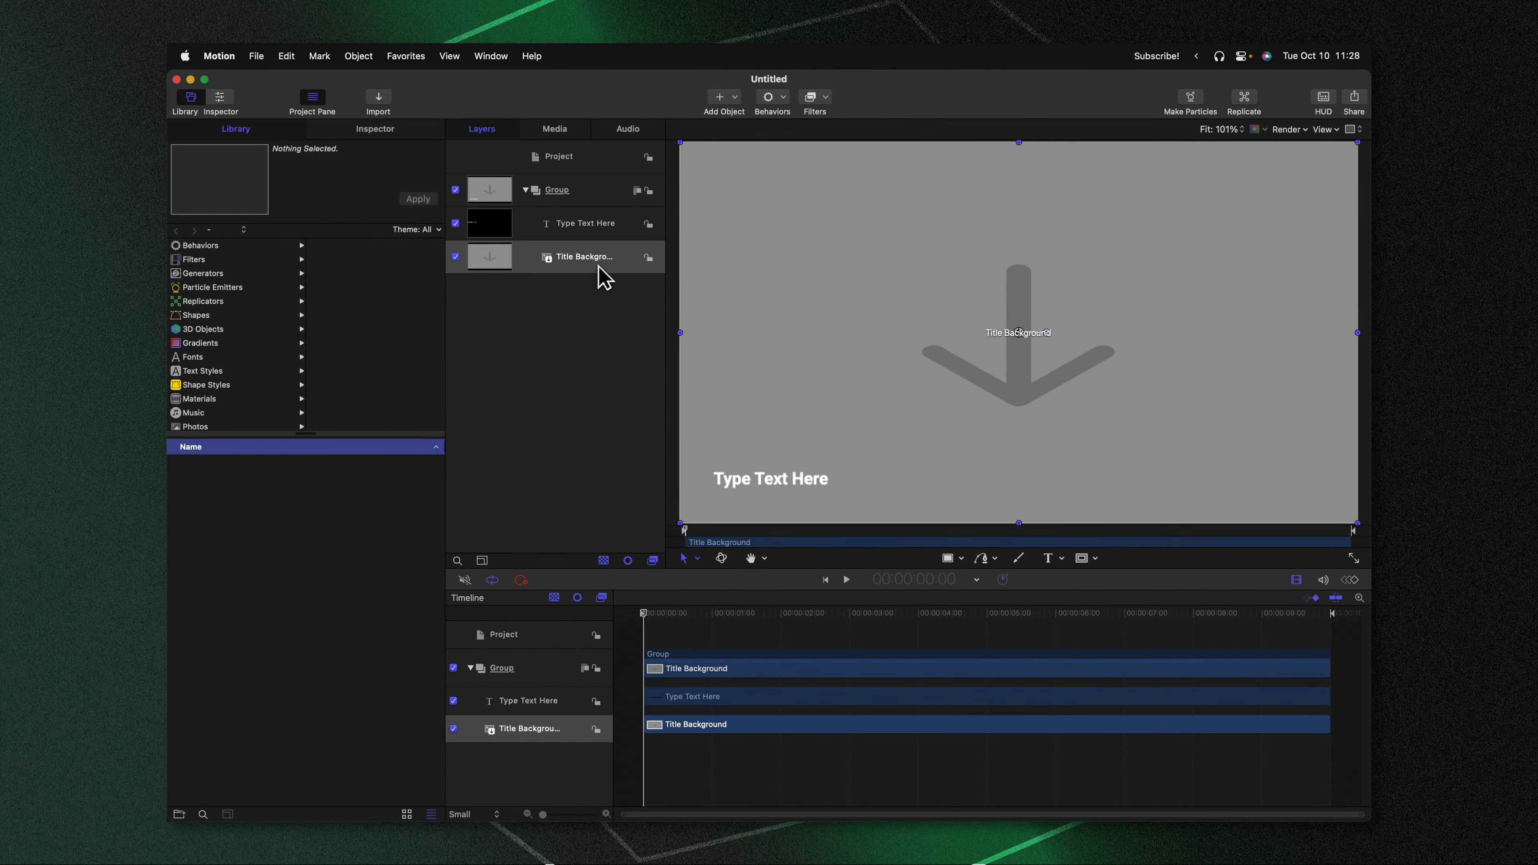
{"action": "left_click", "coordinate": [581, 222]}
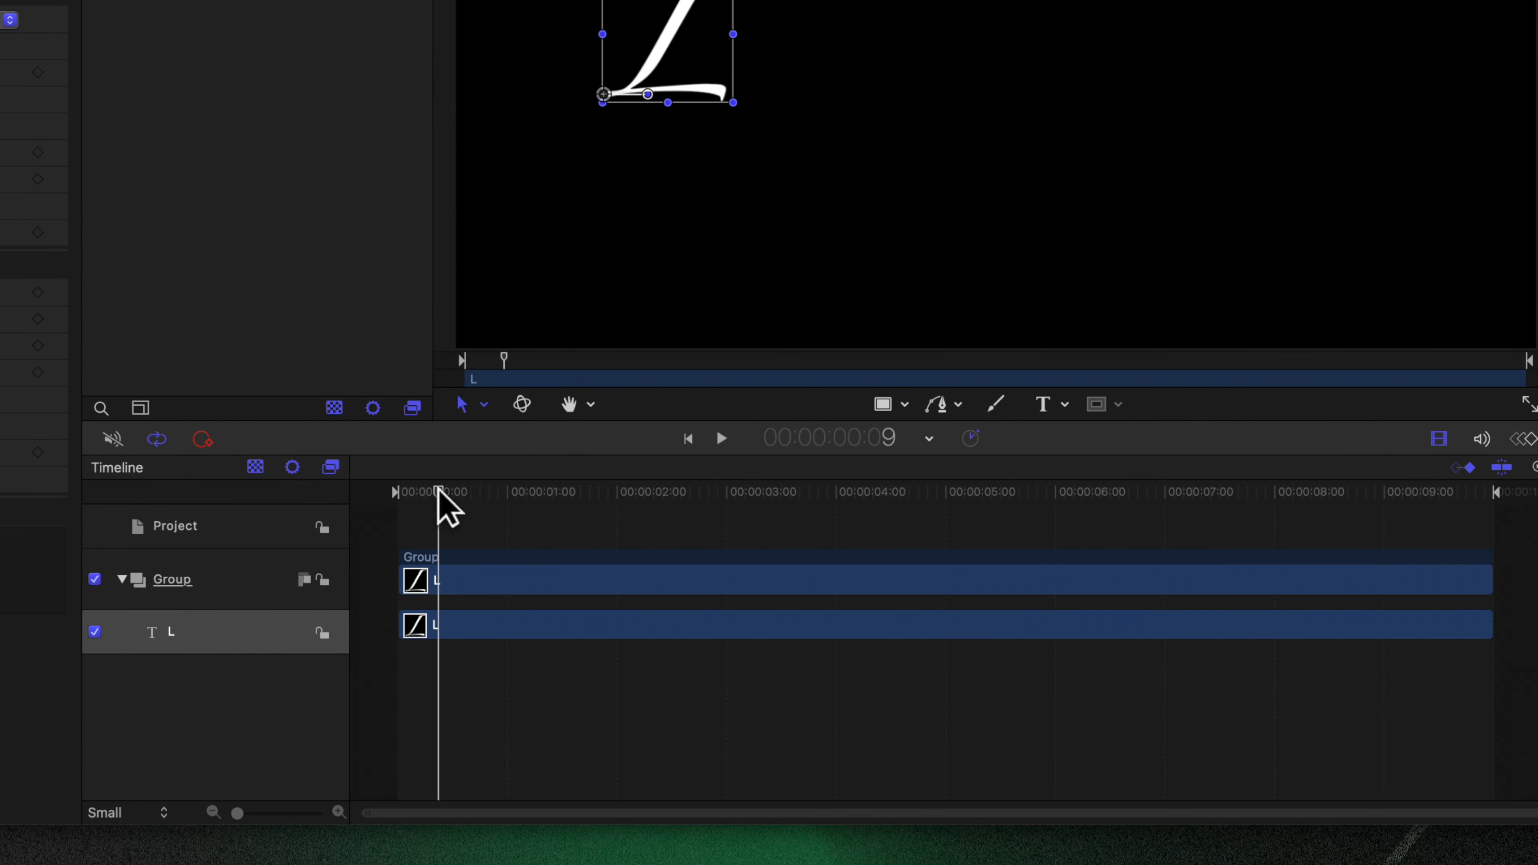
Trim the L layer's out point to the playhead and attach a Link behavior to its Text parameter.
{"action": "key", "text": "o"}
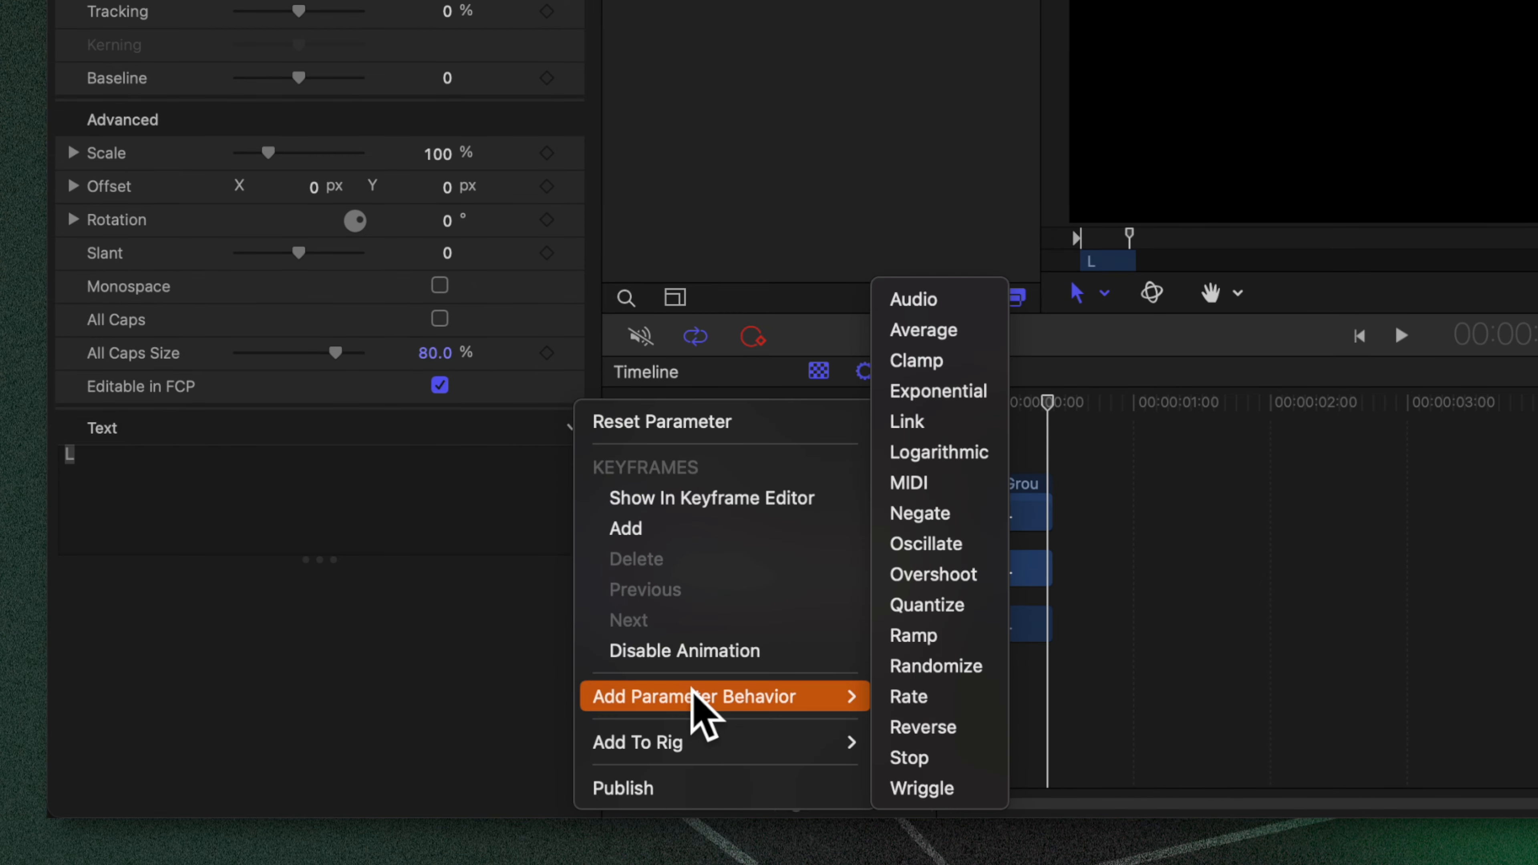
{"action": "left_click", "coordinate": [905, 421]}
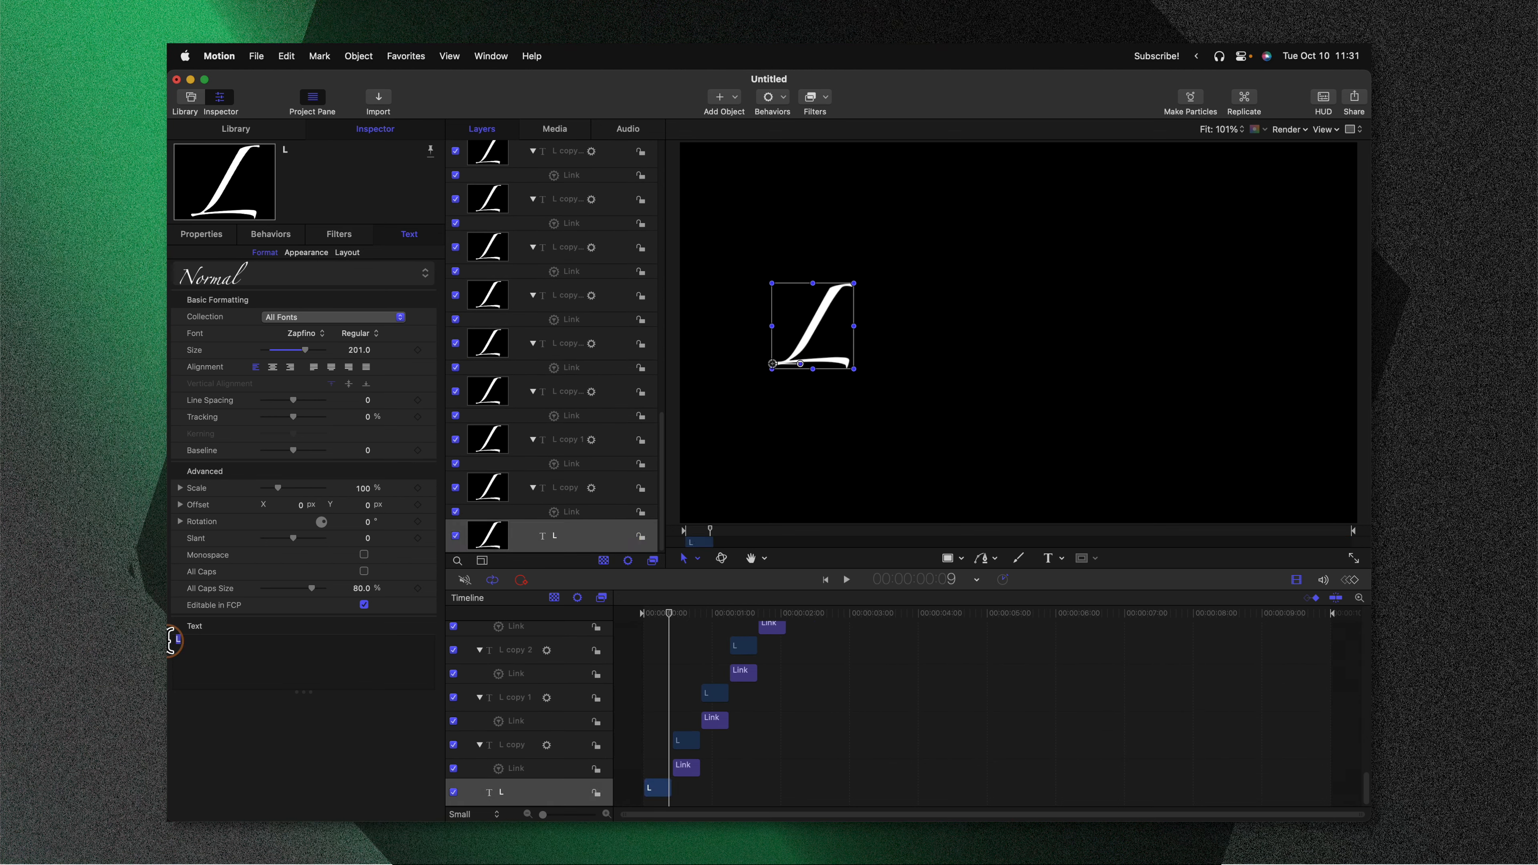
Type K in the original letter to test that the linked copies follow it.
{"action": "type", "text": "K"}
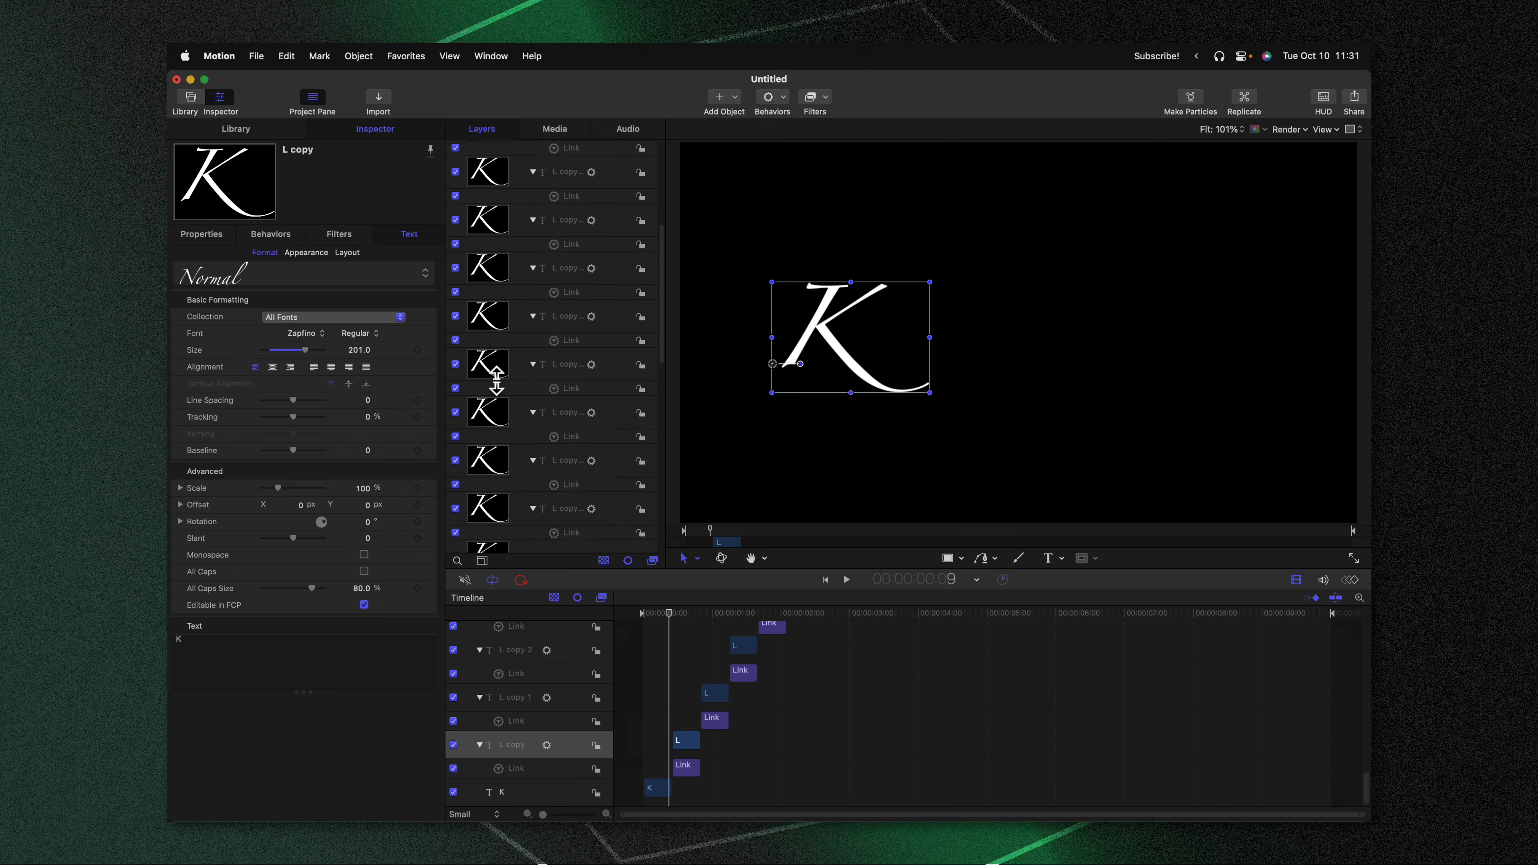
{"action": "scroll", "scroll_direction": "up", "scroll_amount": 3}
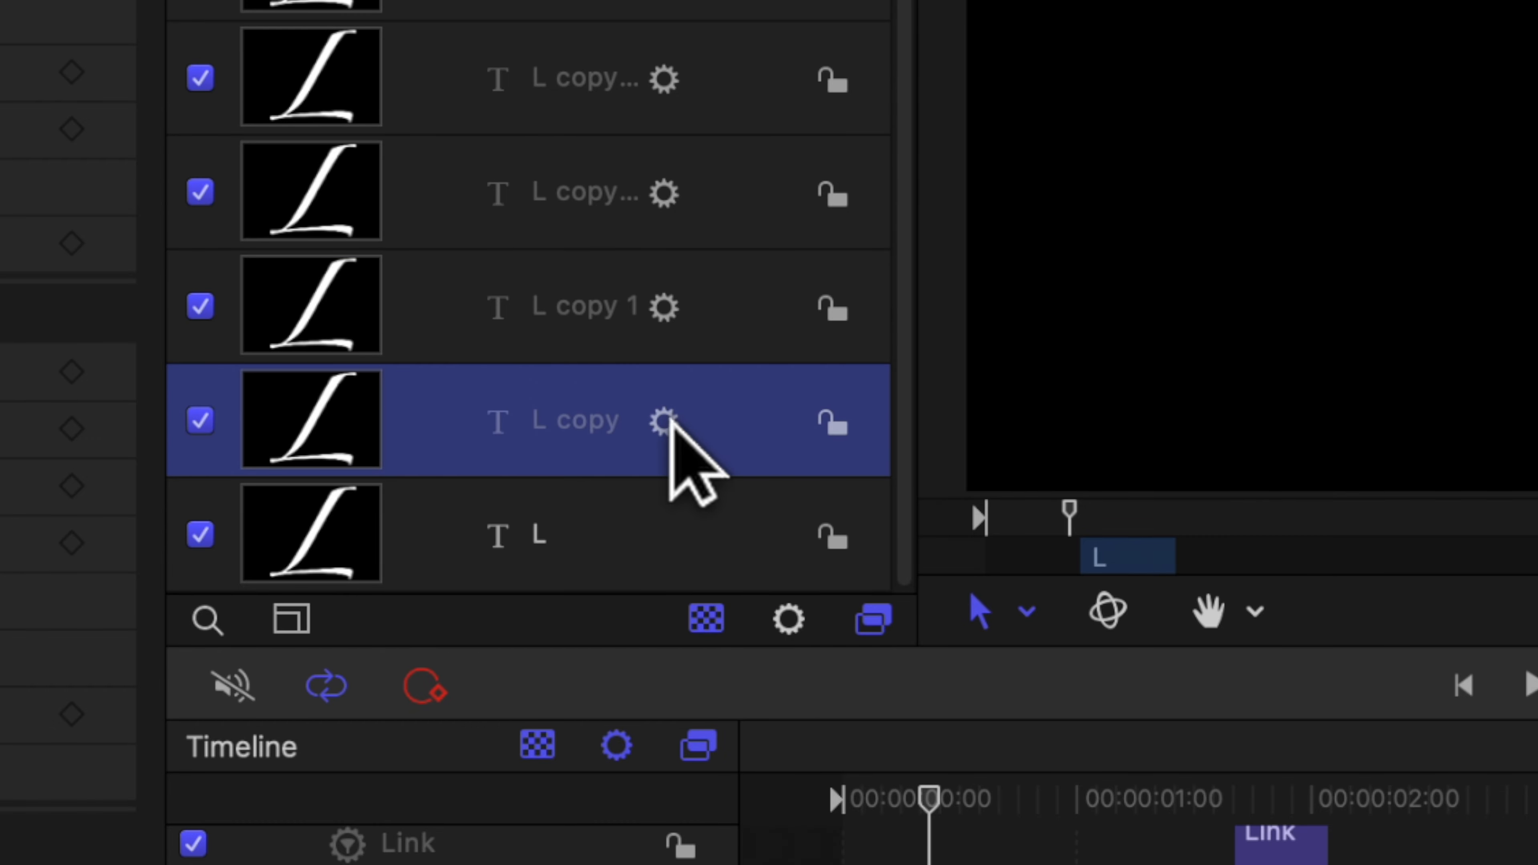
{"action": "mouse_move", "coordinate": [550, 354]}
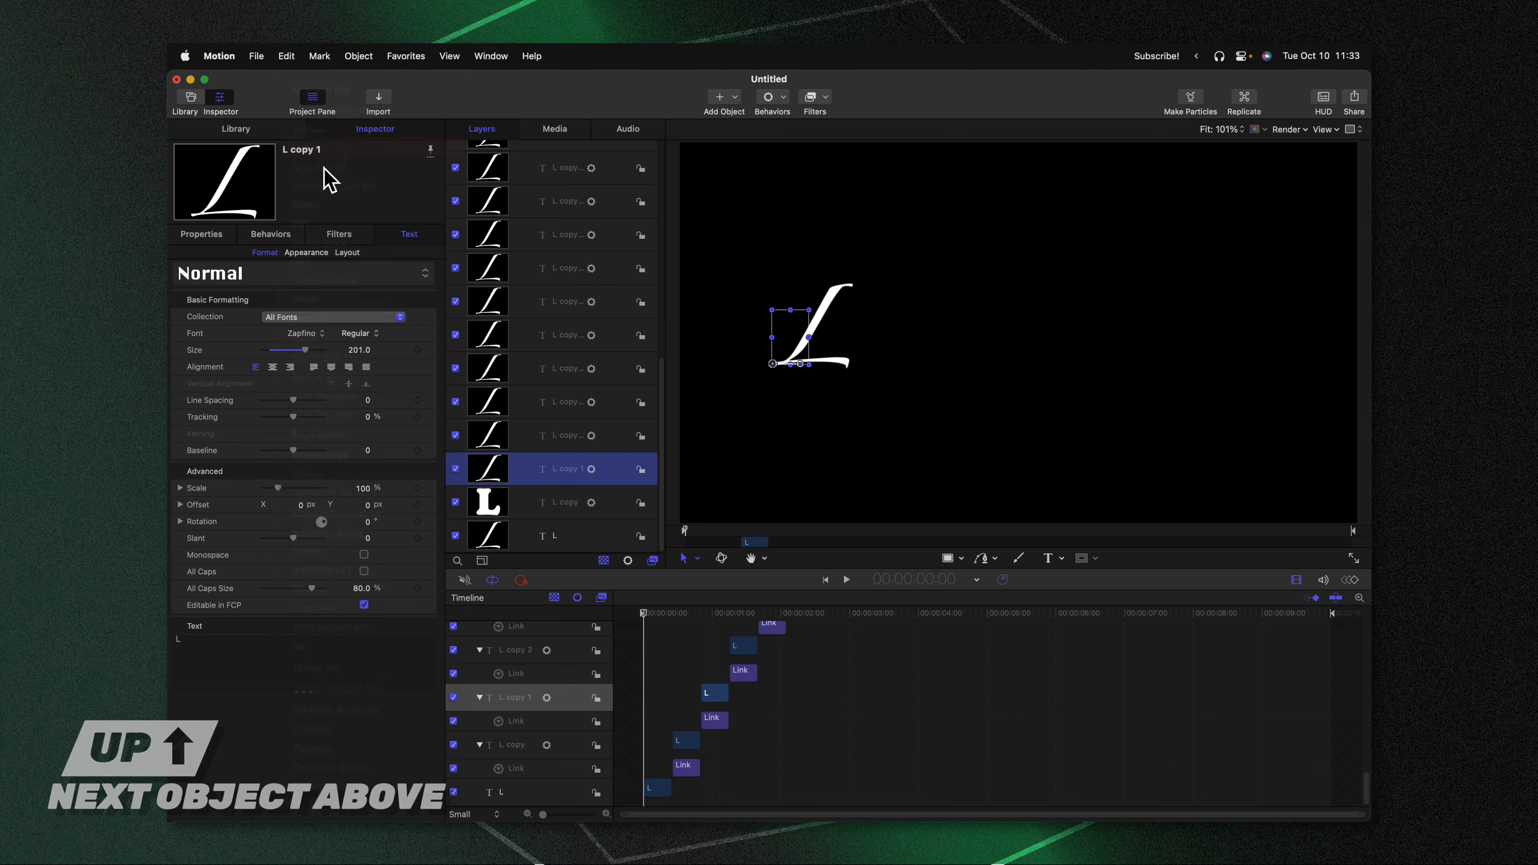
Apply a different font to this linked L copy from the Font pop-up.
{"action": "left_click", "coordinate": [302, 332]}
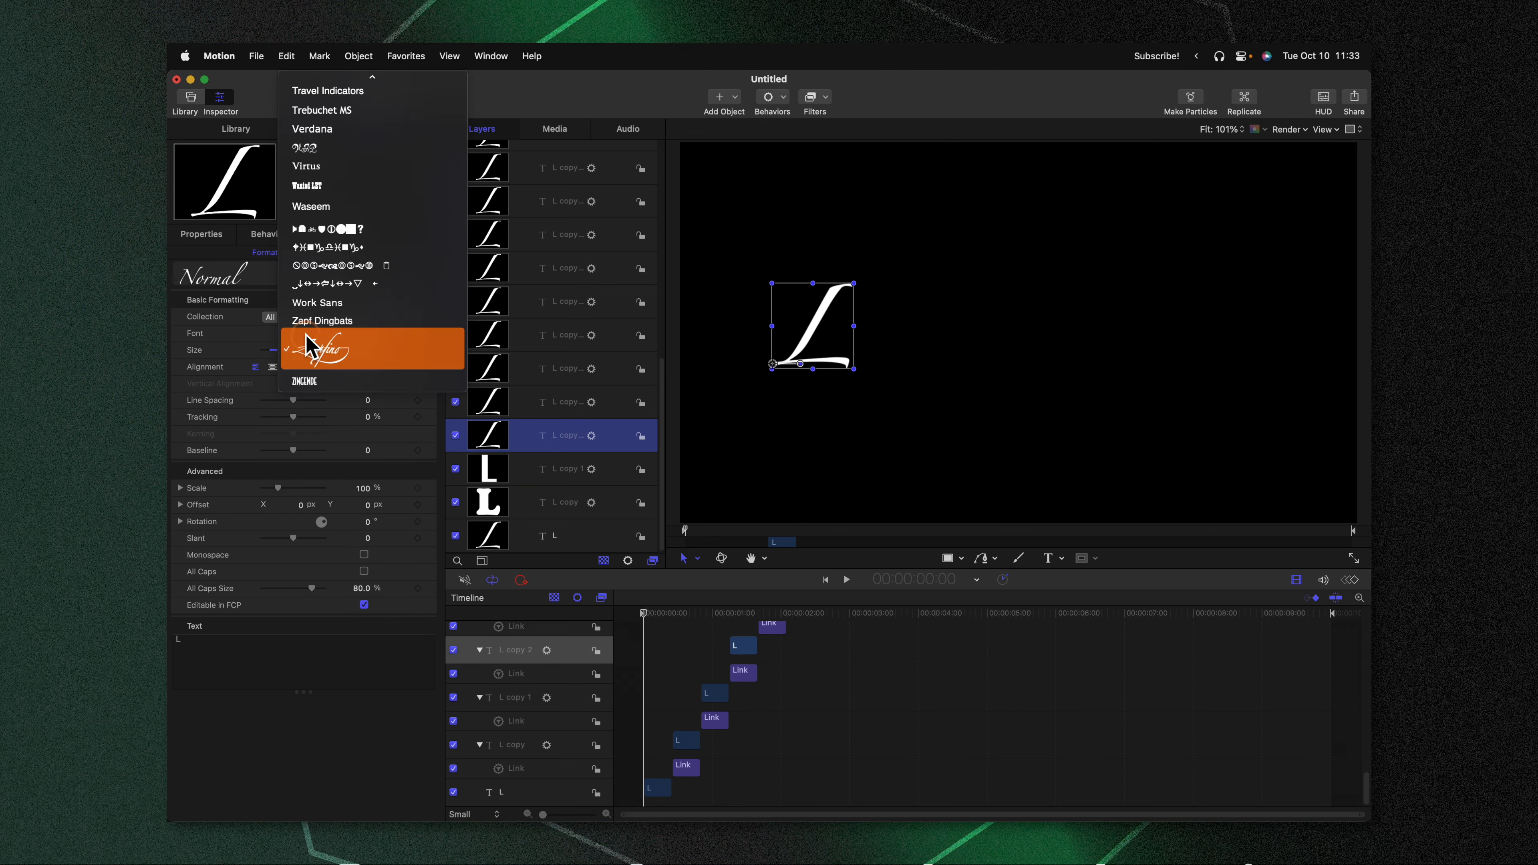
{"action": "left_click", "coordinate": [354, 348]}
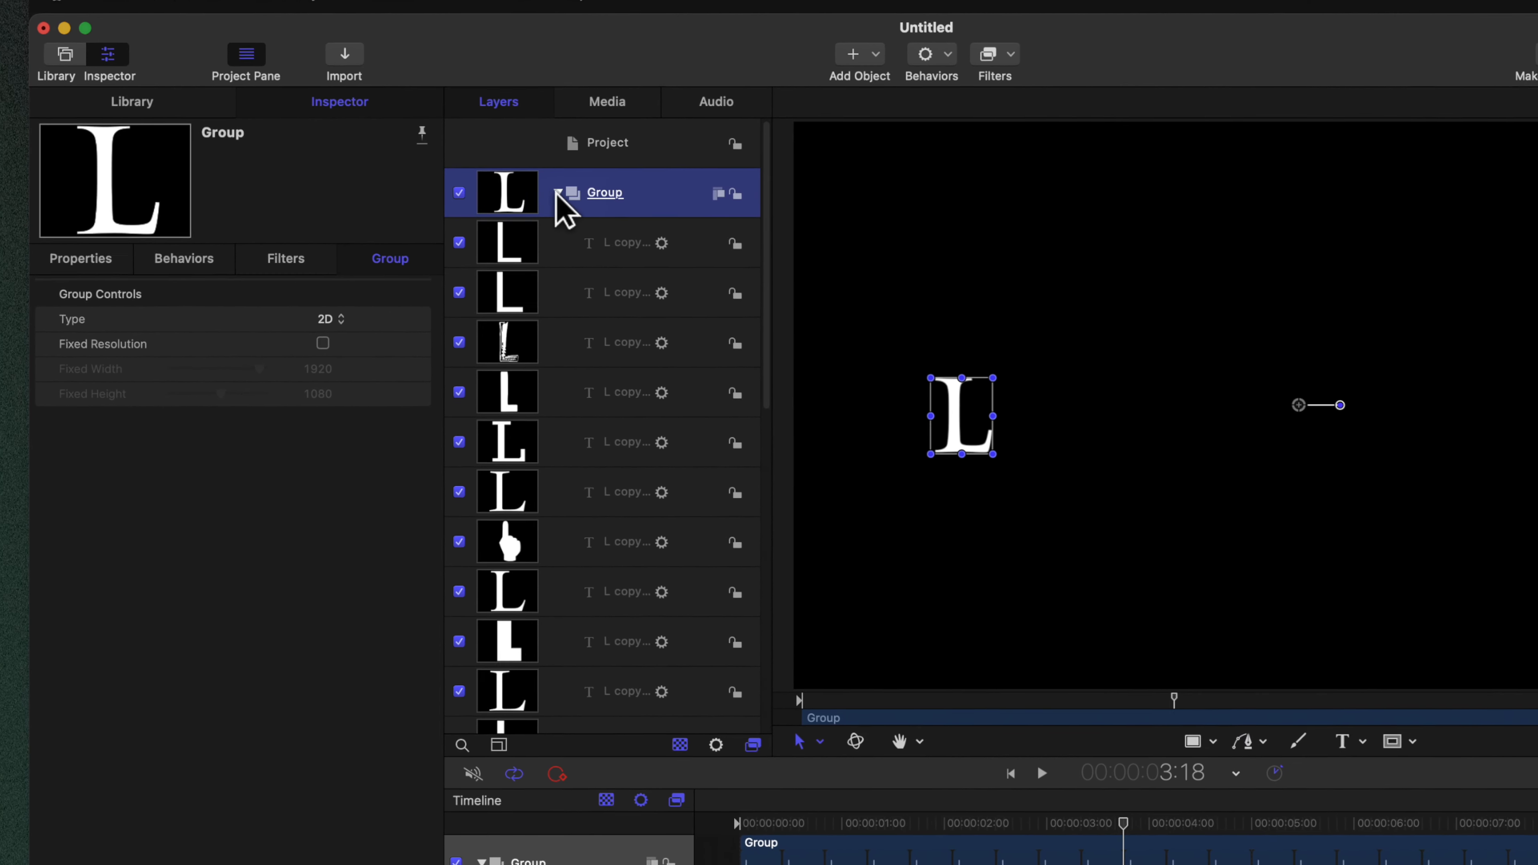
Add a Wriggle behavior to the letter group's Position and set its Amount to 100 px.
{"action": "left_click", "coordinate": [572, 193]}
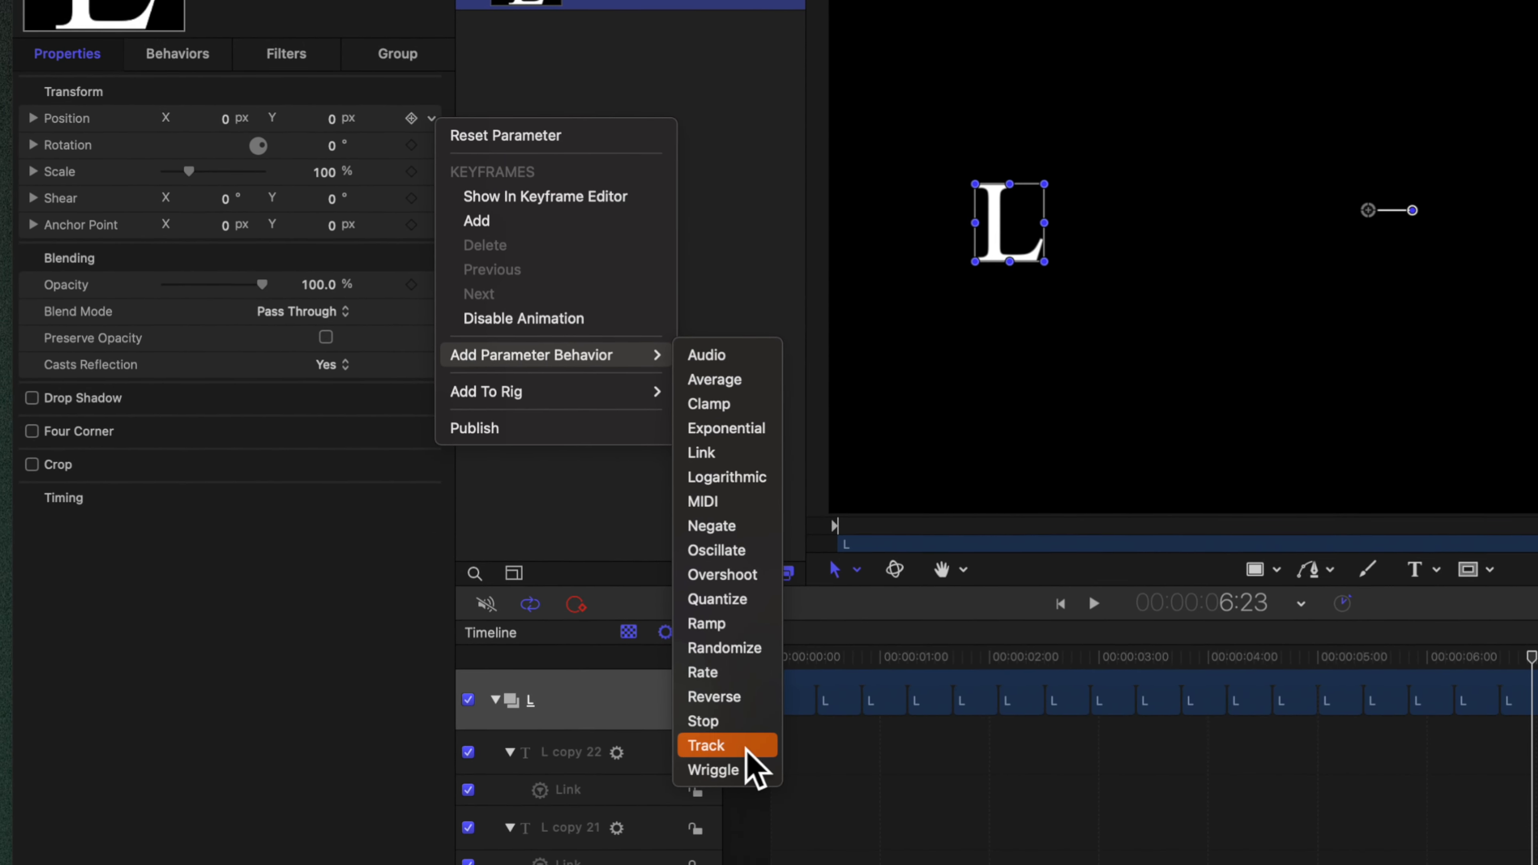
{"action": "left_click", "coordinate": [713, 769]}
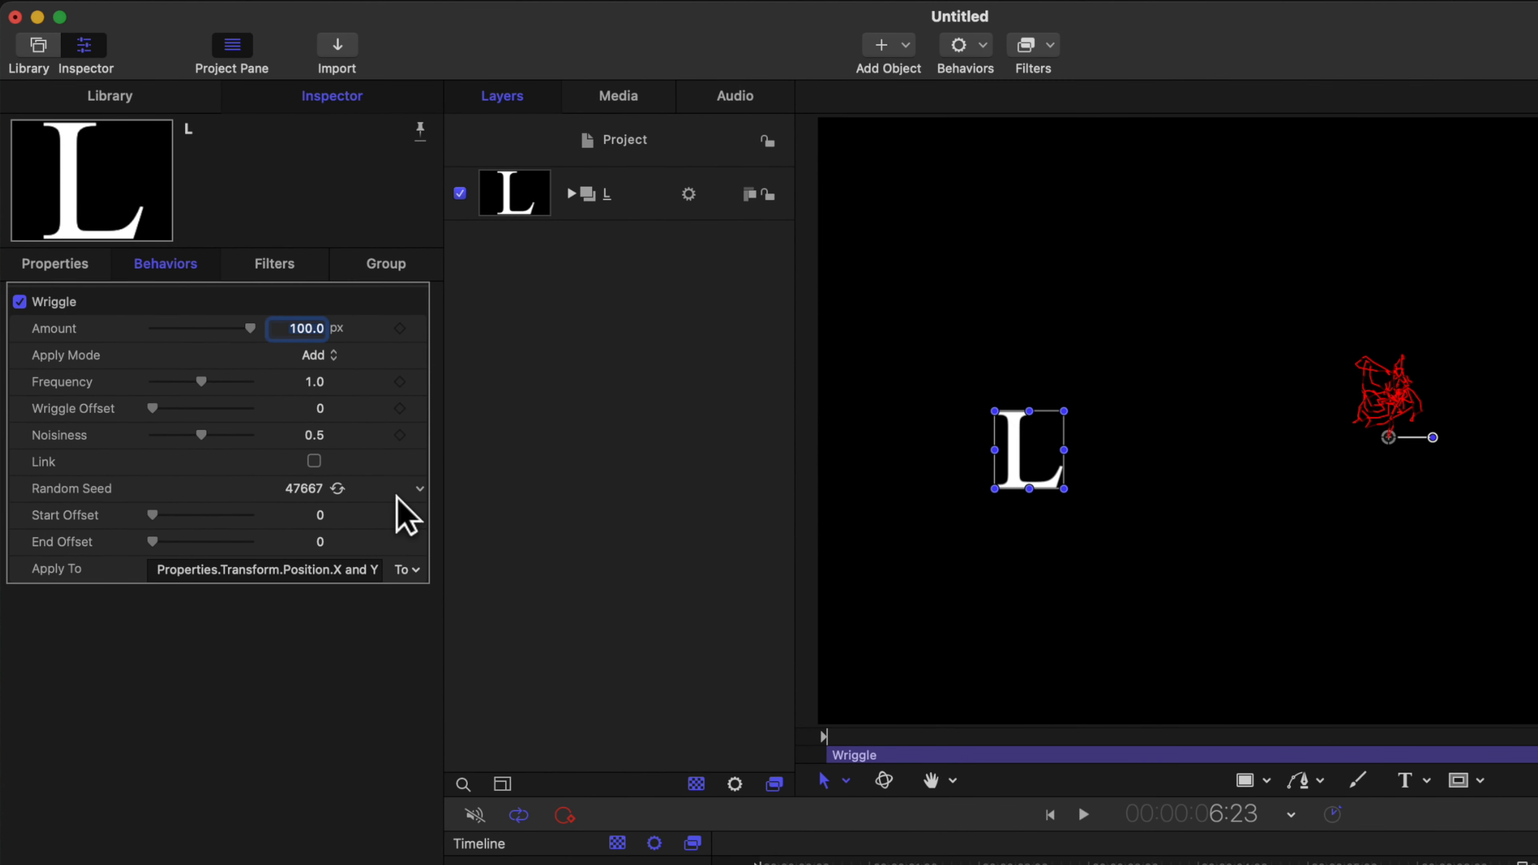
{"action": "left_click_drag", "start_coordinate": [250, 328], "coordinate": [172, 328]}
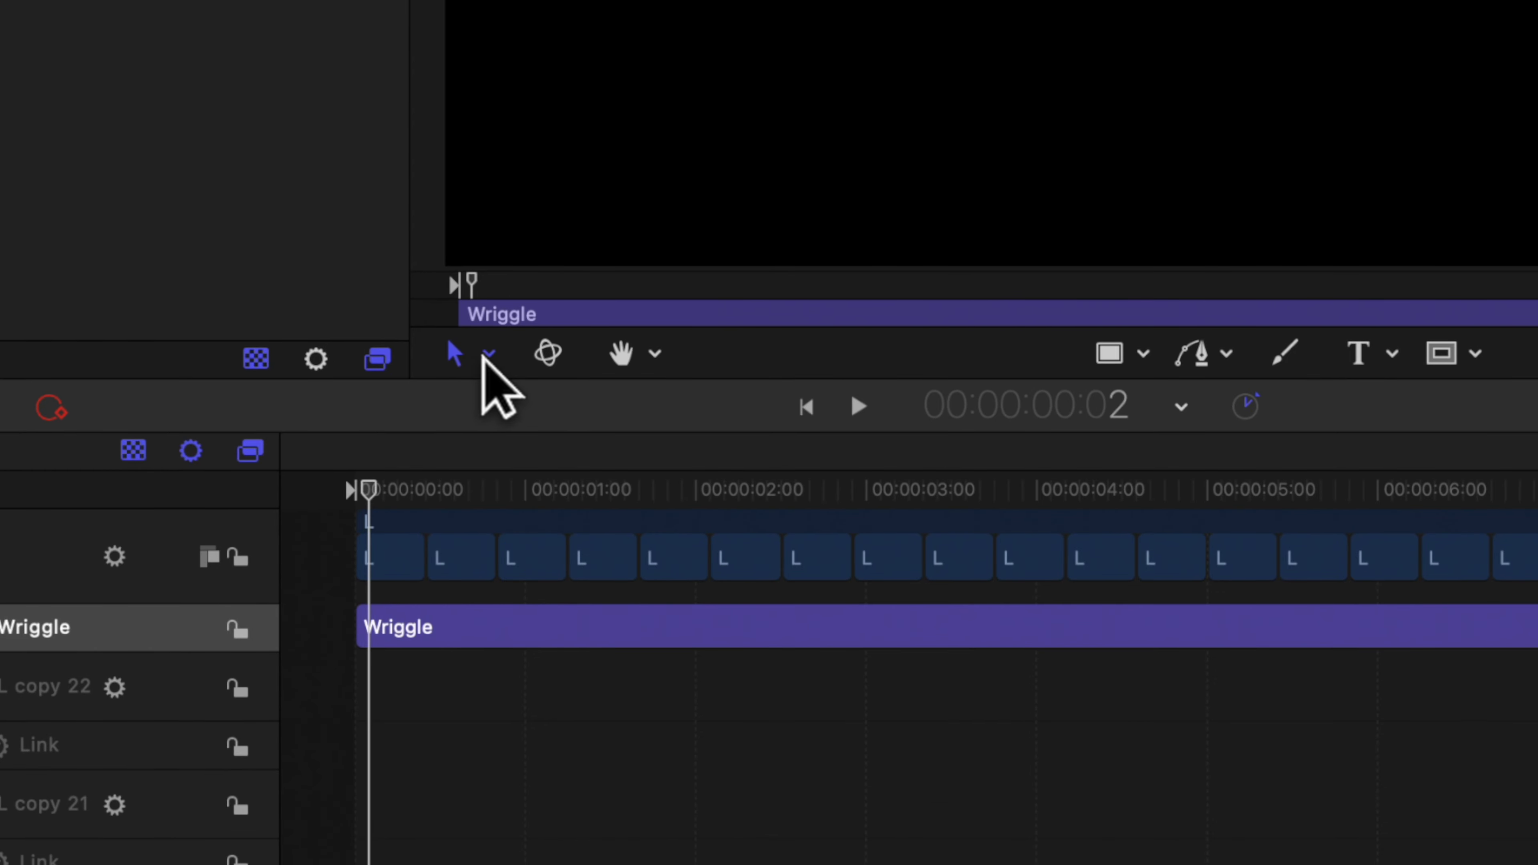
Move the L group's anchor point onto the letter's centre and return to the first frame.
{"action": "left_click", "coordinate": [488, 354]}
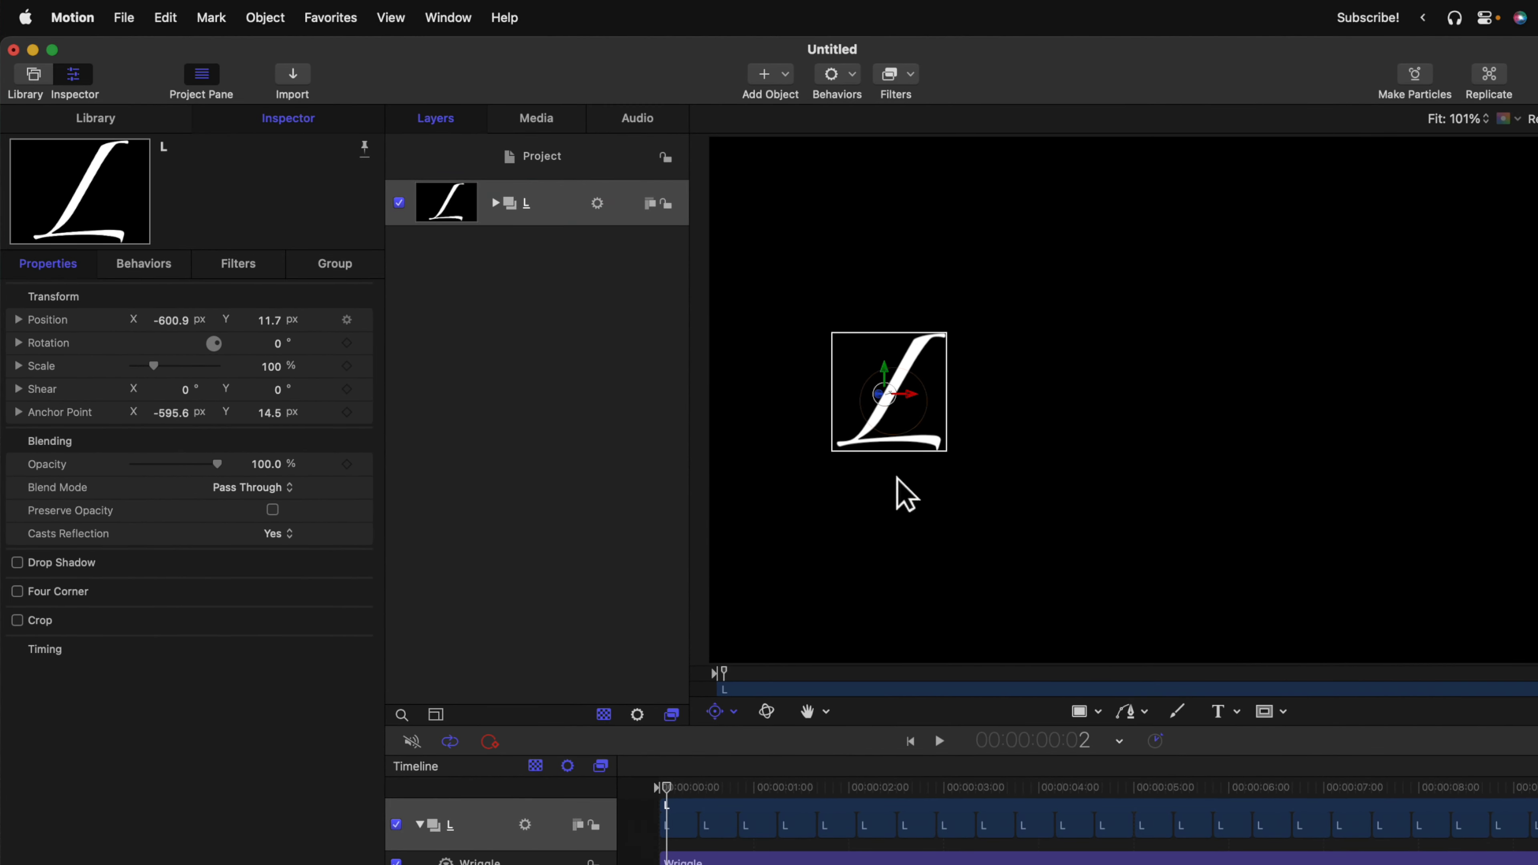
{"action": "left_click", "coordinate": [937, 741]}
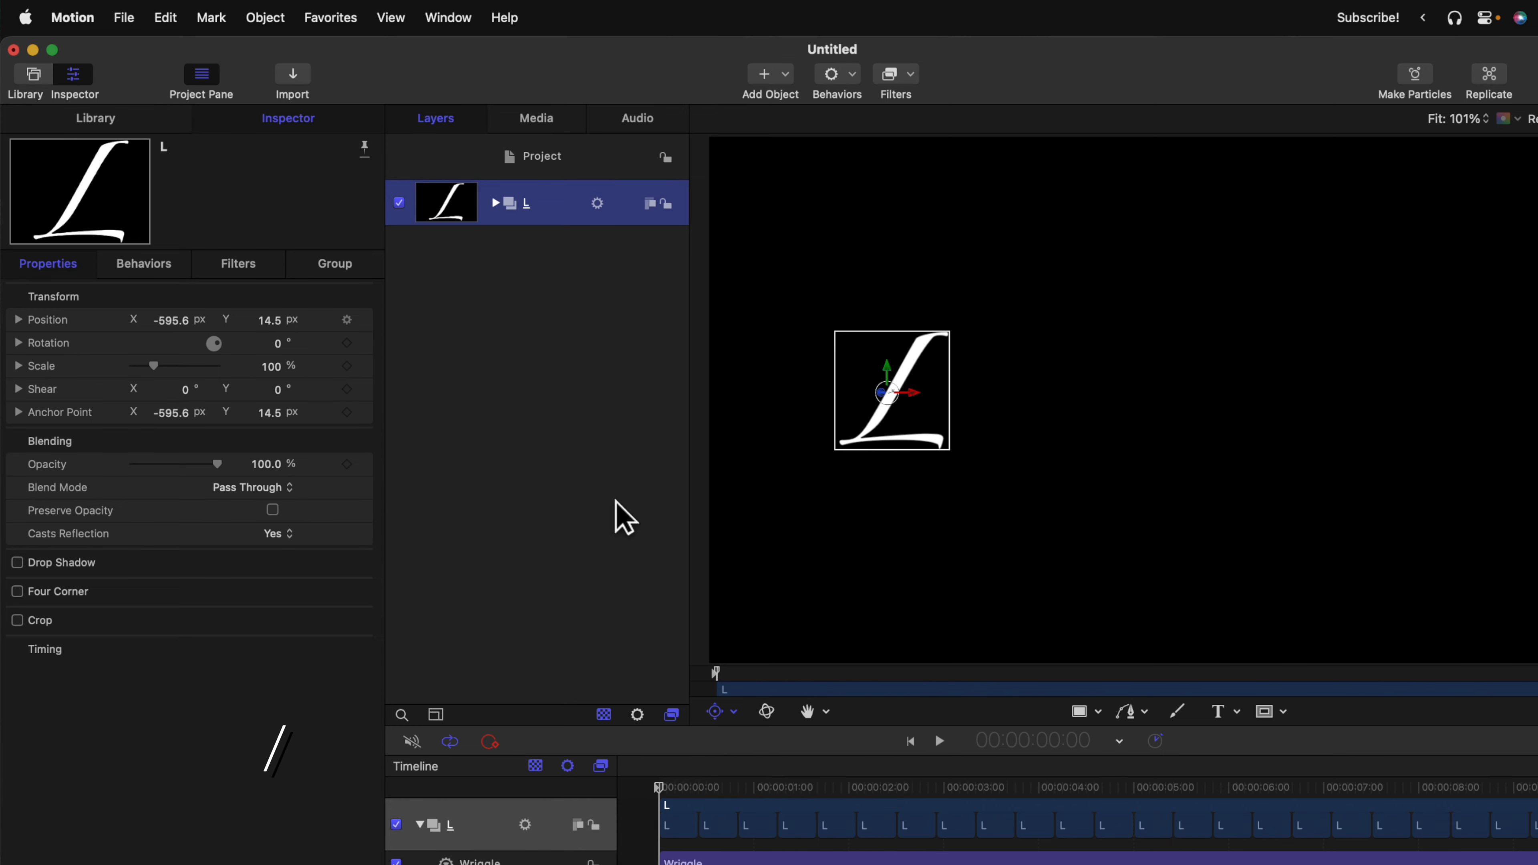
Duplicate the L group and change the copy's original text layer to O.
{"action": "key", "text": "cmd+d"}
{"action": "type", "text": "O"}
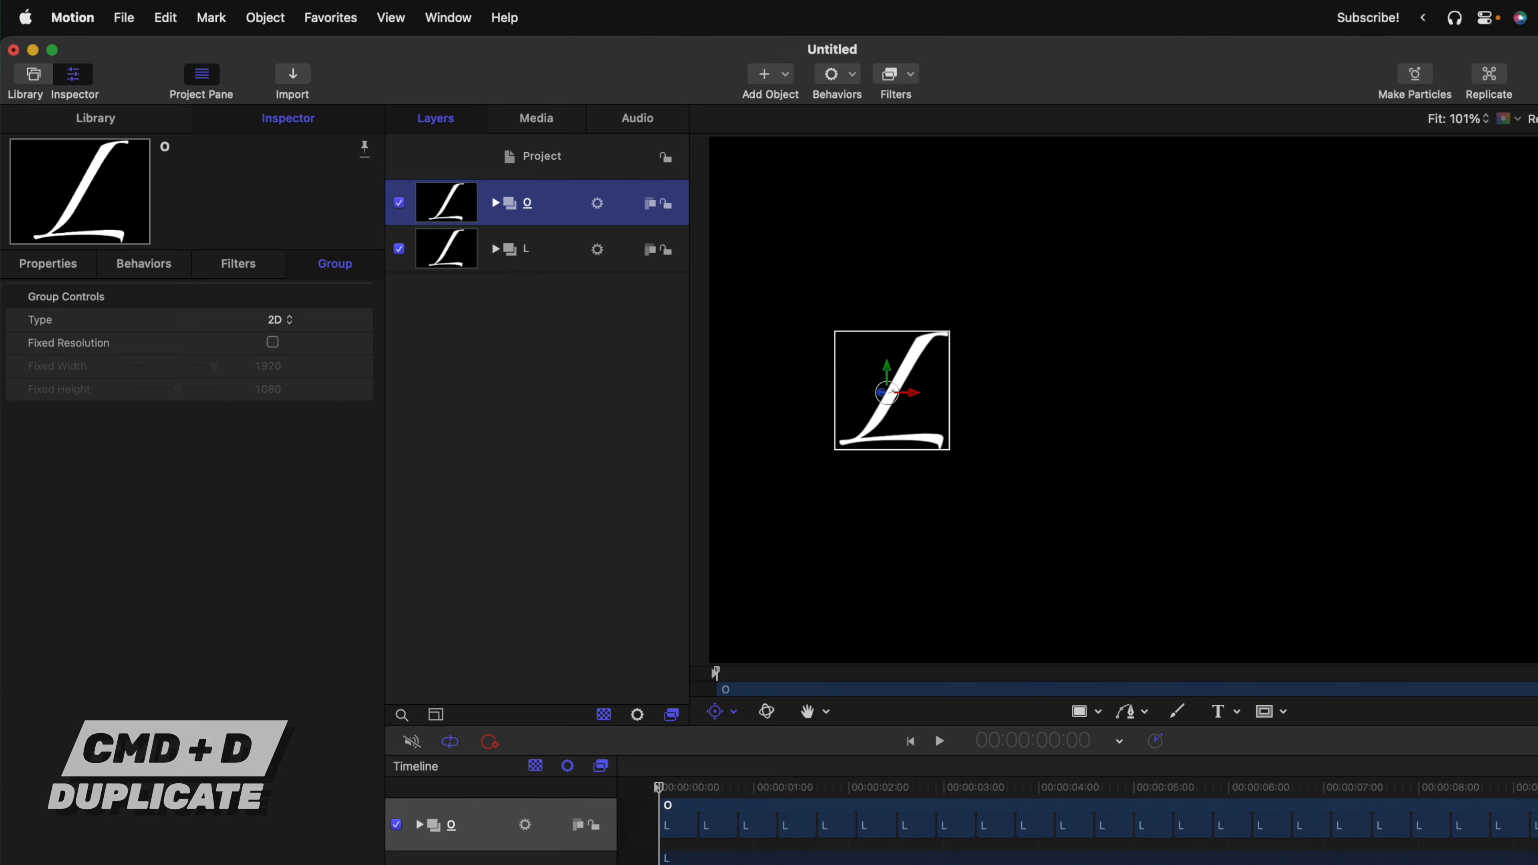
{"action": "mouse_move", "coordinate": [502, 209]}
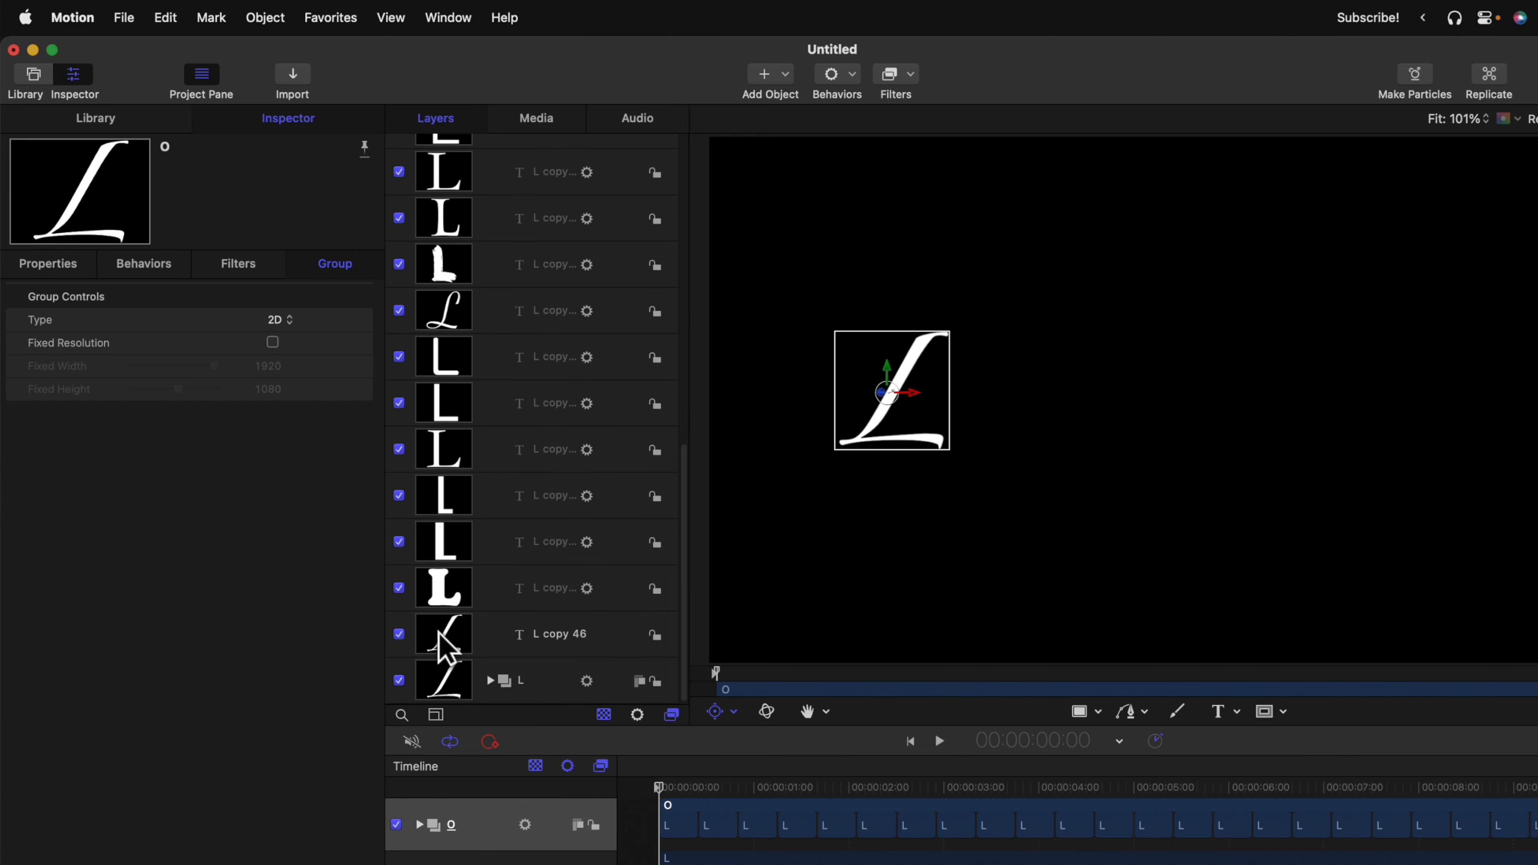
{"action": "left_click", "coordinate": [556, 634]}
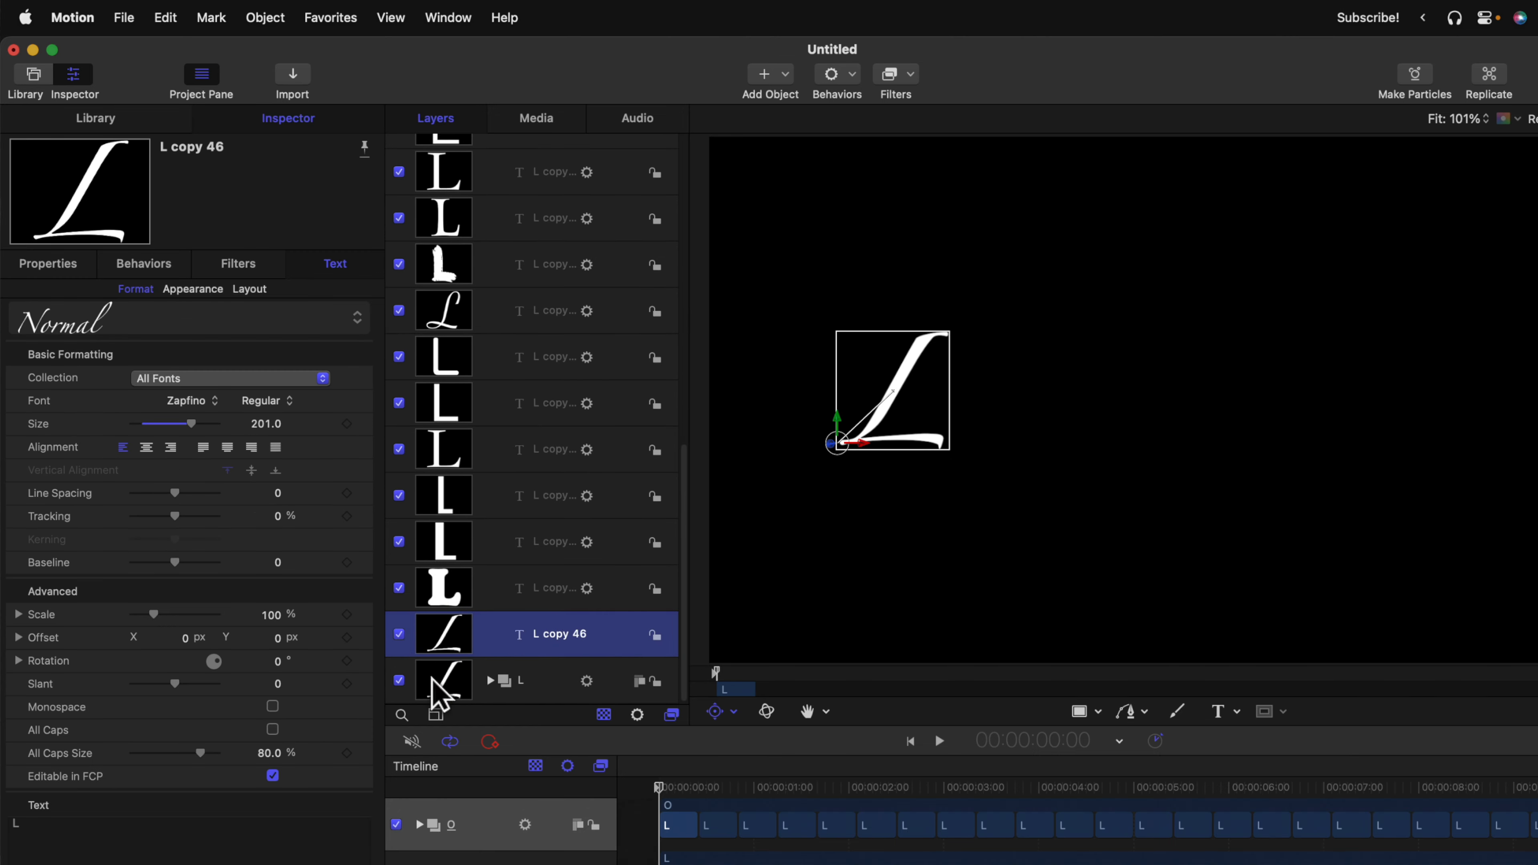
{"action": "type", "text": "O"}
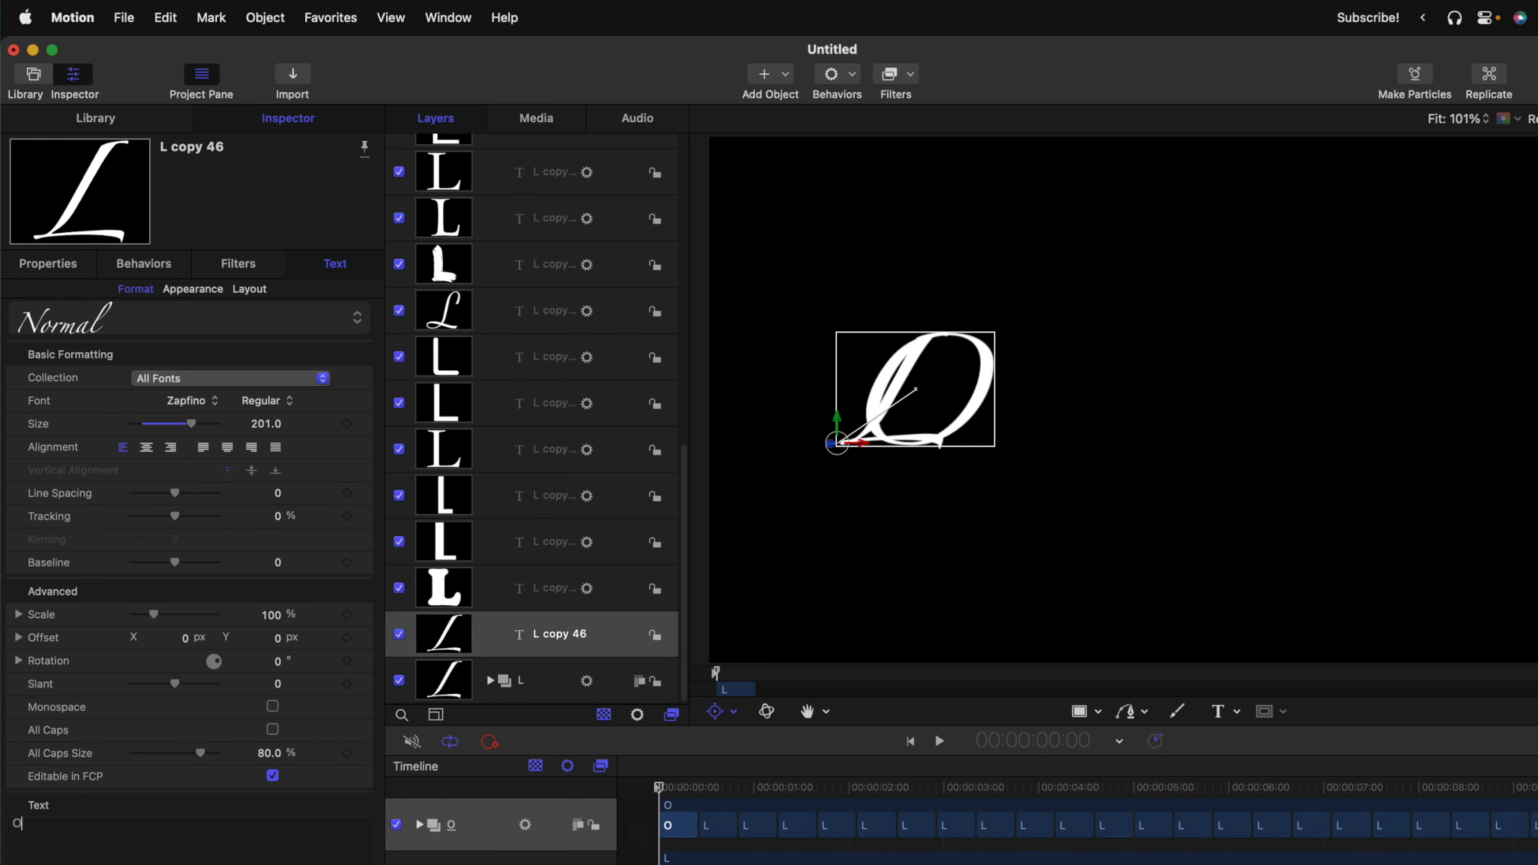
Select the O group with the Transform tool for moving right and collapse its contents.
{"action": "left_click", "coordinate": [734, 712]}
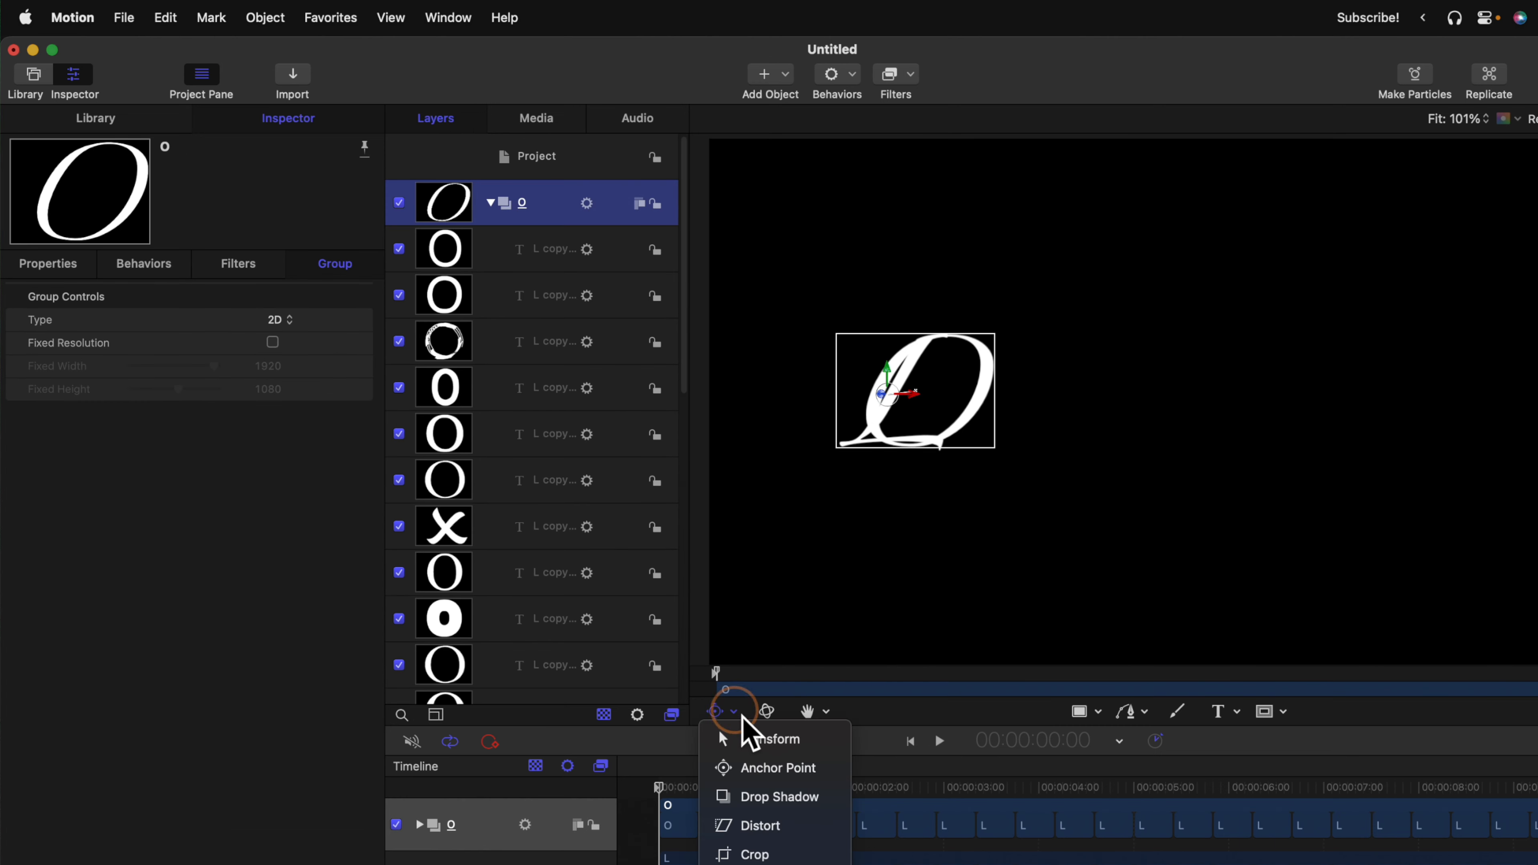
{"action": "left_click", "coordinate": [774, 739]}
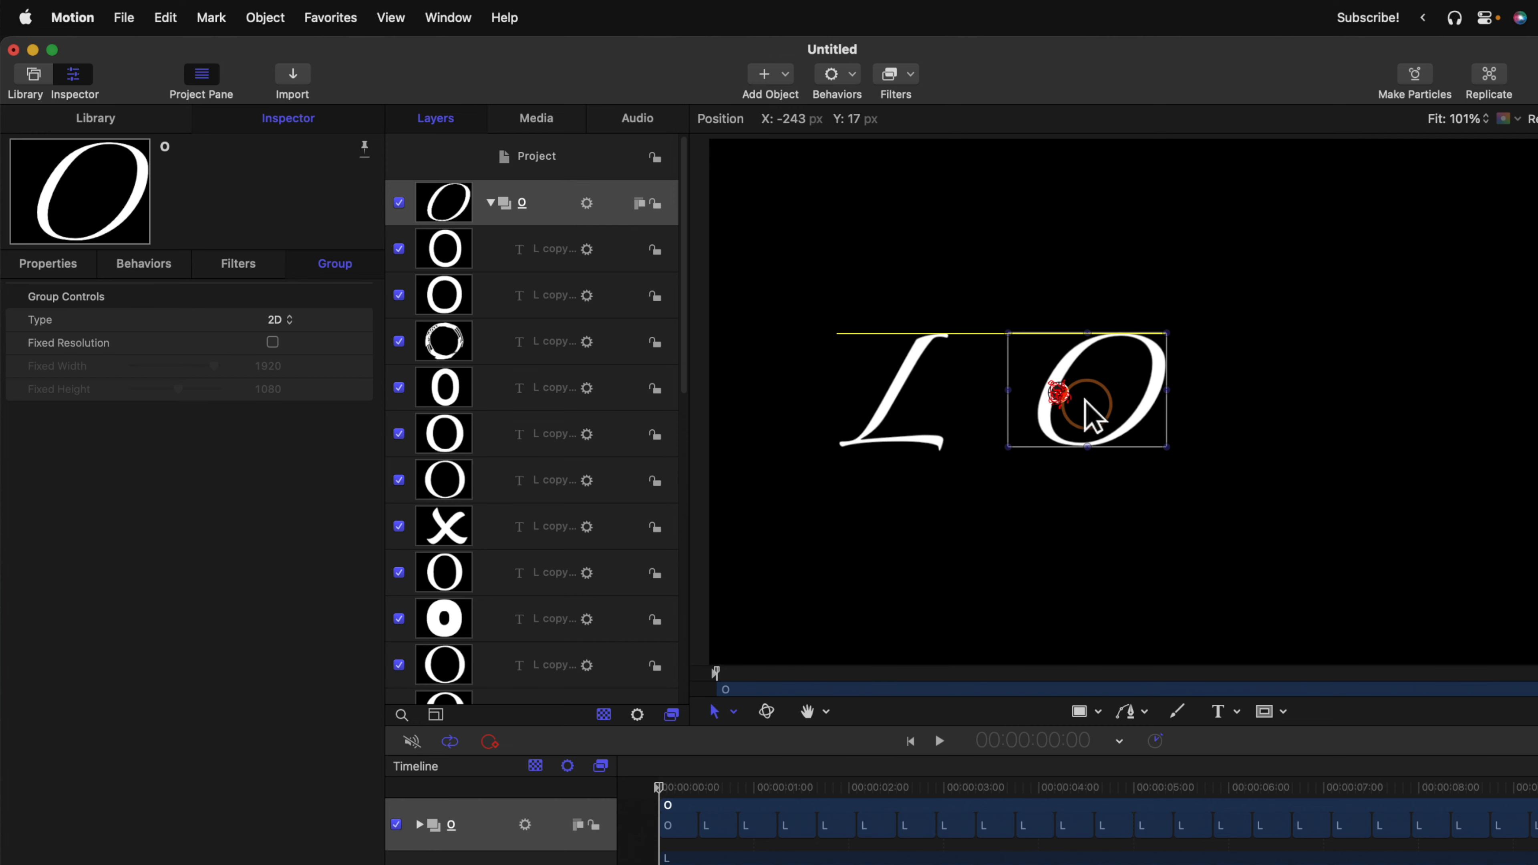
{"action": "left_click", "coordinate": [488, 203]}
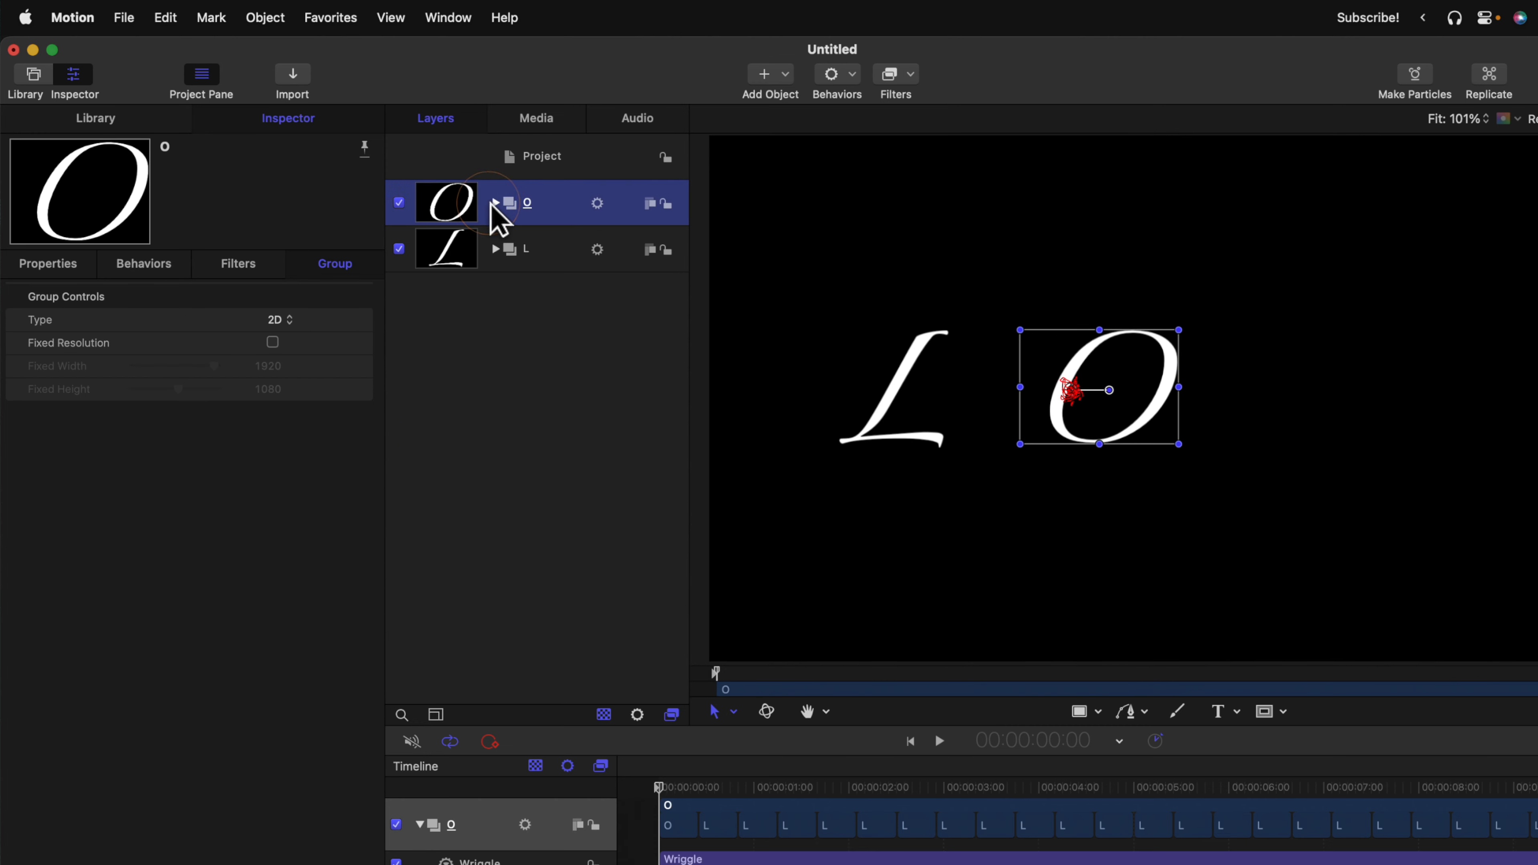
{"action": "mouse_move", "coordinate": [546, 367]}
{"action": "type", "text": "K"}
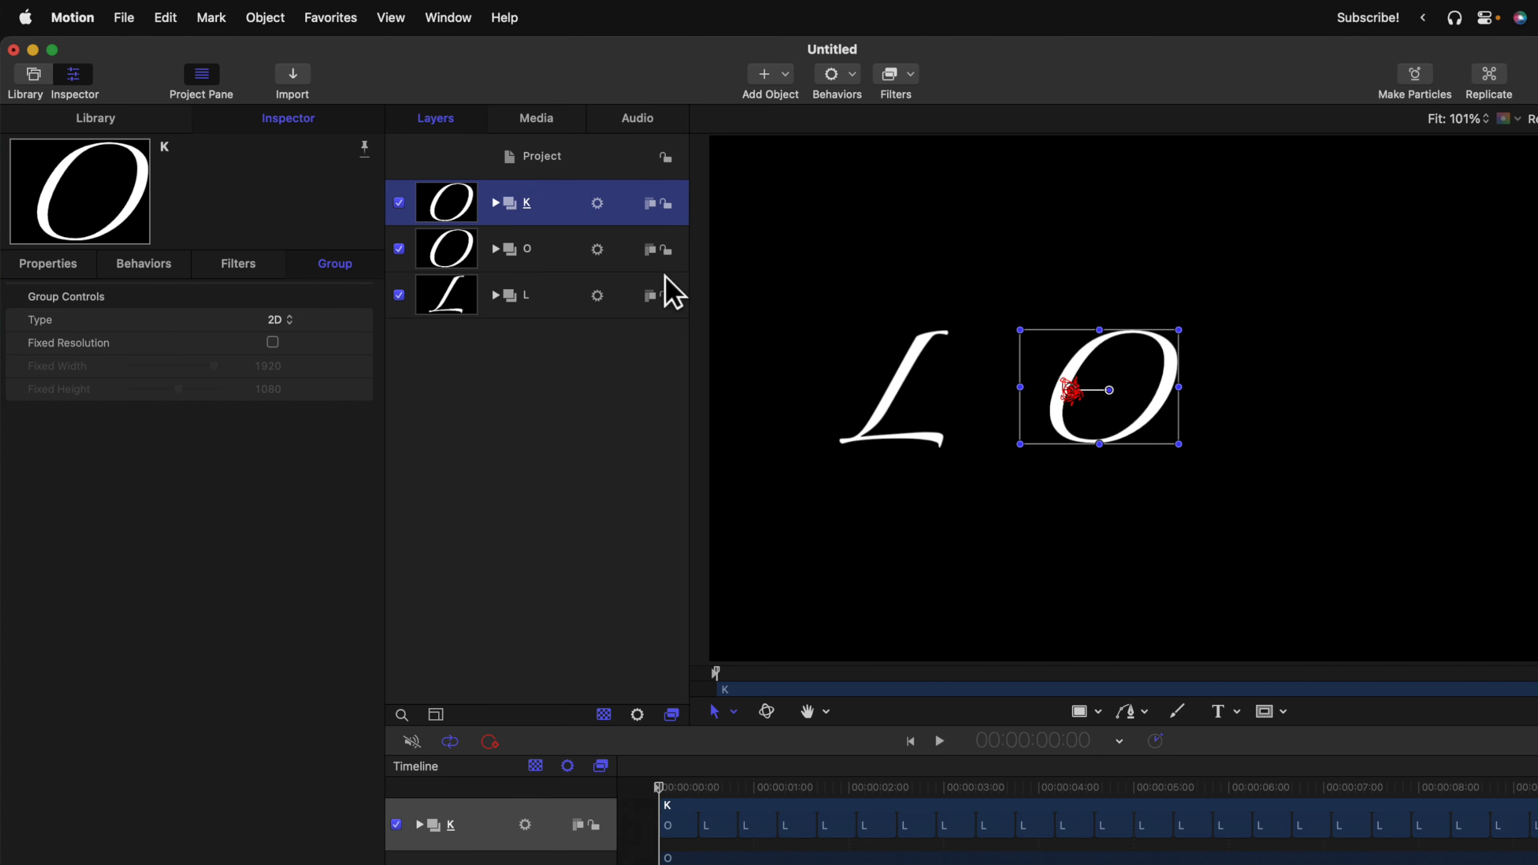
{"action": "mouse_move", "coordinate": [1066, 422]}
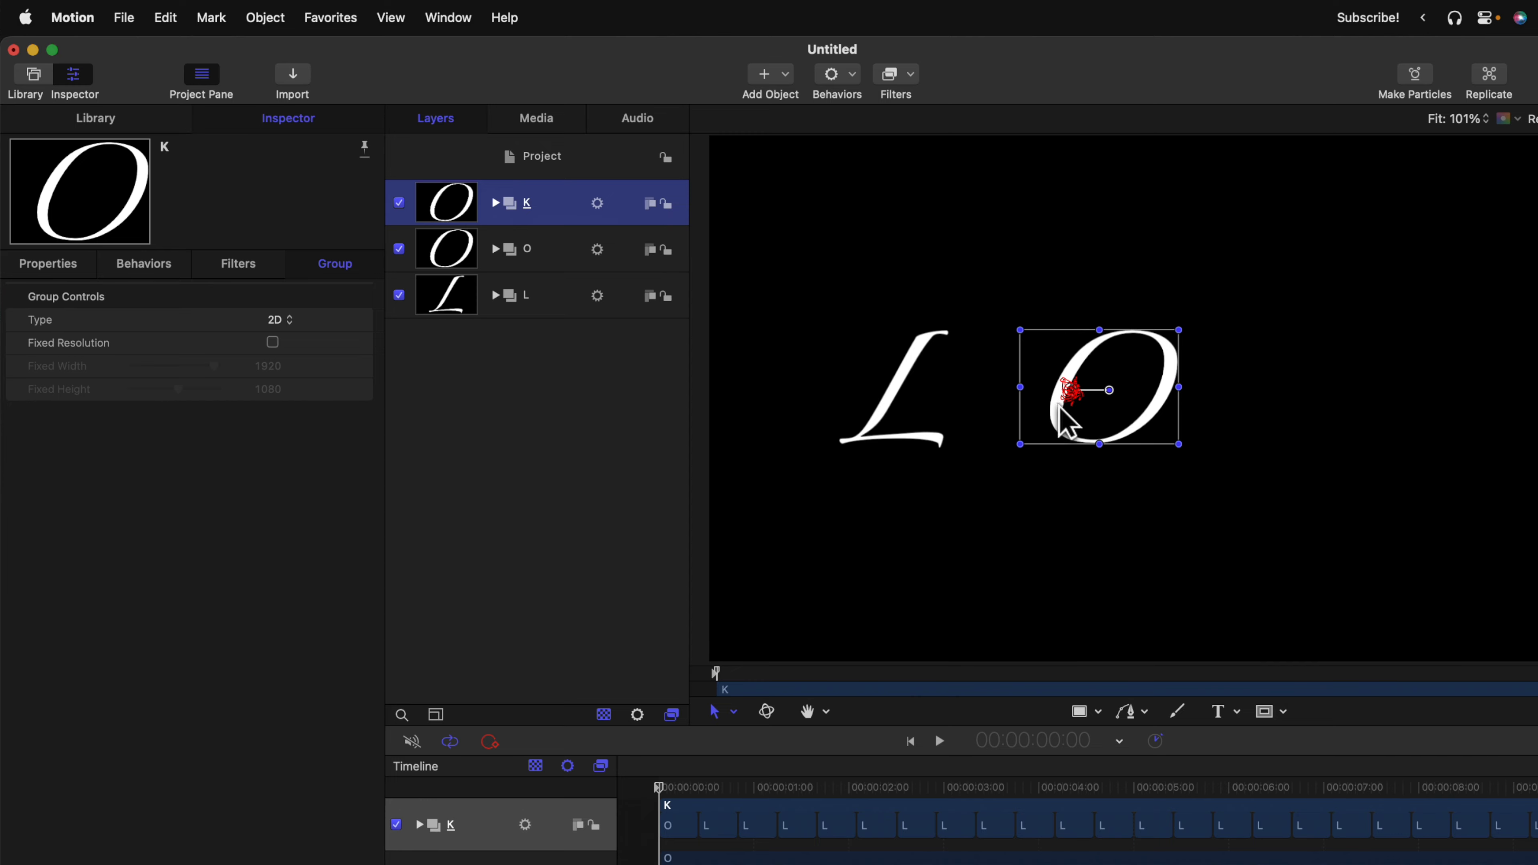
Set the duplicated group's original text to K and rename the copied group.
{"action": "left_click", "coordinate": [495, 203]}
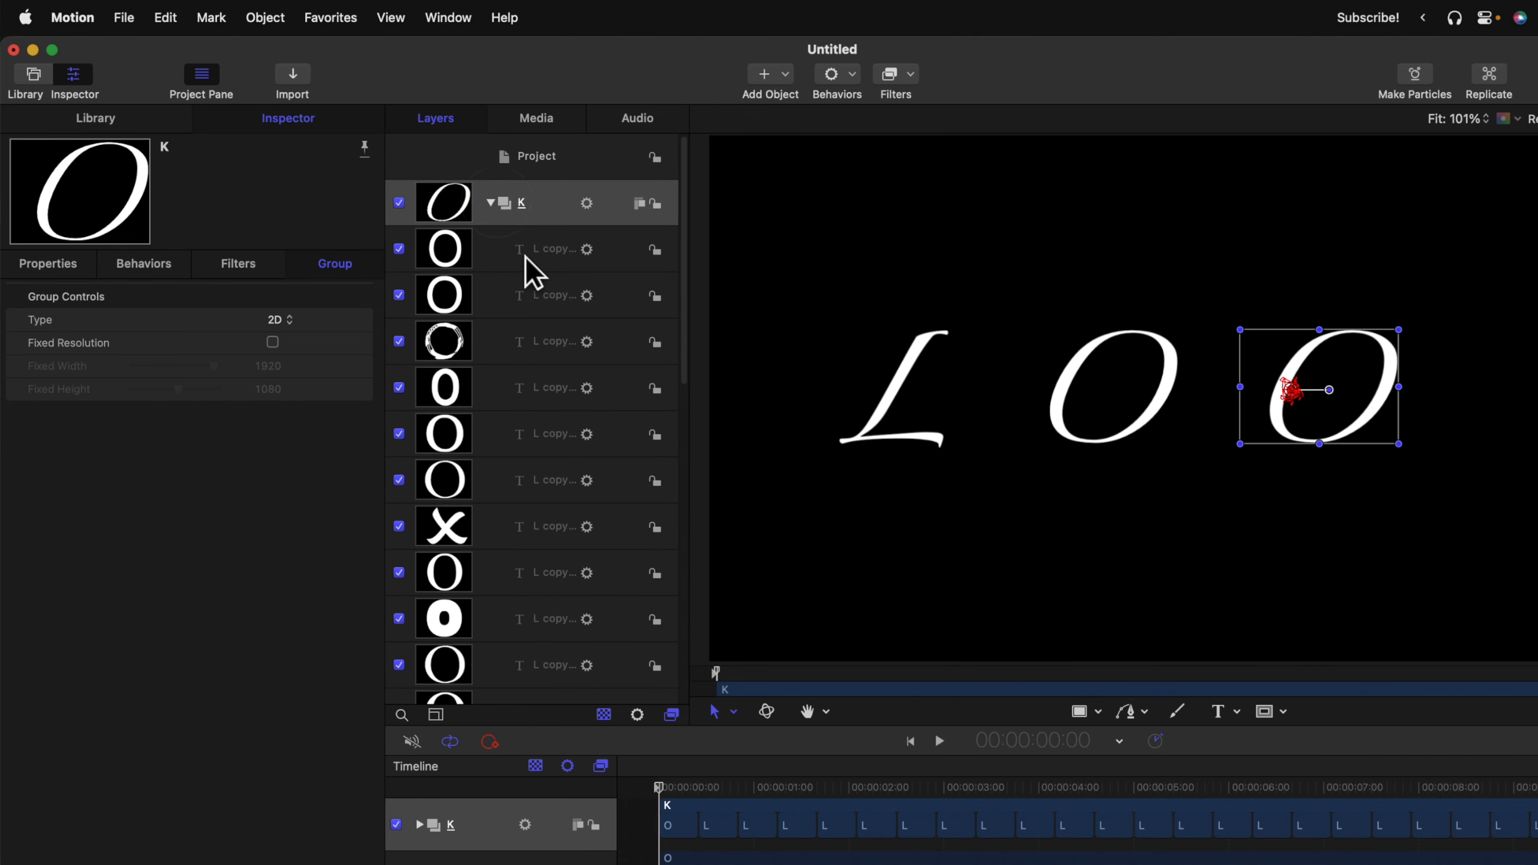
{"action": "left_click", "coordinate": [555, 587]}
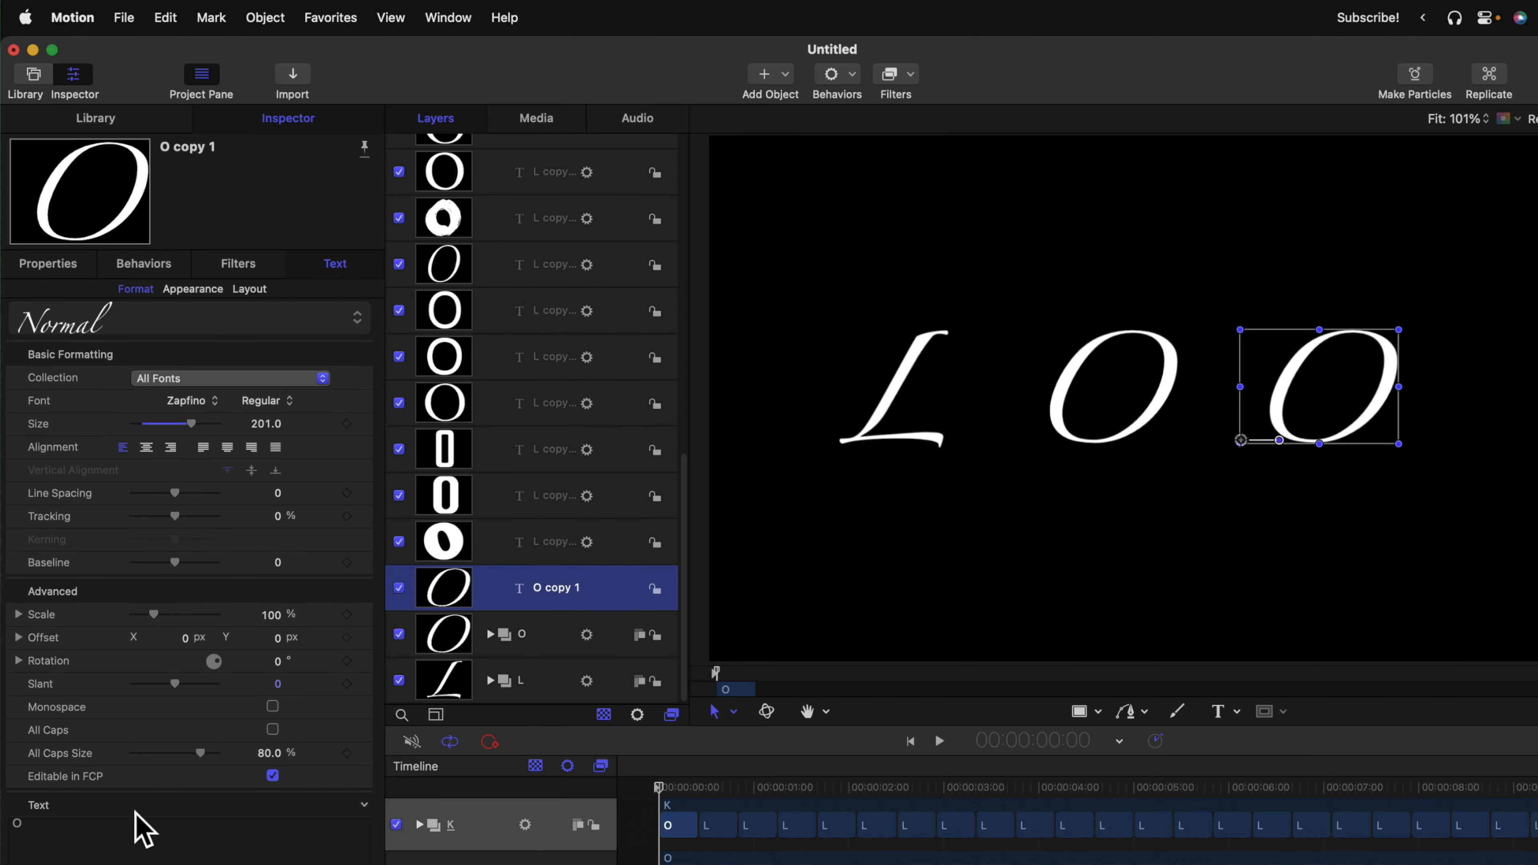
{"action": "type", "text": "K"}
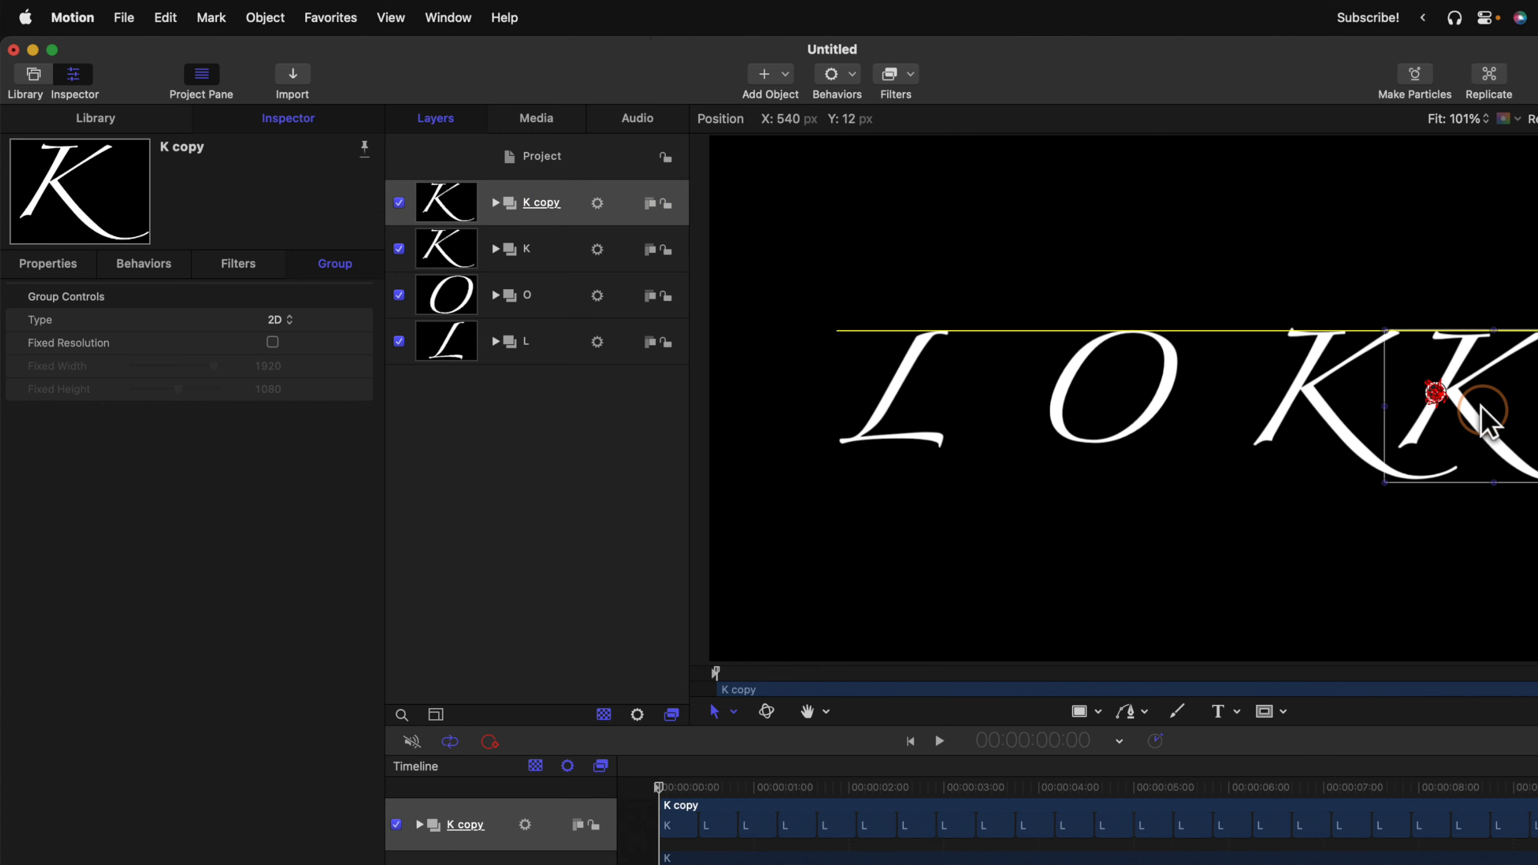
{"action": "double_click", "coordinate": [542, 202]}
{"action": "type", "text": "I"}
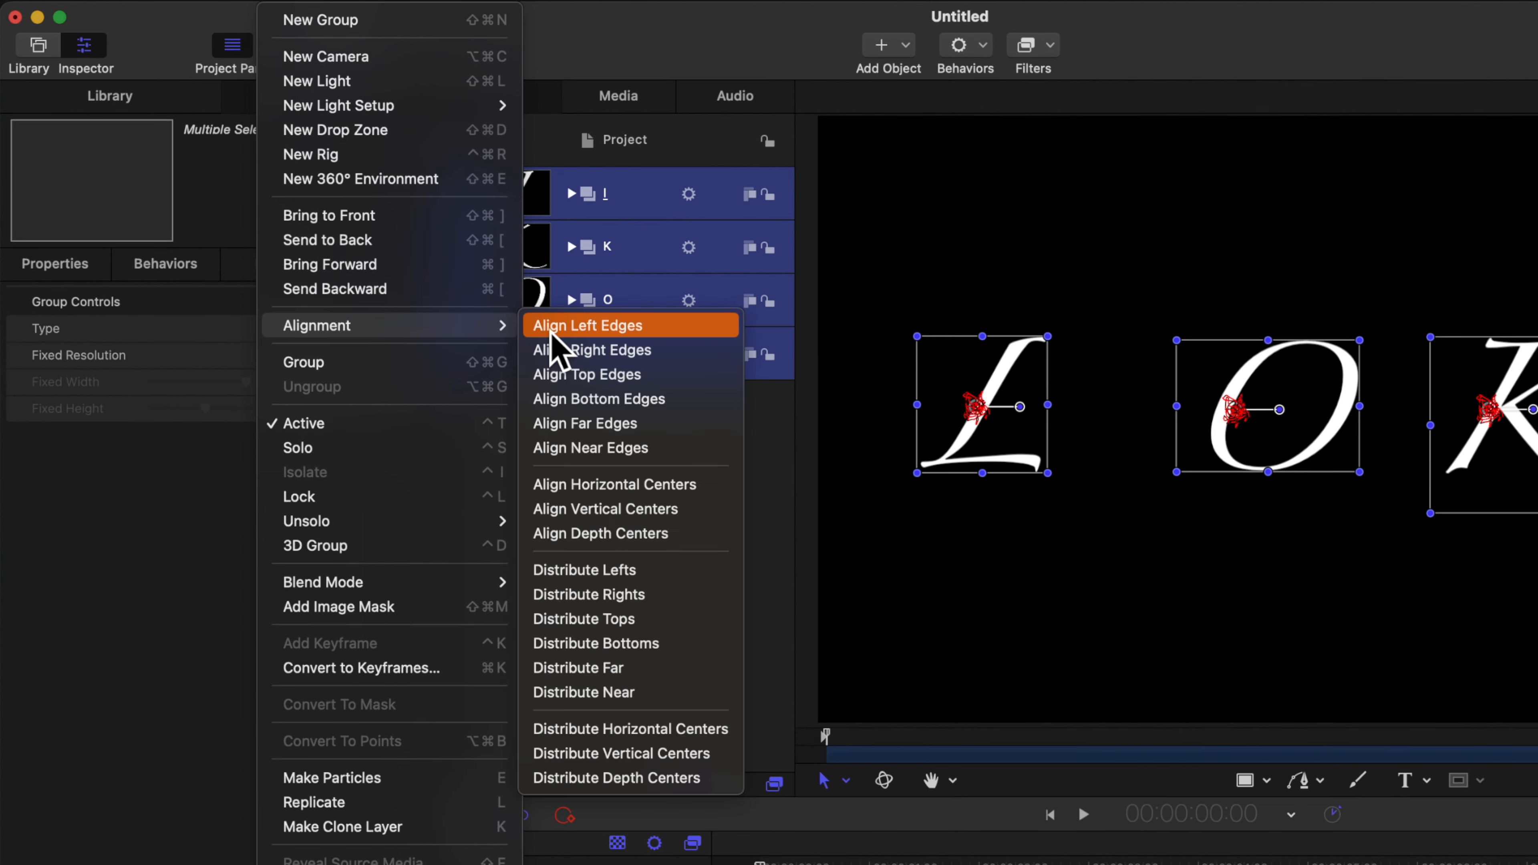
Align the four letter groups and add a Wriggle behavior at the default 20 px amount.
{"action": "left_click", "coordinate": [587, 324]}
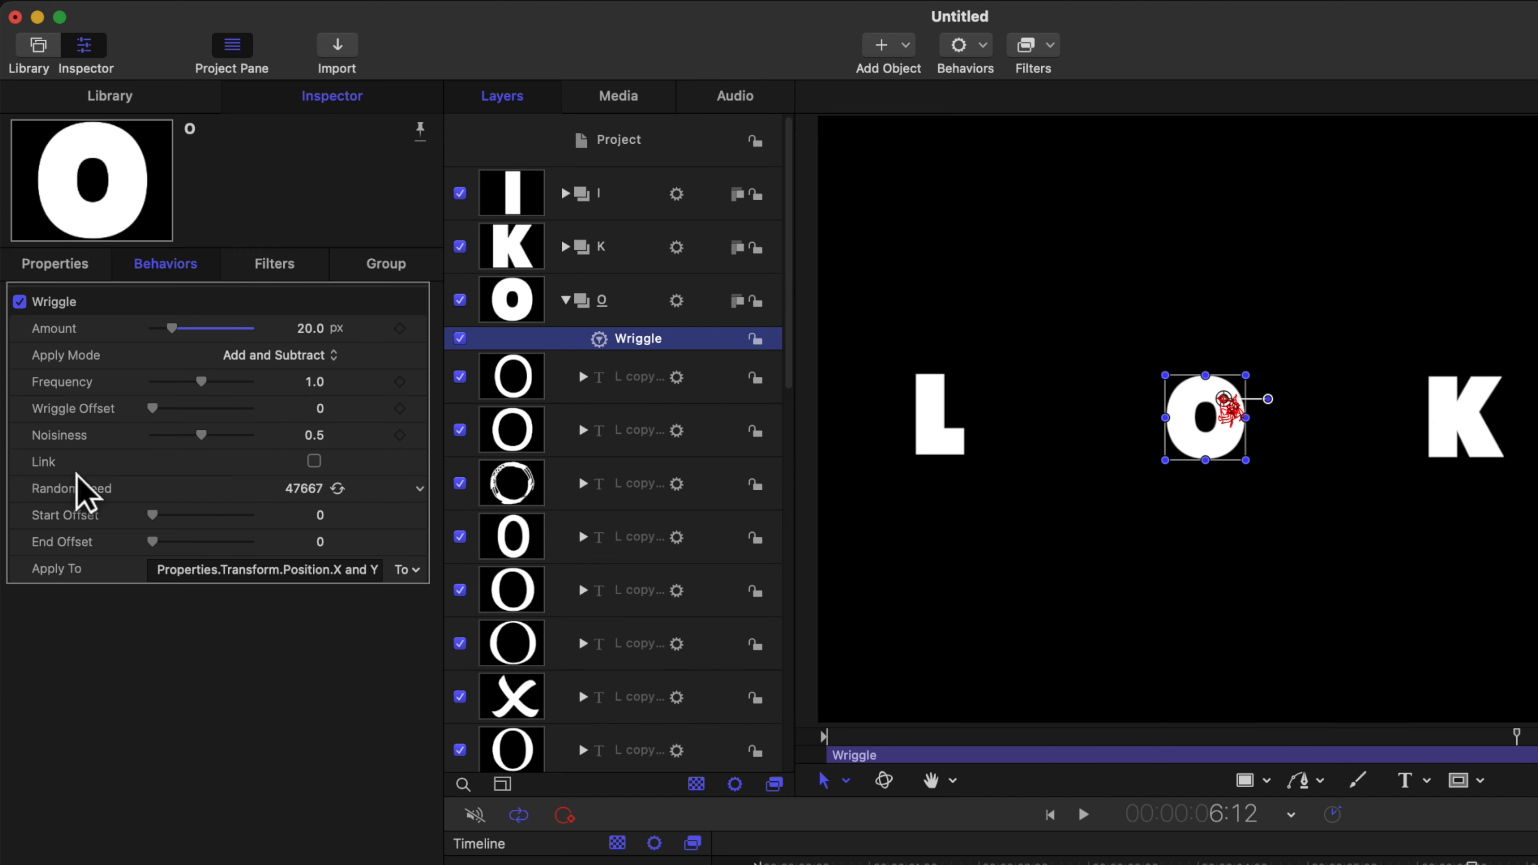
{"action": "left_click", "coordinate": [338, 489]}
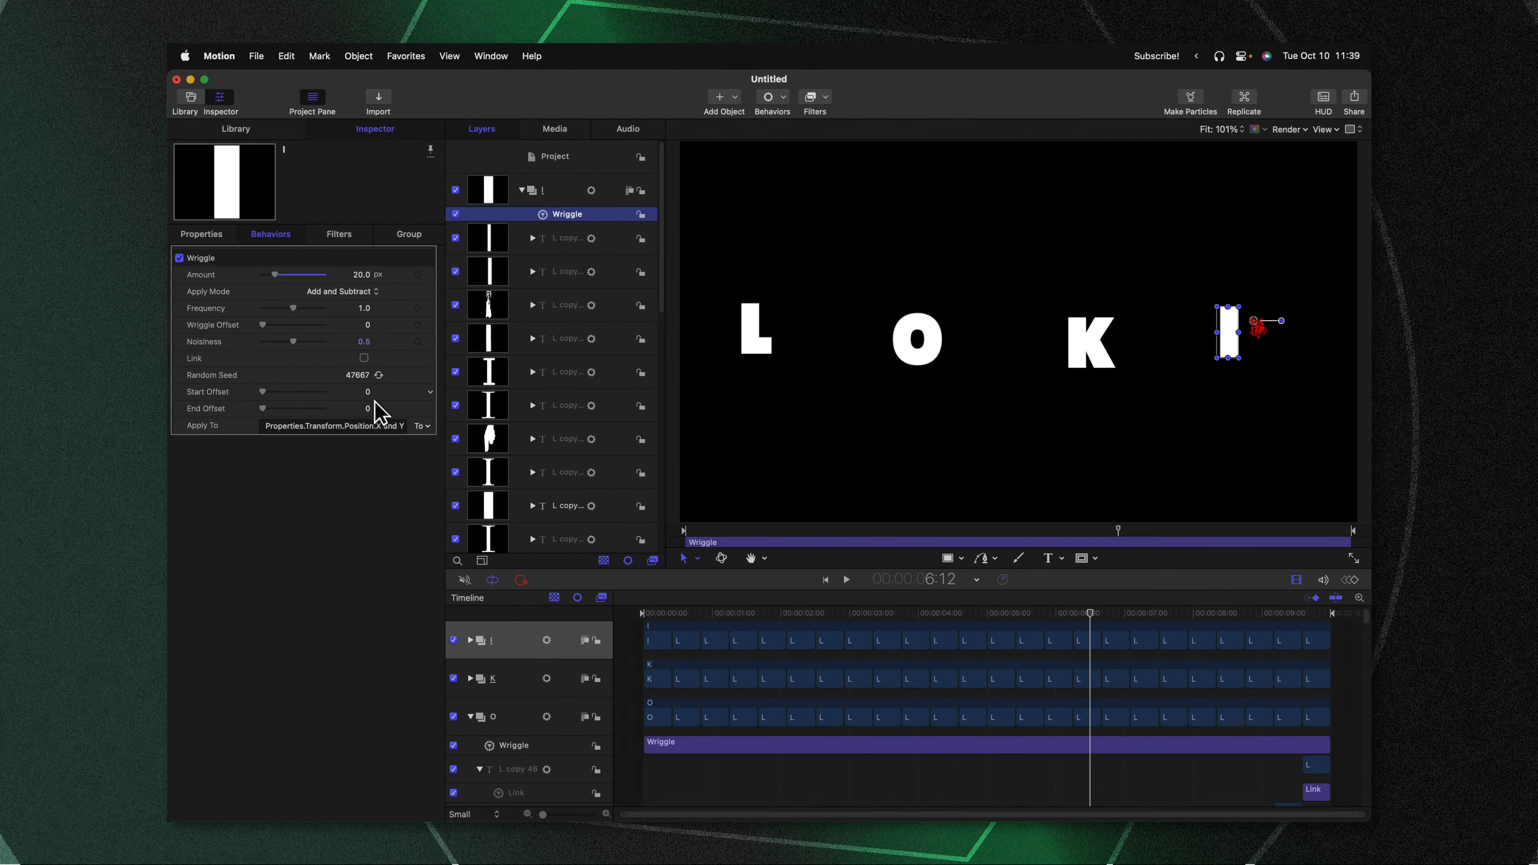
Give the O text copies new typefaces such as Zapfino from the Font pop-up.
{"action": "left_click", "coordinate": [845, 578]}
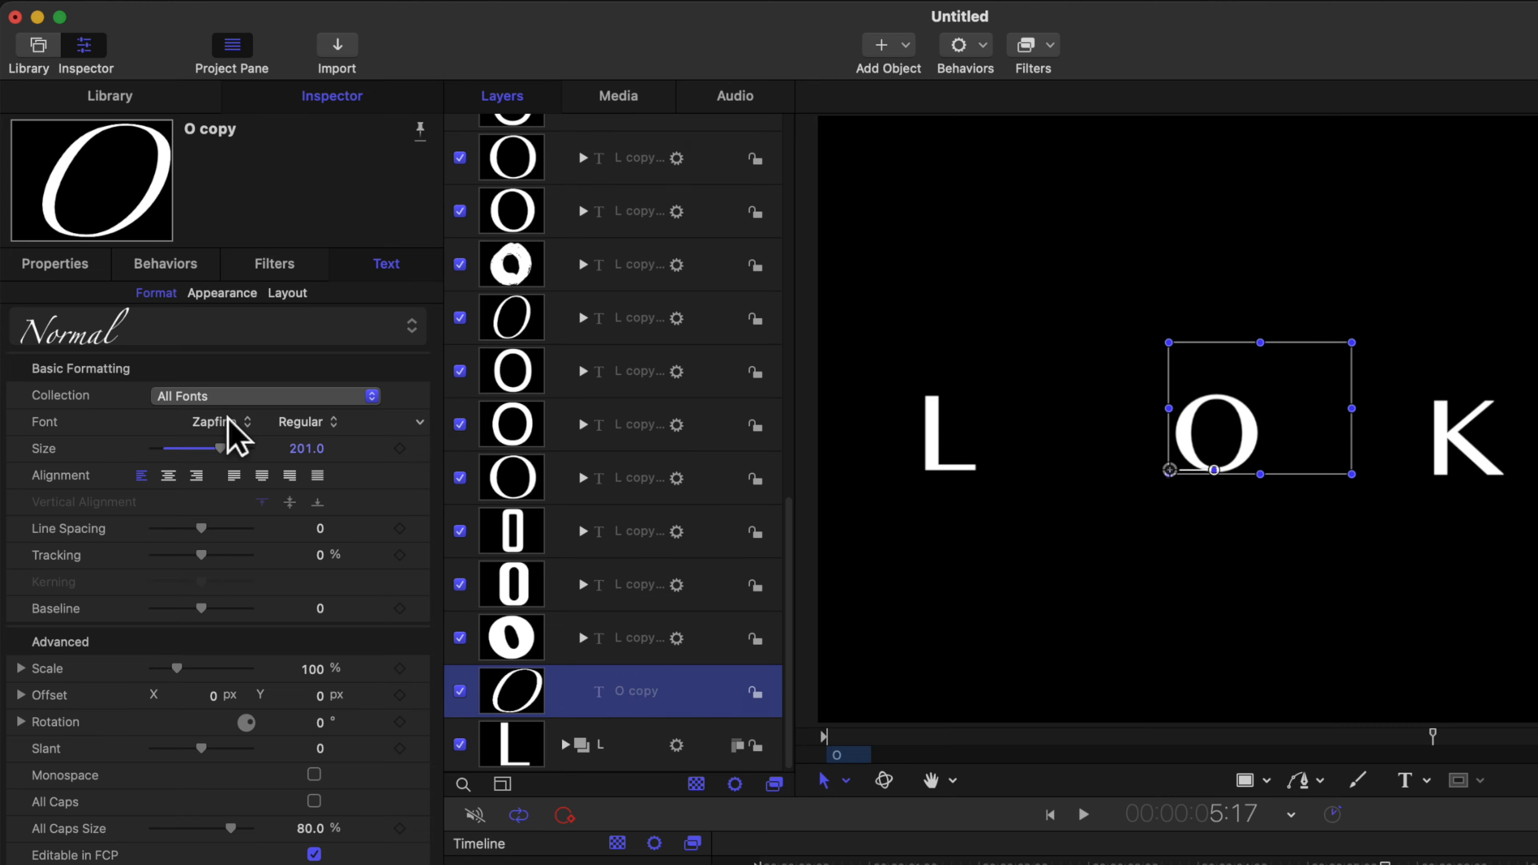
{"action": "left_click", "coordinate": [221, 422]}
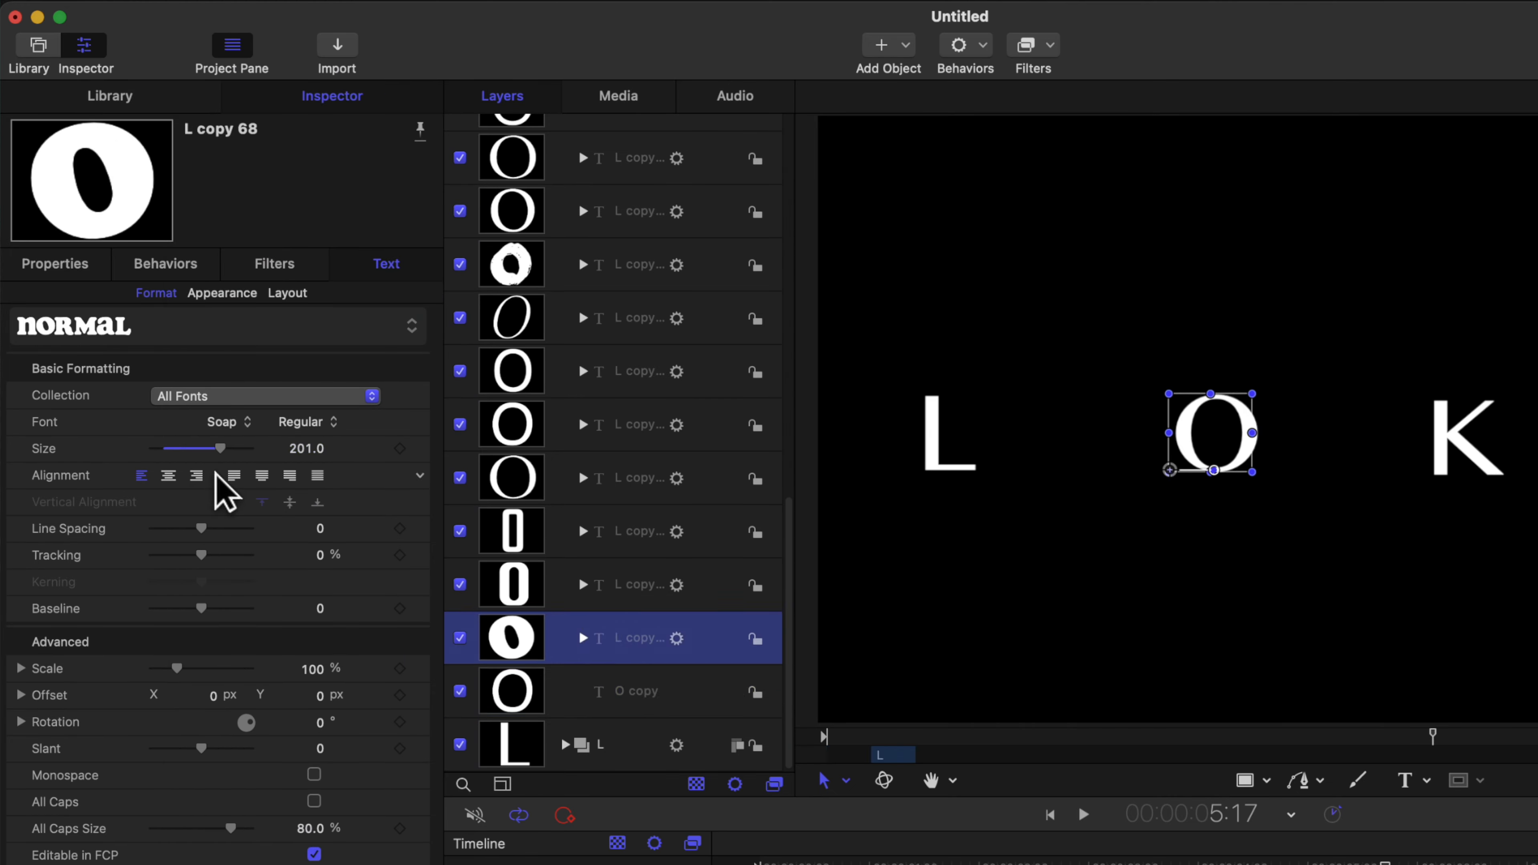
{"action": "left_click", "coordinate": [223, 421]}
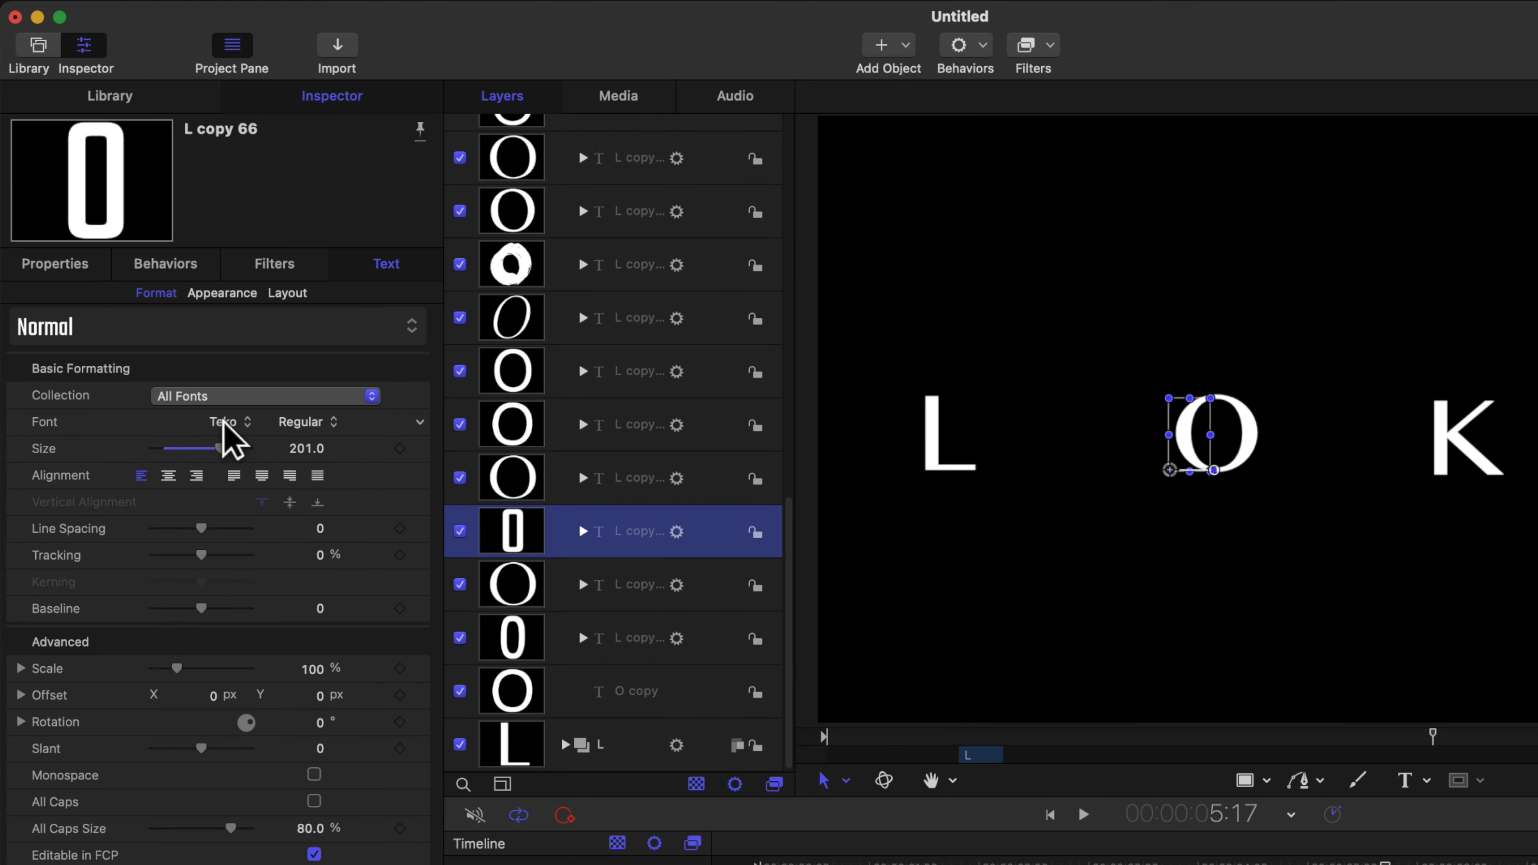
{"action": "left_click", "coordinate": [226, 422]}
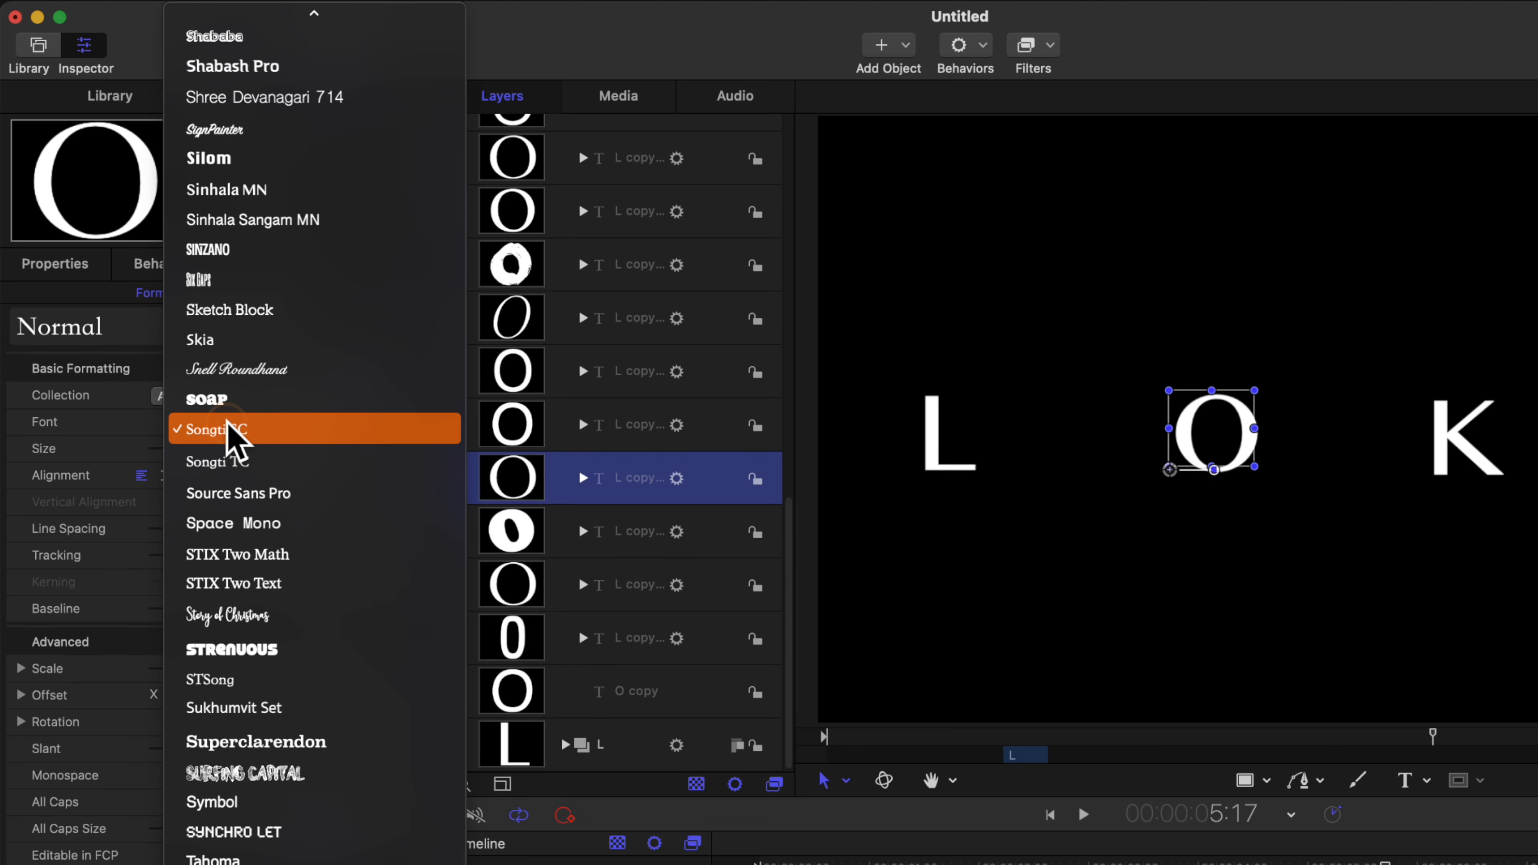
{"action": "left_click", "coordinate": [228, 429]}
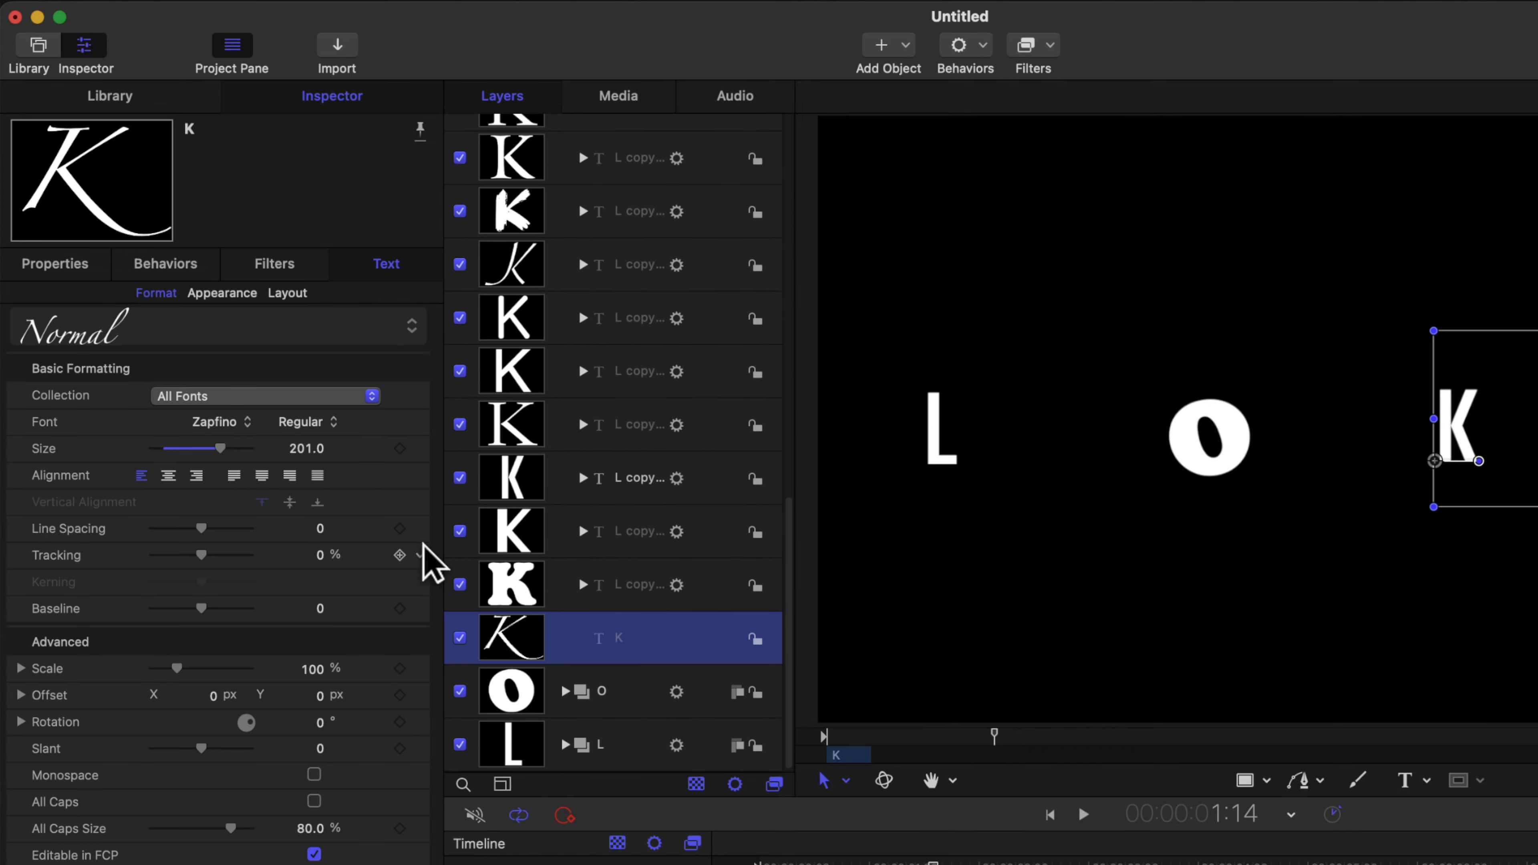
Set a K variant to Soap and choose a new font such as Songti for the I layer.
{"action": "left_click", "coordinate": [223, 420]}
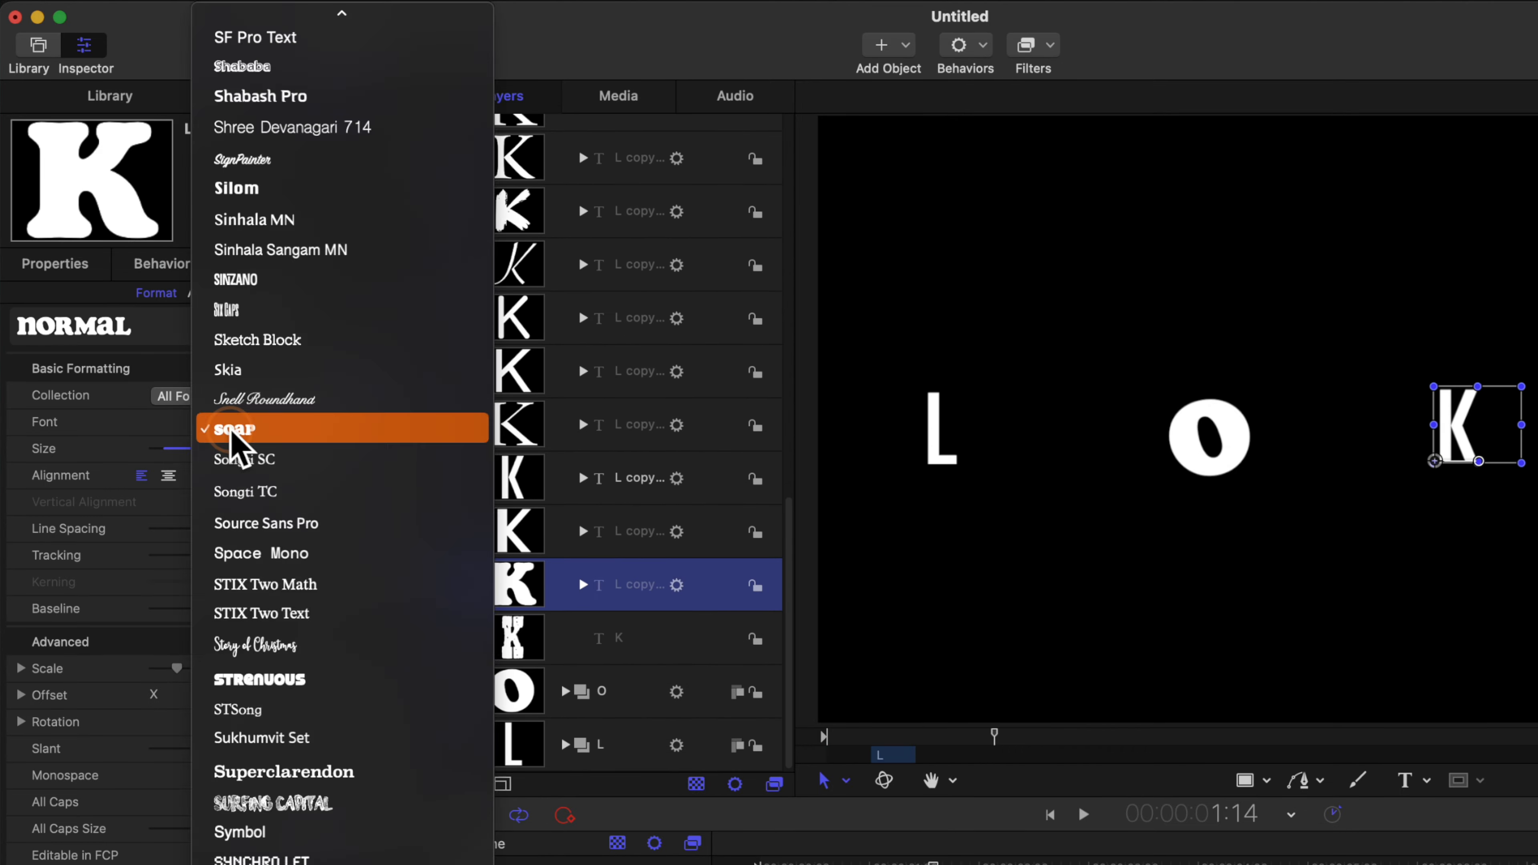
{"action": "left_click", "coordinate": [235, 428]}
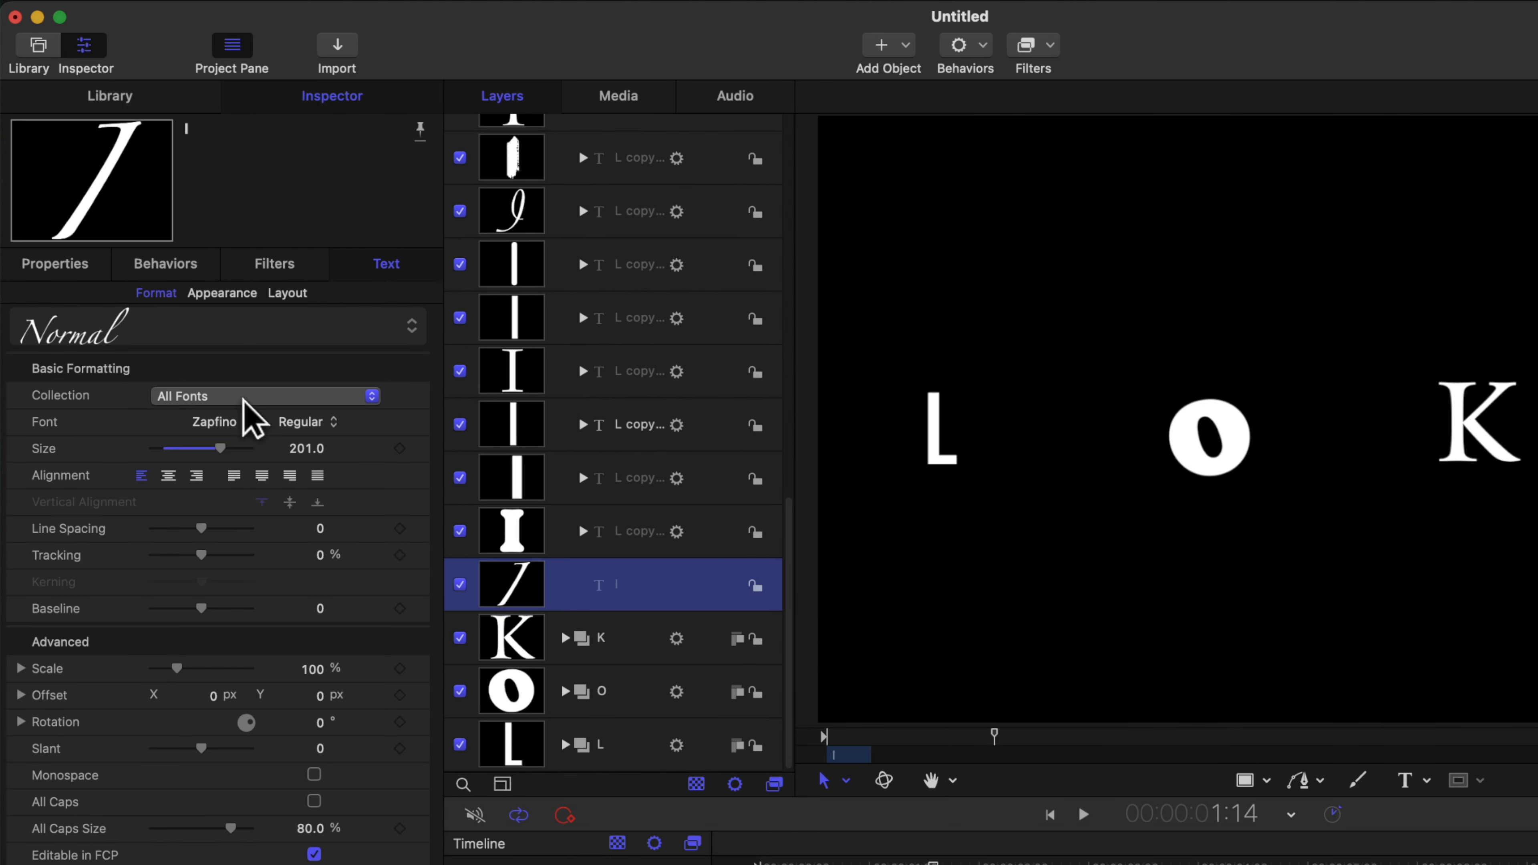
{"action": "left_click", "coordinate": [213, 421]}
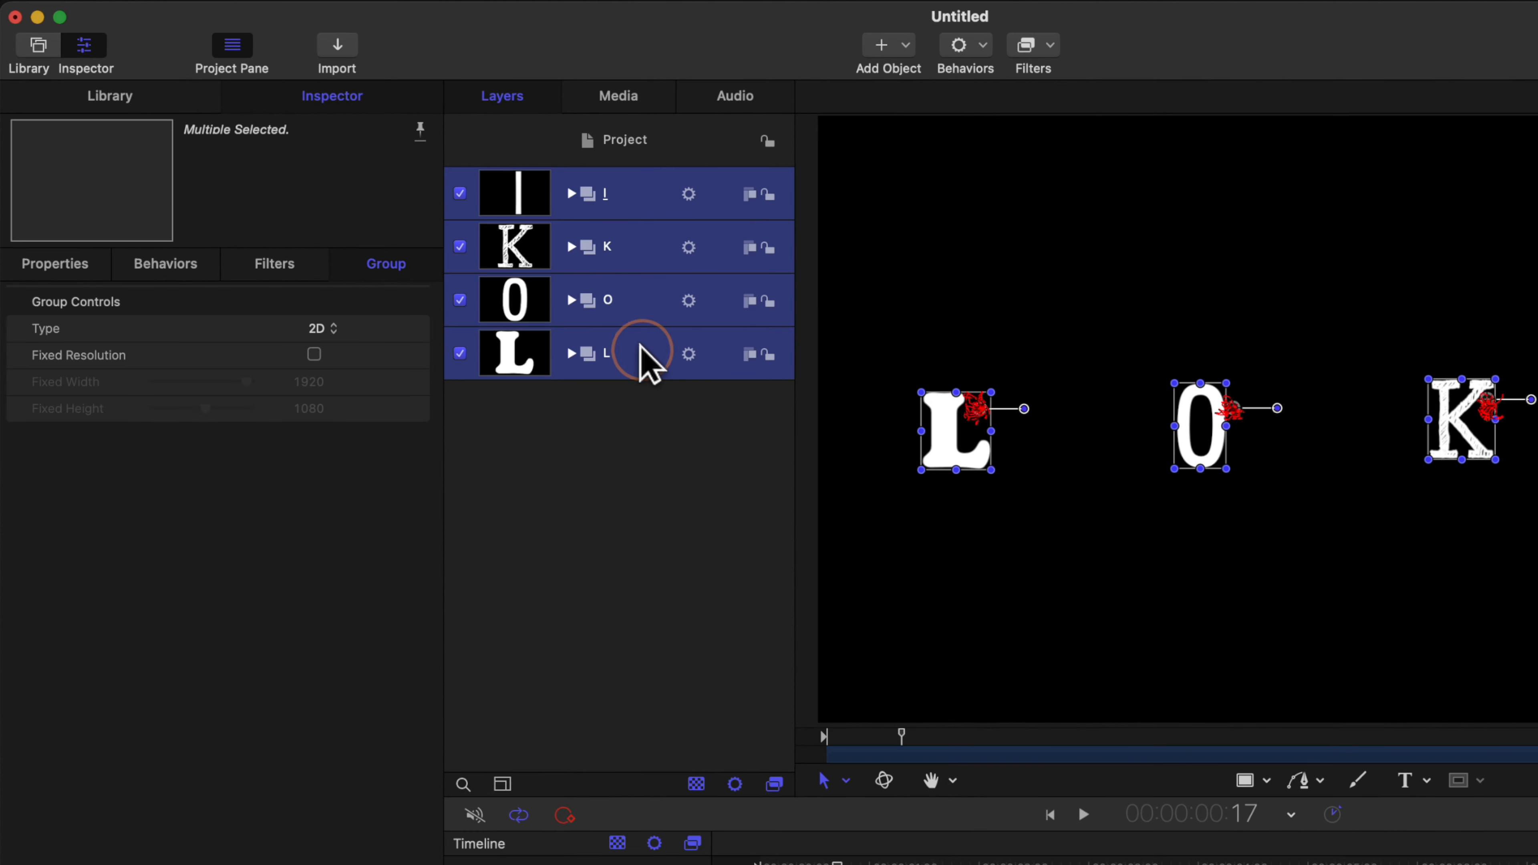
{"action": "mouse_move", "coordinate": [734, 510]}
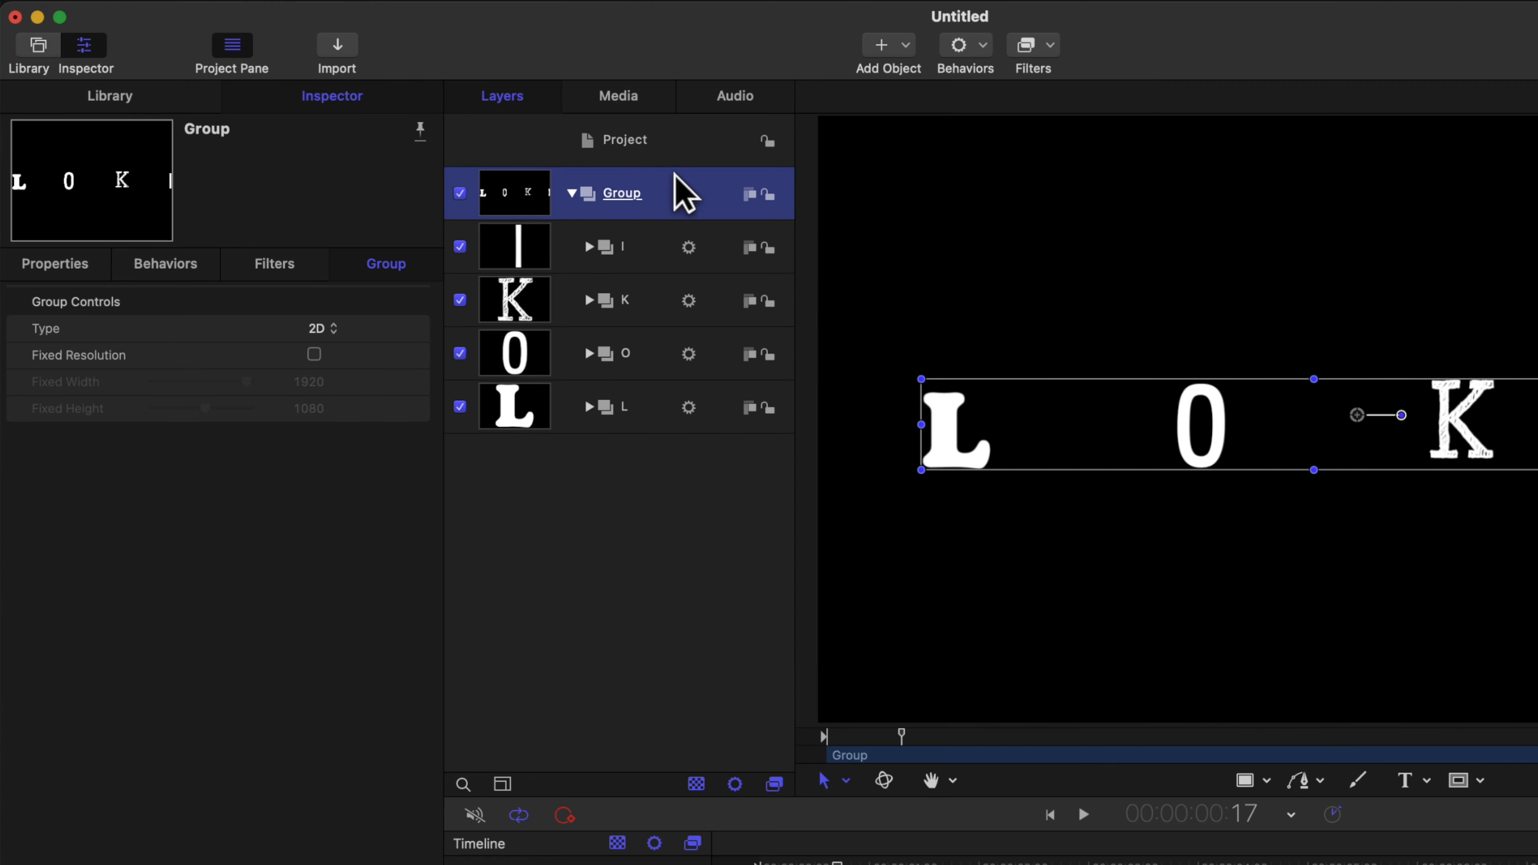
Group the four letter groups and apply a Strobe filter at rate 2, previewing the result.
{"action": "left_click", "coordinate": [1033, 44]}
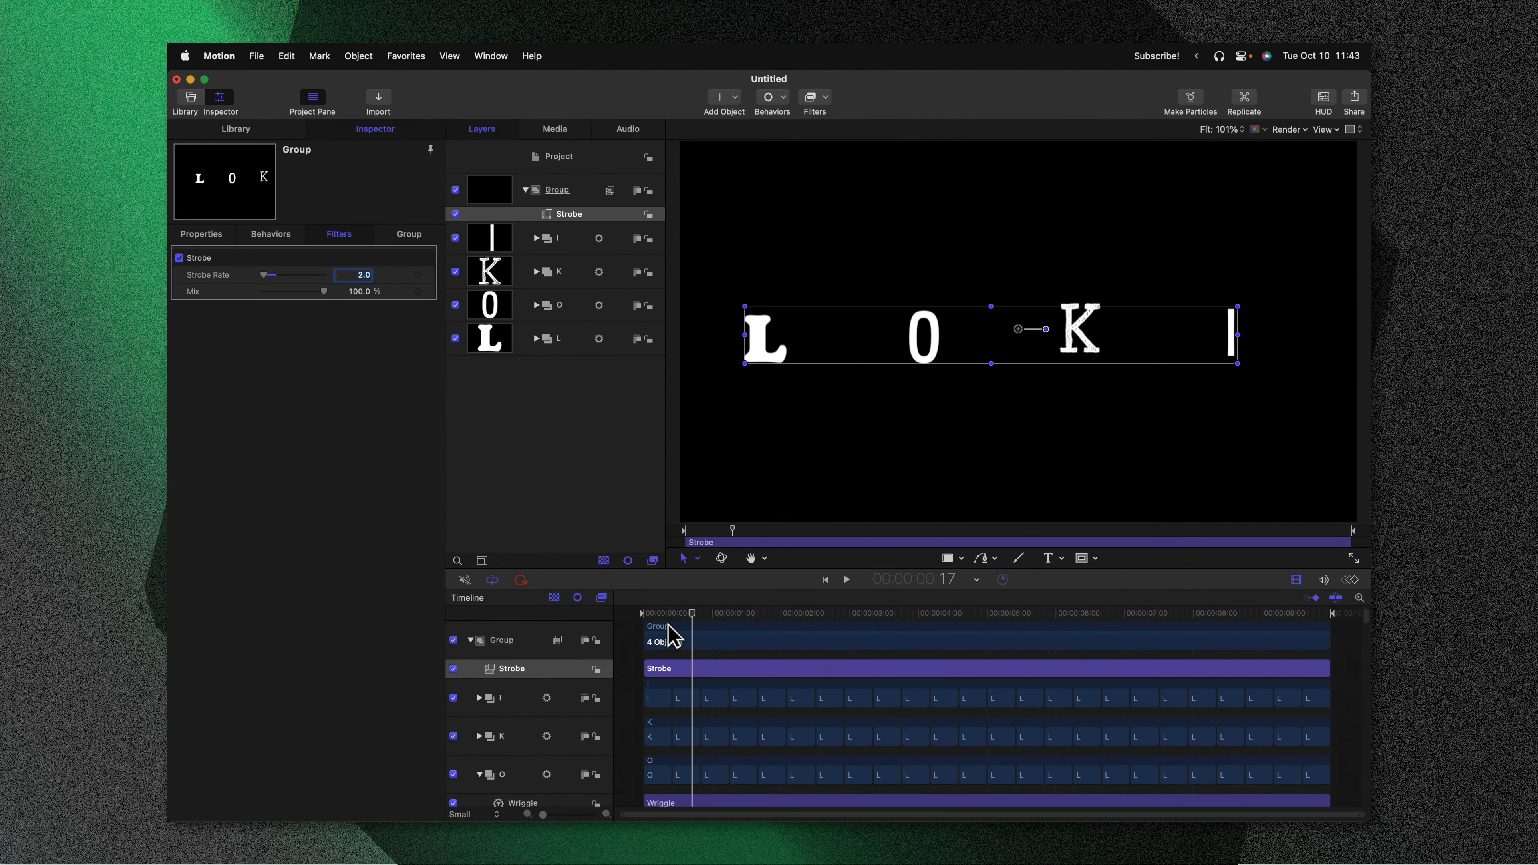
{"action": "left_click", "coordinate": [844, 578]}
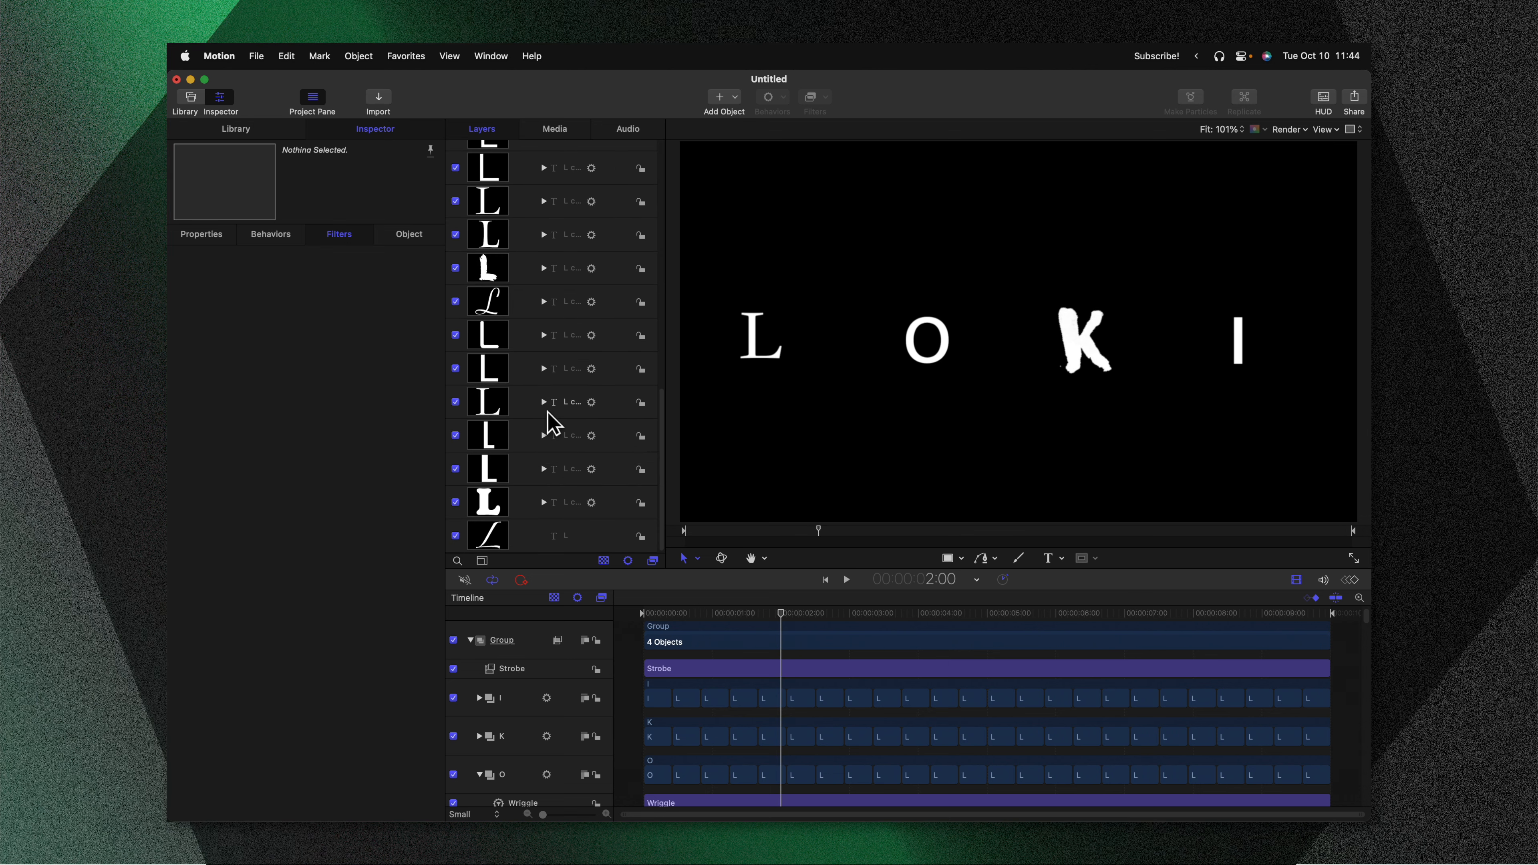
{"action": "left_click", "coordinate": [563, 536]}
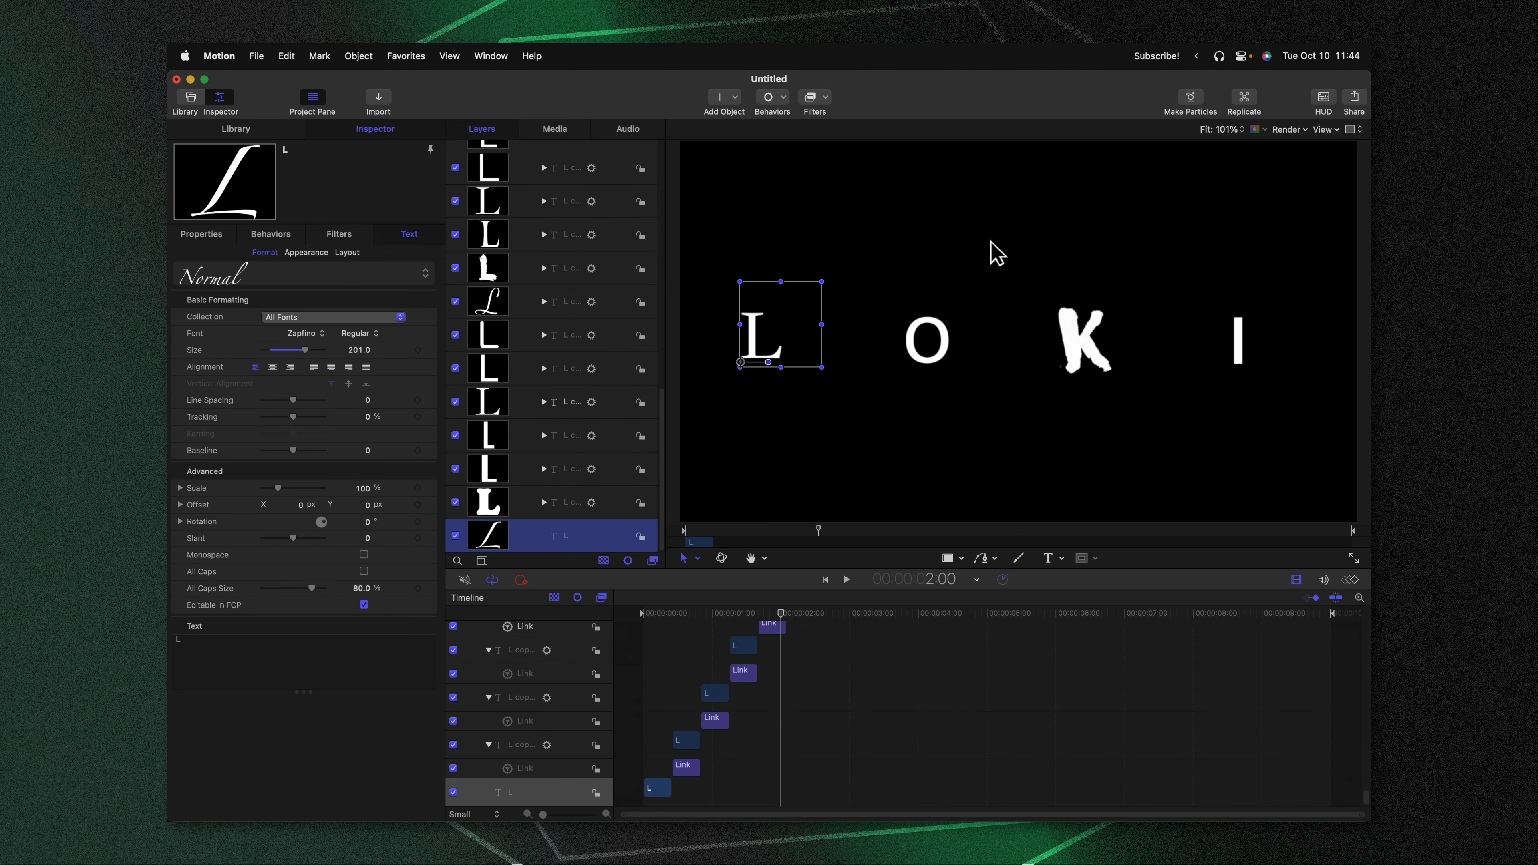
{"action": "mouse_move", "coordinate": [1001, 366]}
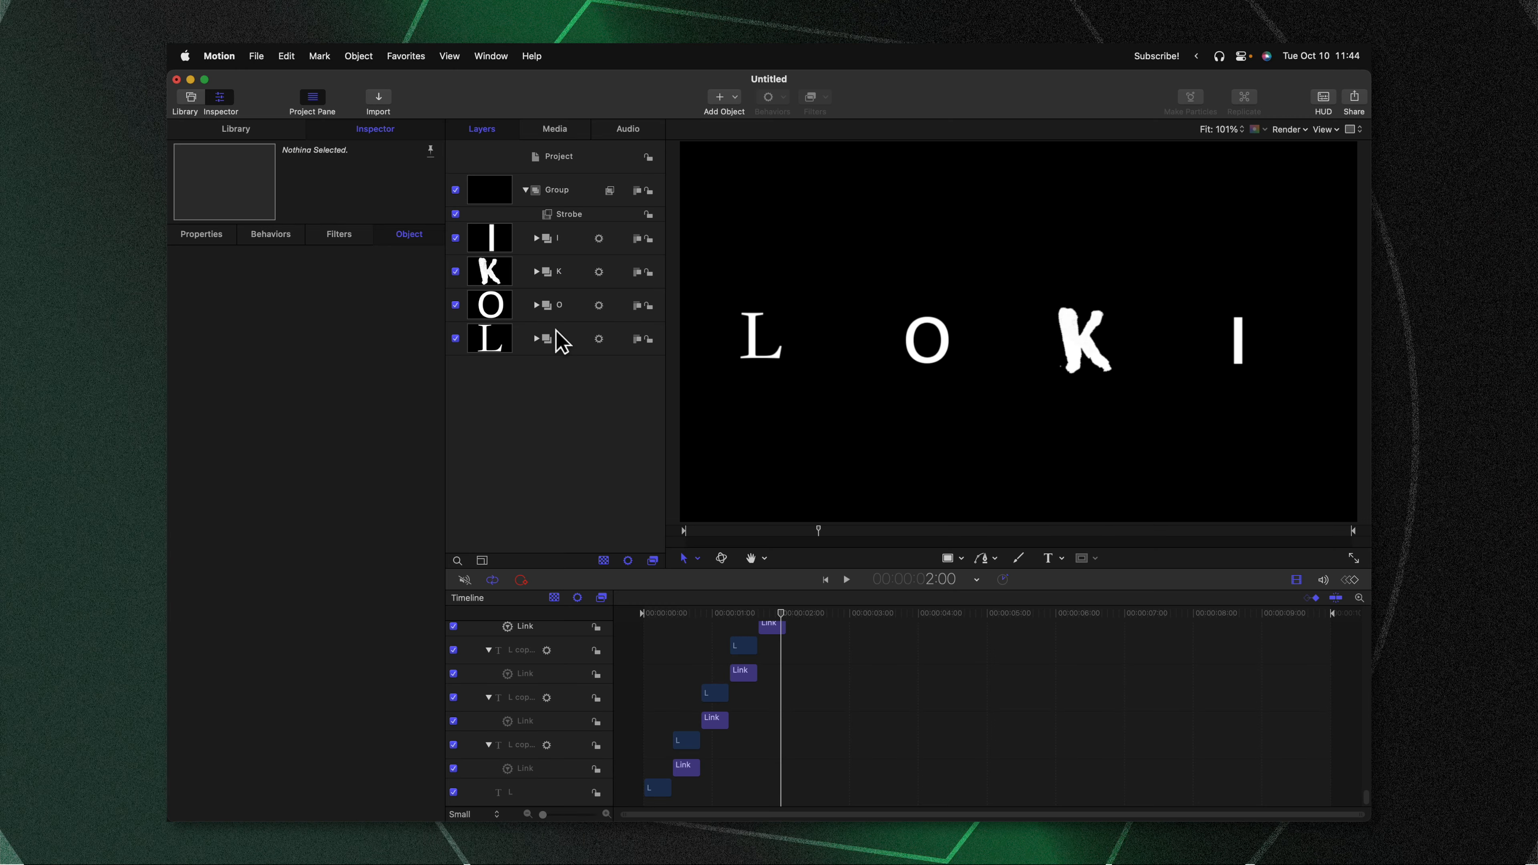
{"action": "mouse_move", "coordinate": [560, 307]}
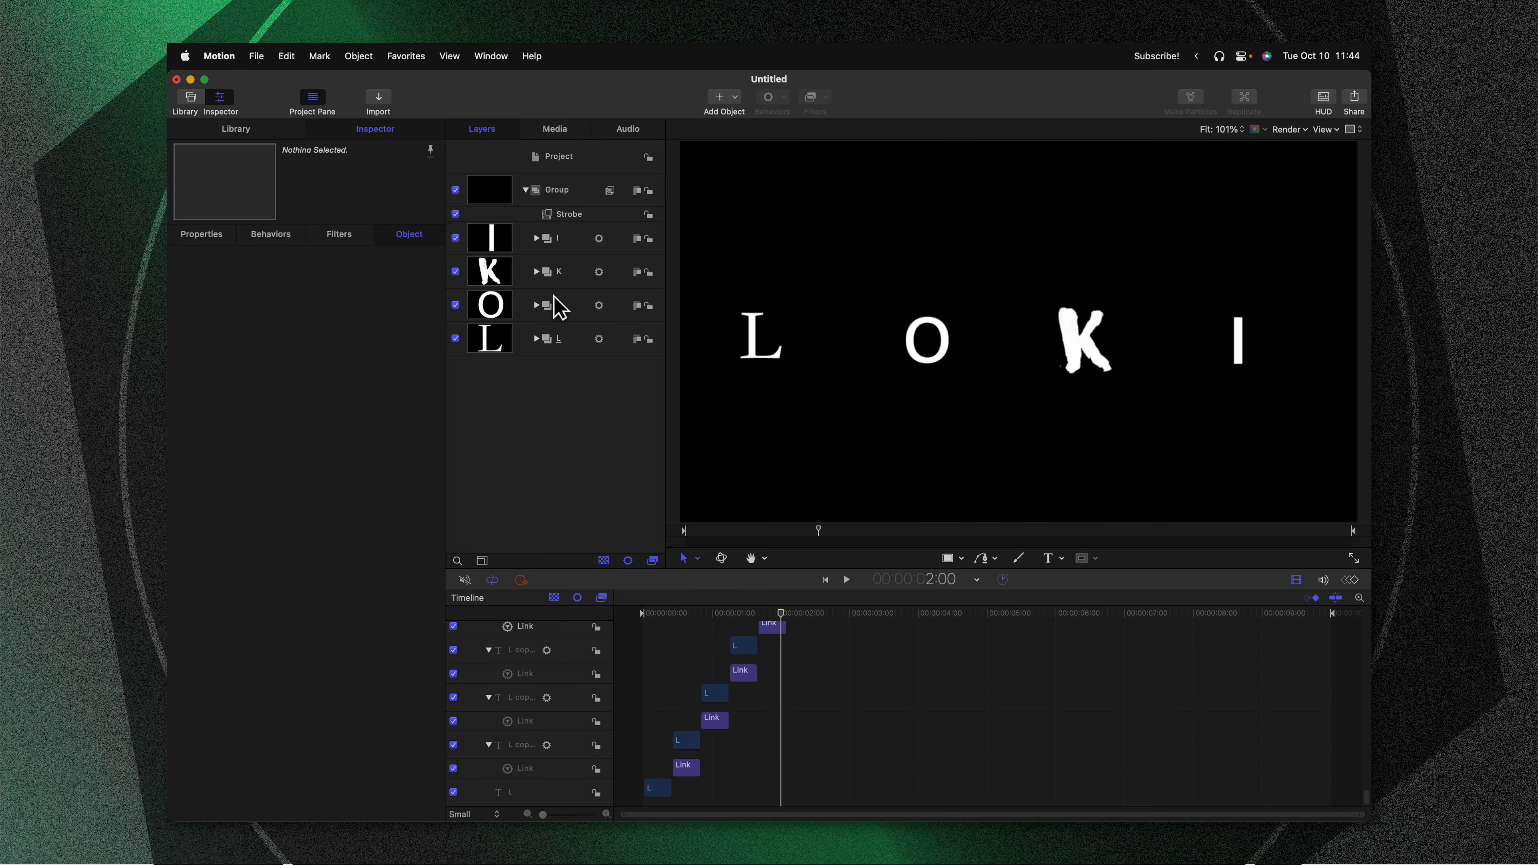
Clone the LOKI group and give the clone a Gaussian Blur of about 215 for a soft glow.
{"action": "left_click", "coordinate": [556, 189]}
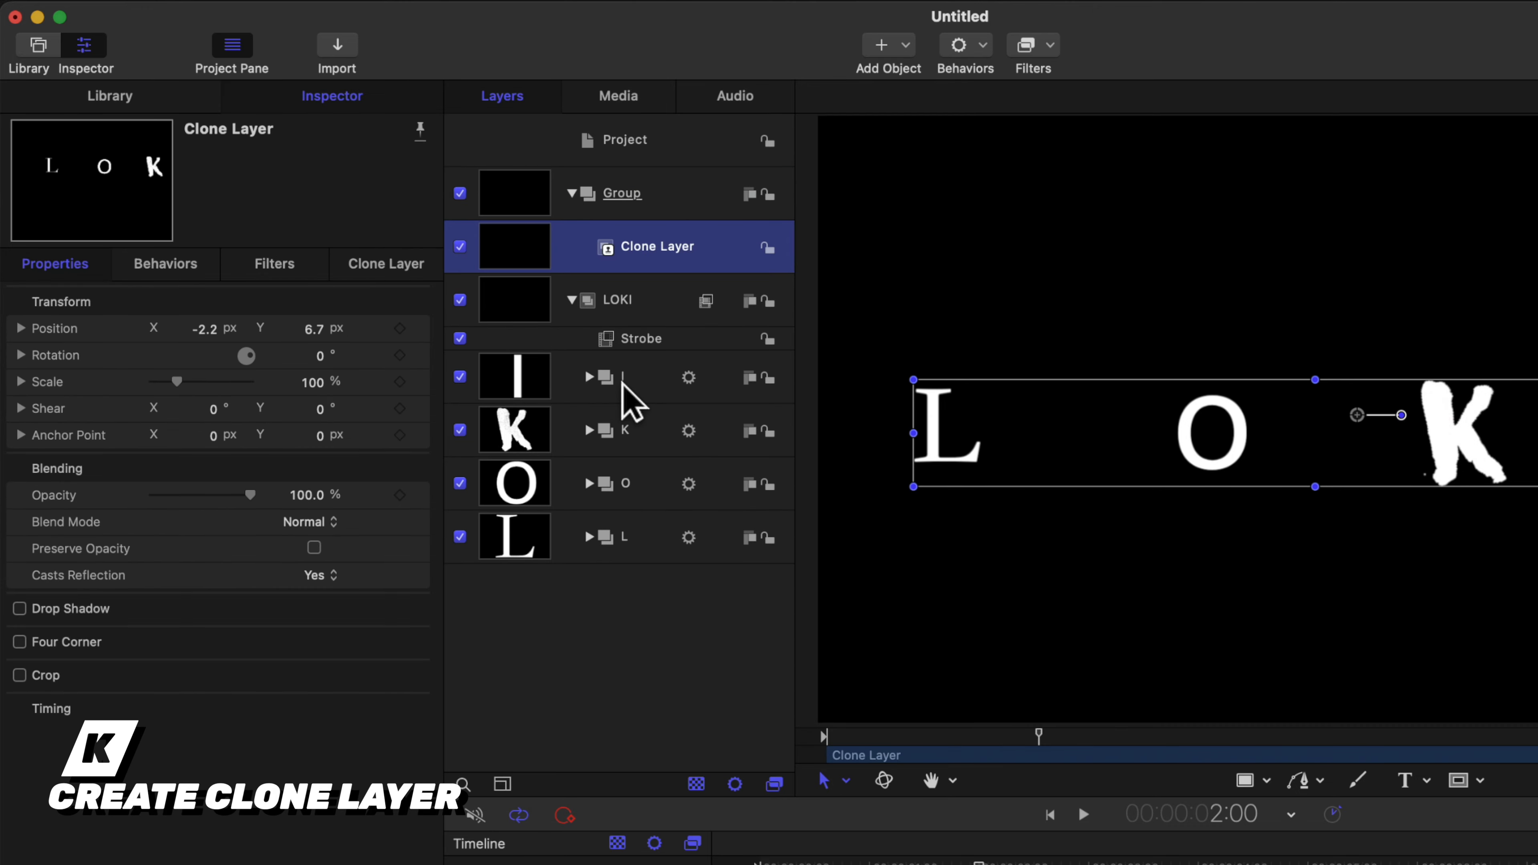
{"action": "mouse_move", "coordinate": [681, 639]}
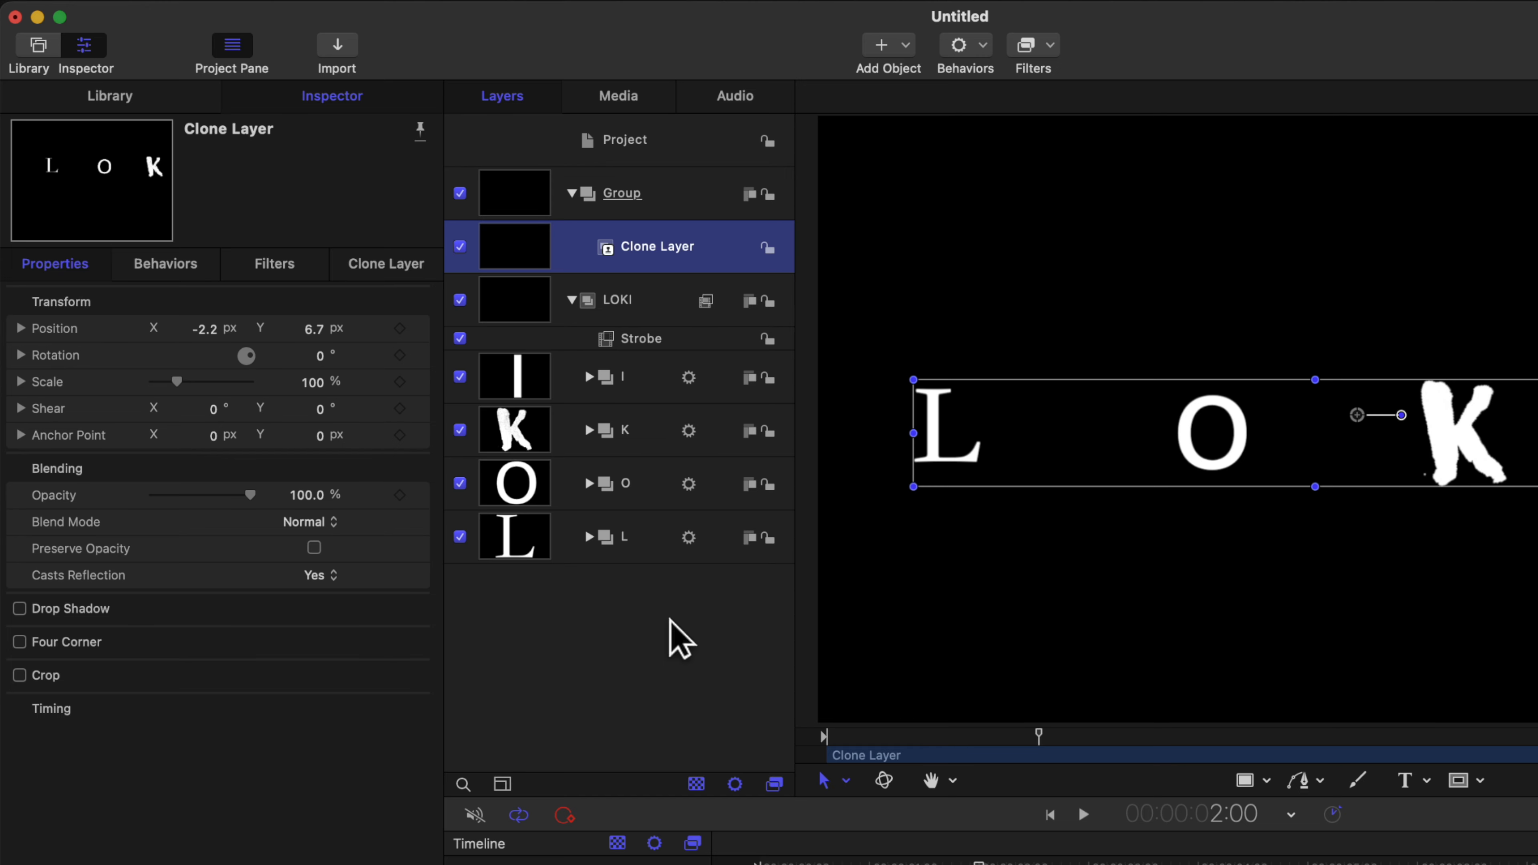
{"action": "mouse_move", "coordinate": [941, 141]}
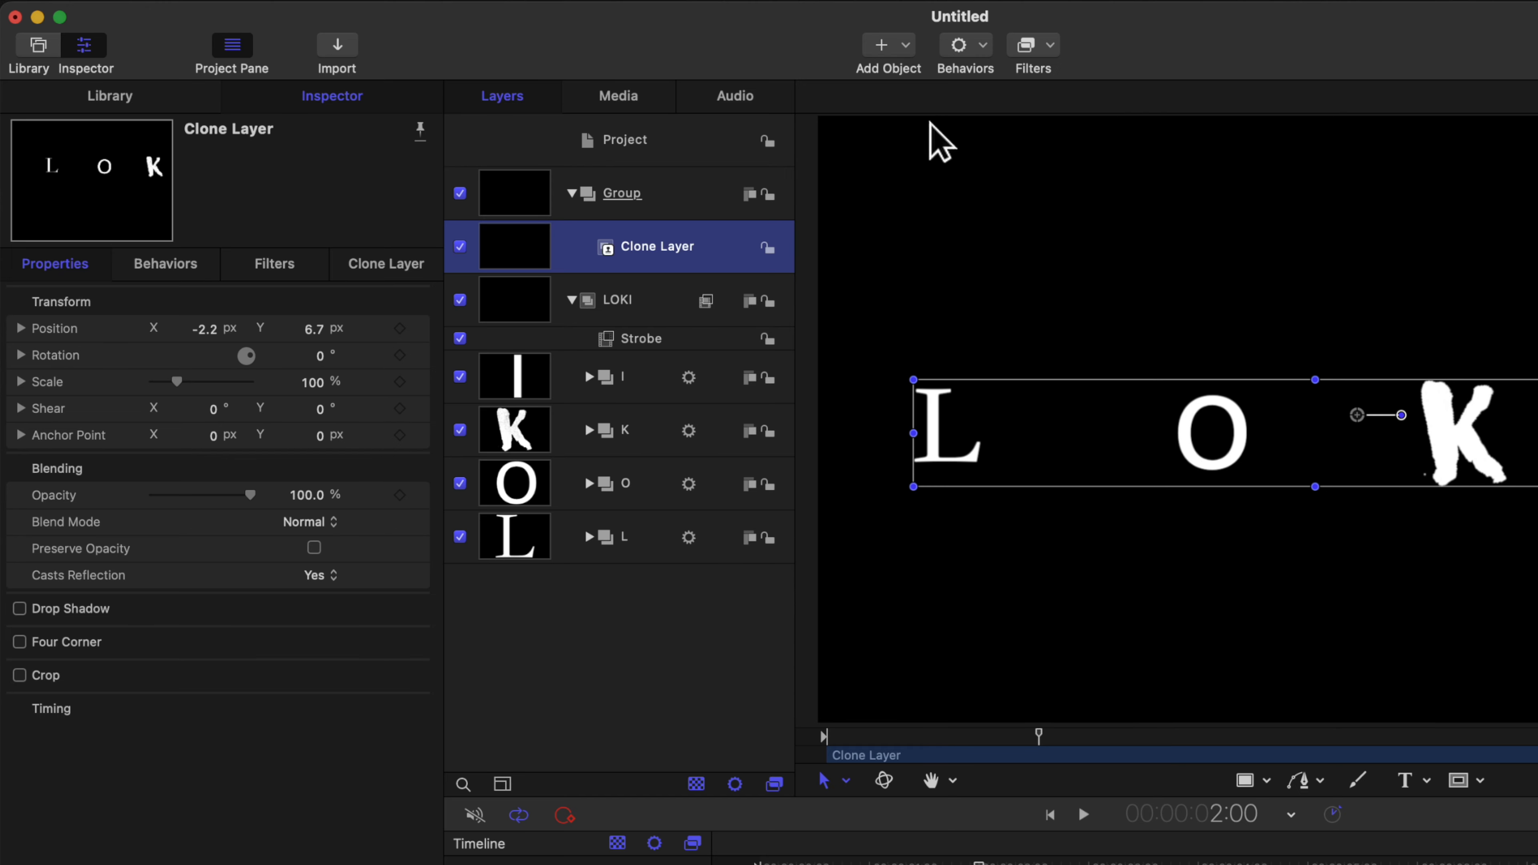
{"action": "left_click", "coordinate": [1032, 44]}
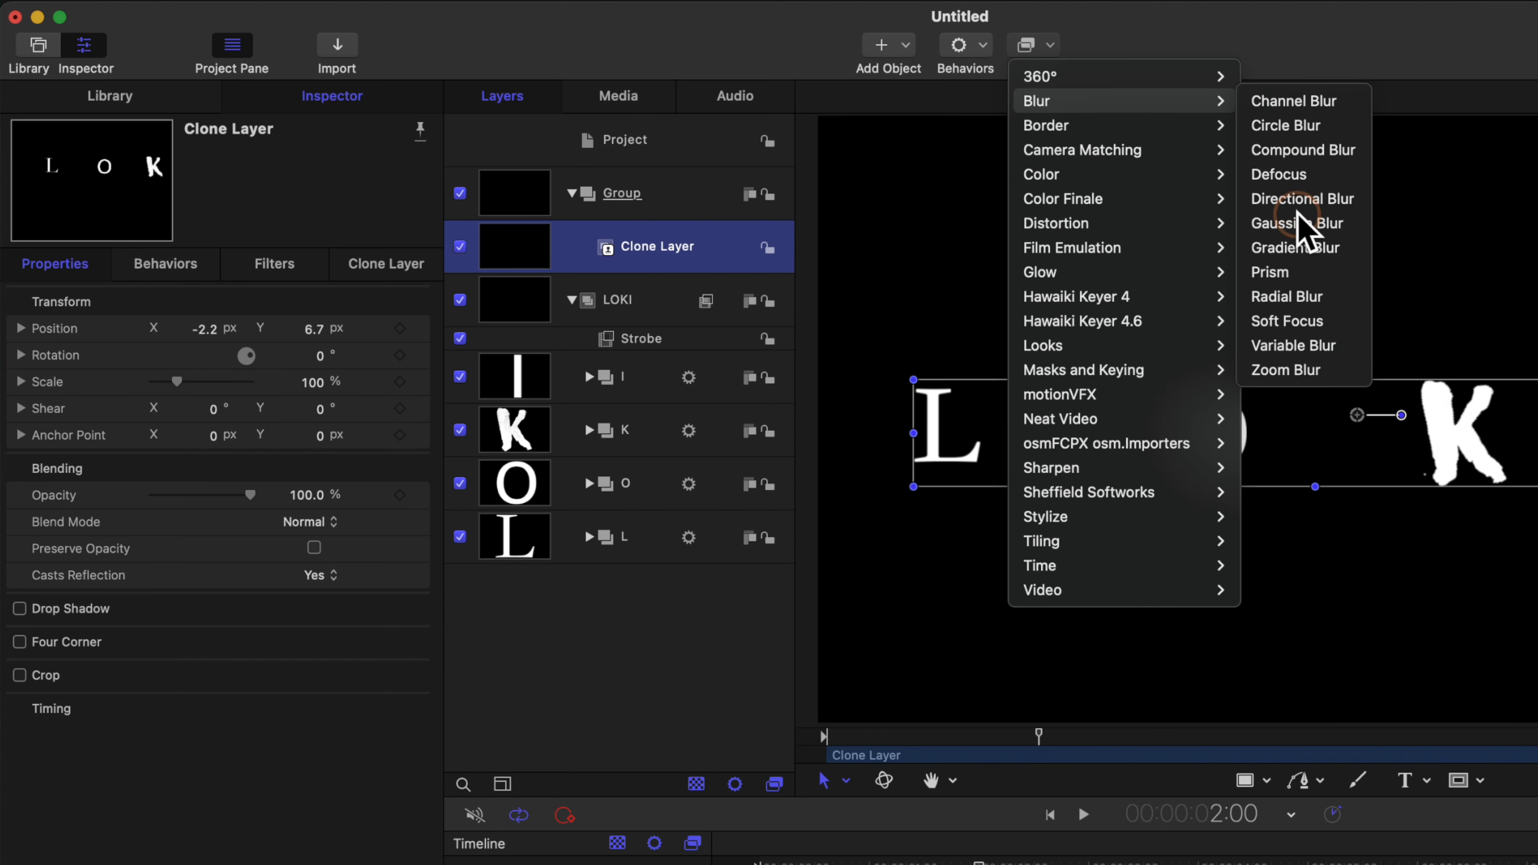
{"action": "left_click", "coordinate": [1298, 223]}
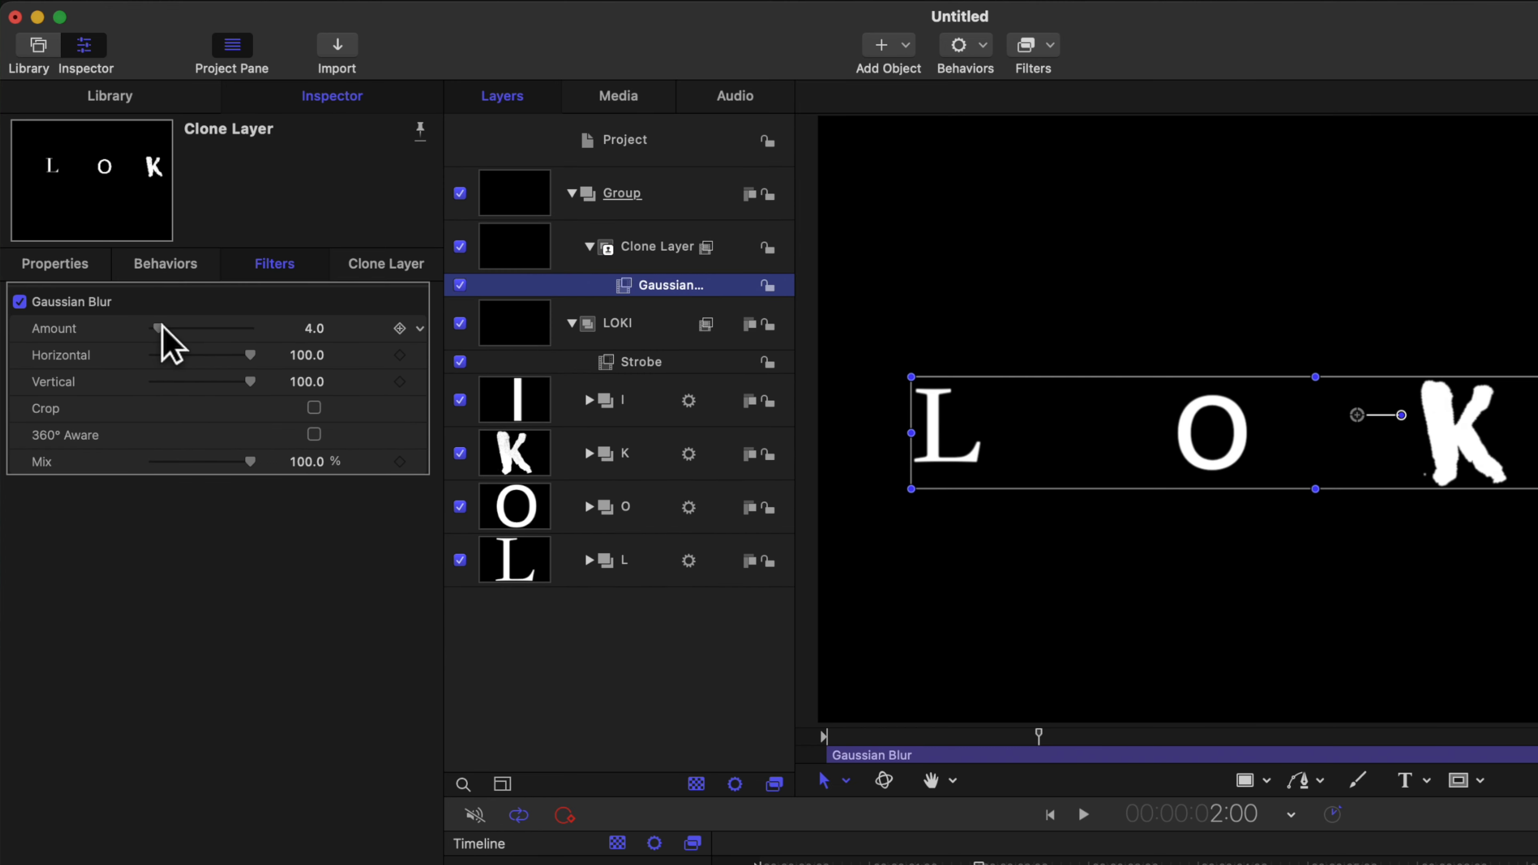
{"action": "left_click_drag", "start_coordinate": [157, 328], "coordinate": [245, 328]}
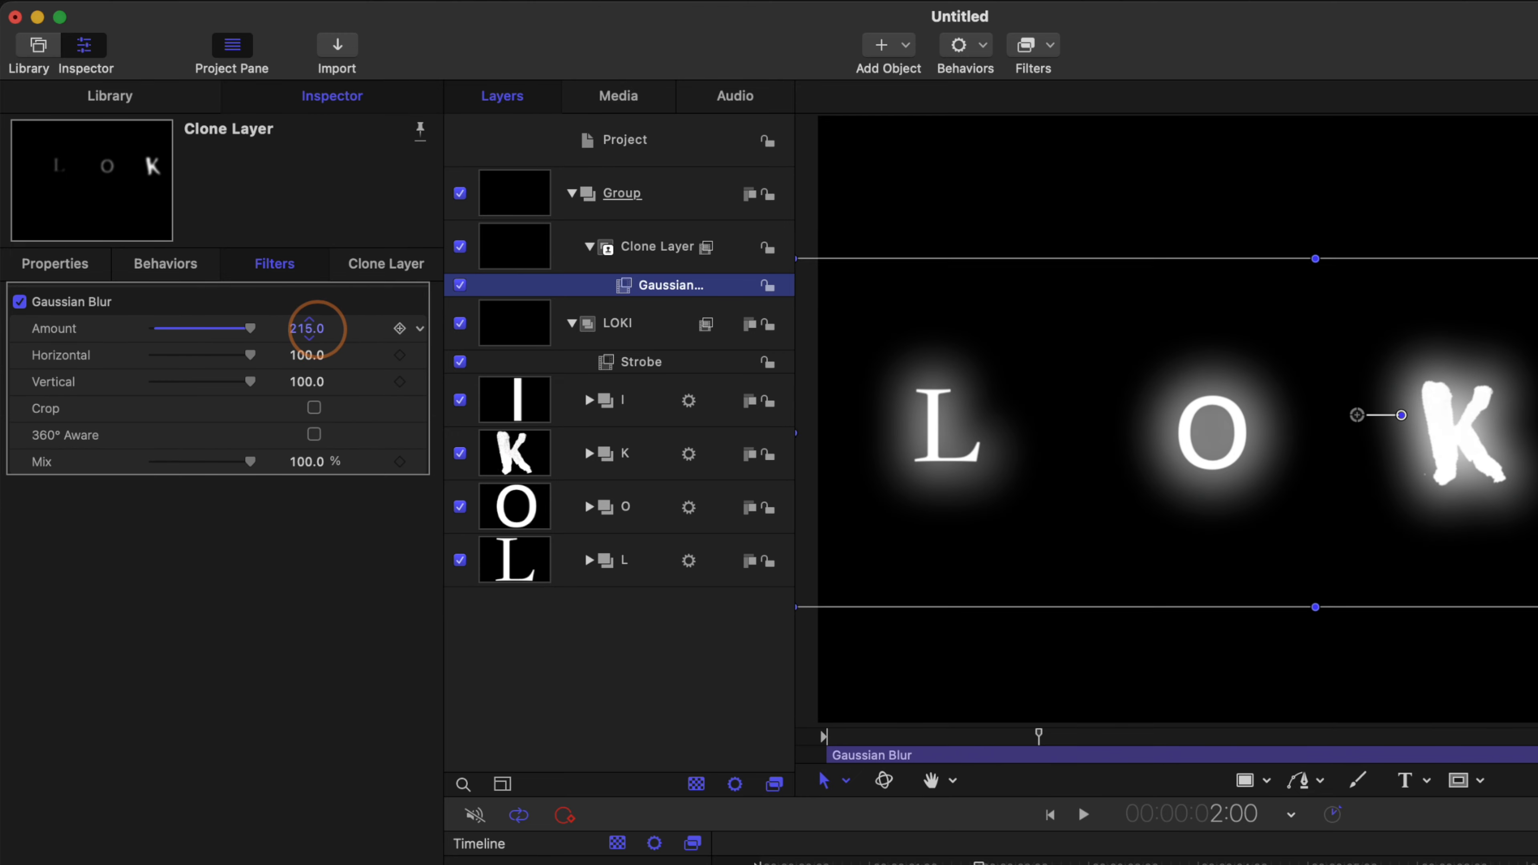
{"action": "left_click", "coordinate": [652, 246]}
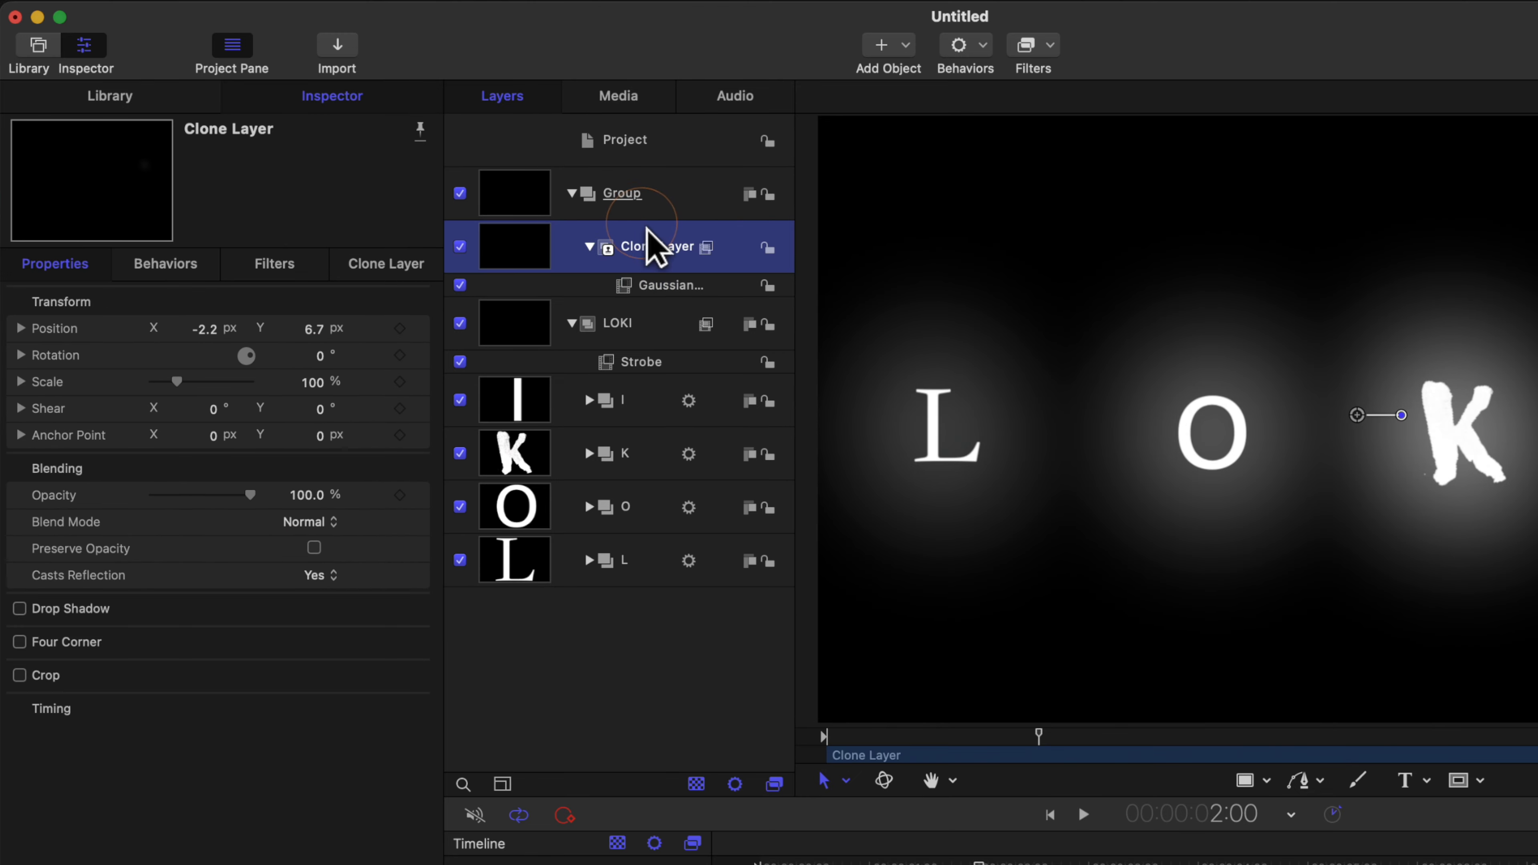
Duplicate the blurred clone, raise its blur and set its Blend Mode to Screen.
{"action": "key", "text": "cmd+d"}
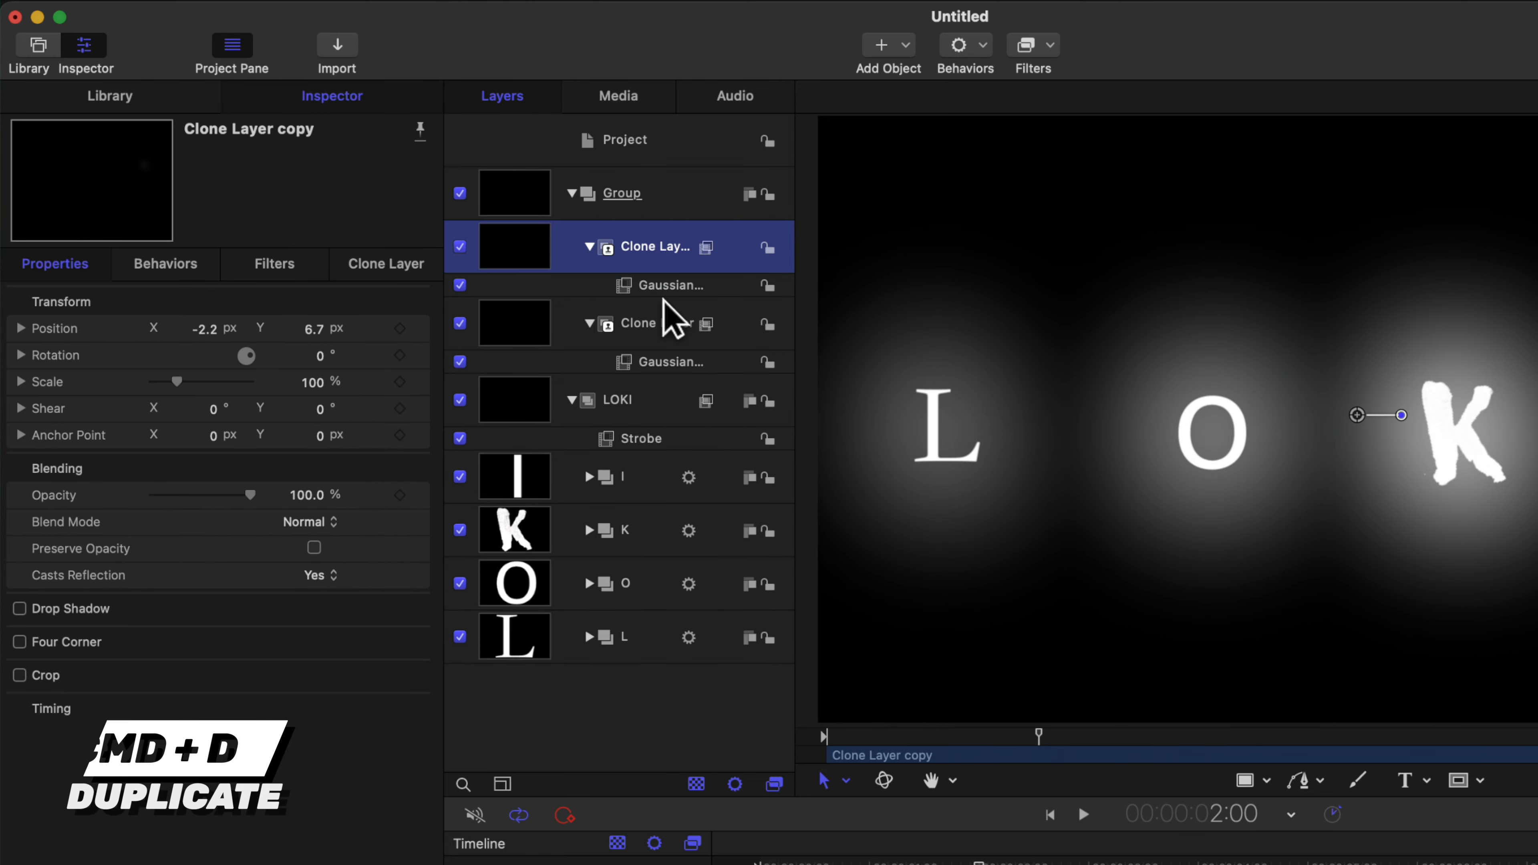
{"action": "left_click", "coordinate": [669, 285]}
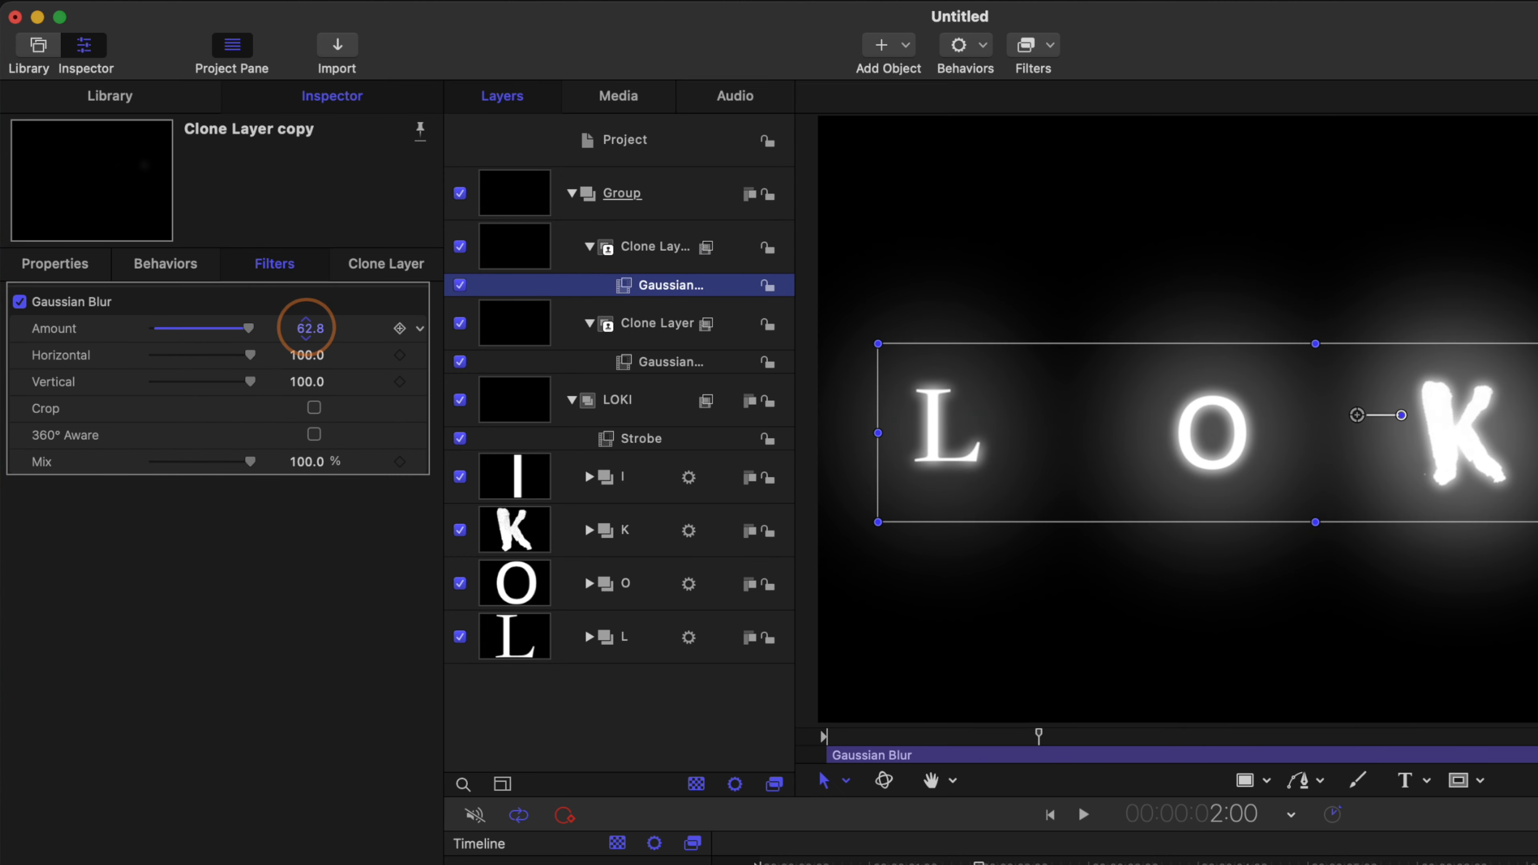
{"action": "left_click_drag", "start_coordinate": [240, 328], "coordinate": [250, 328]}
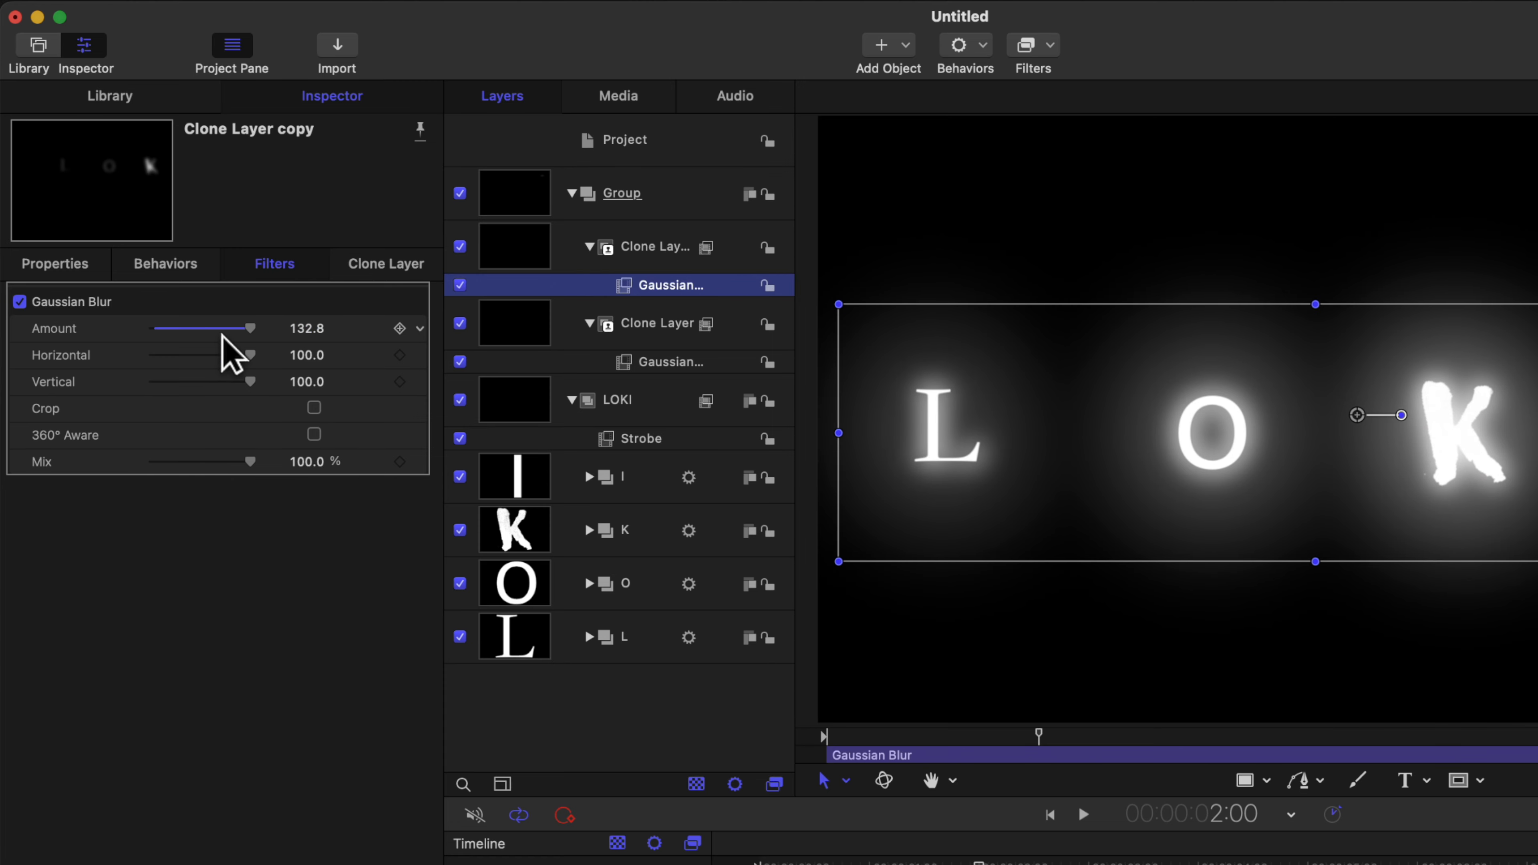
{"action": "left_click", "coordinate": [53, 262]}
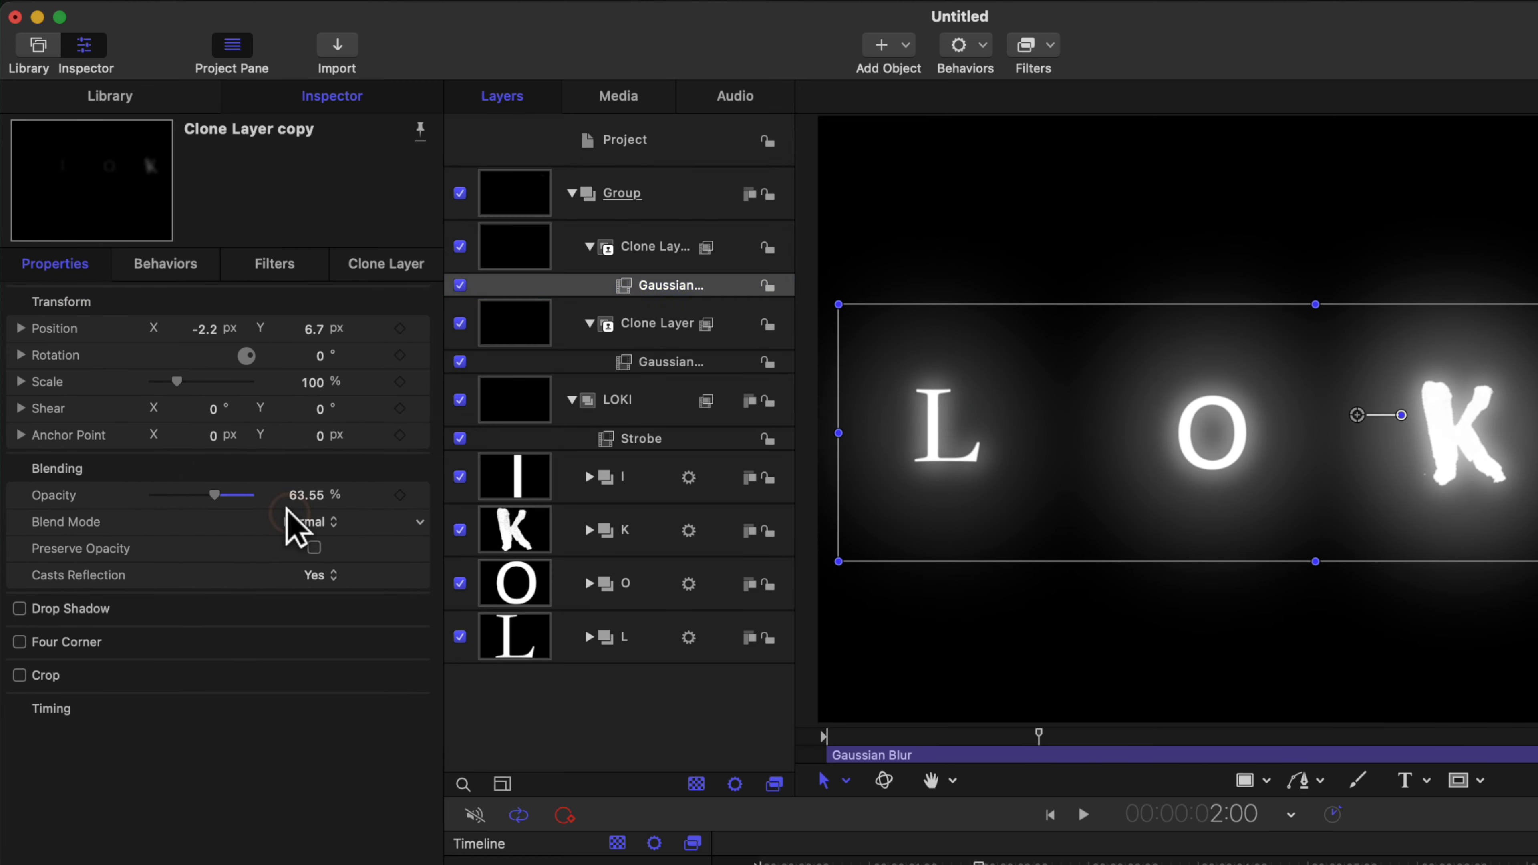
{"action": "left_click", "coordinate": [348, 521]}
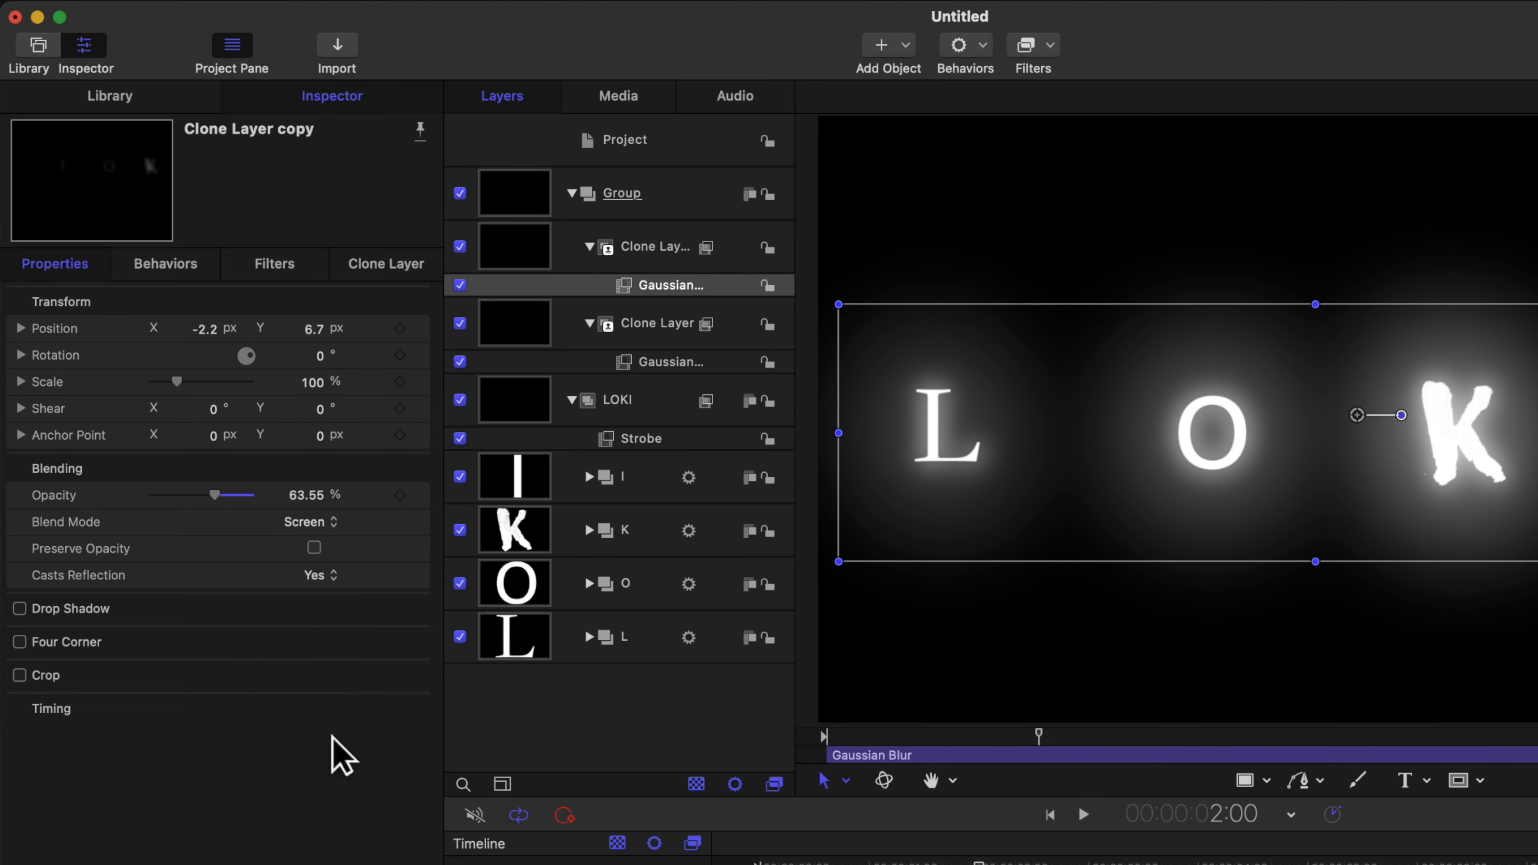
Duplicate again with blur 2772.8 and group the three clones as Glow Group.
{"action": "left_click", "coordinate": [653, 246]}
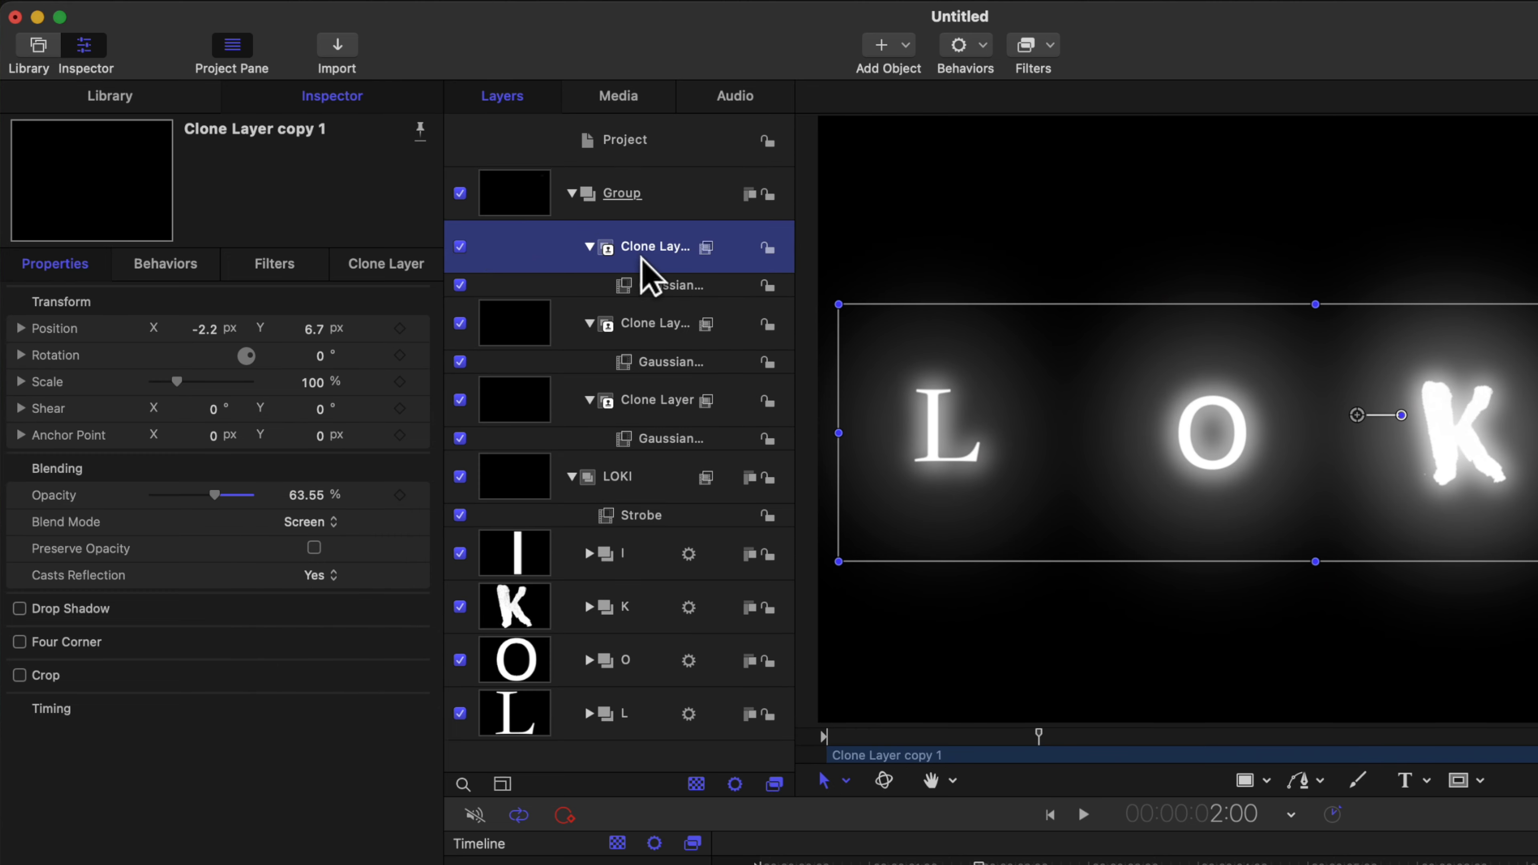
{"action": "left_click", "coordinate": [670, 284]}
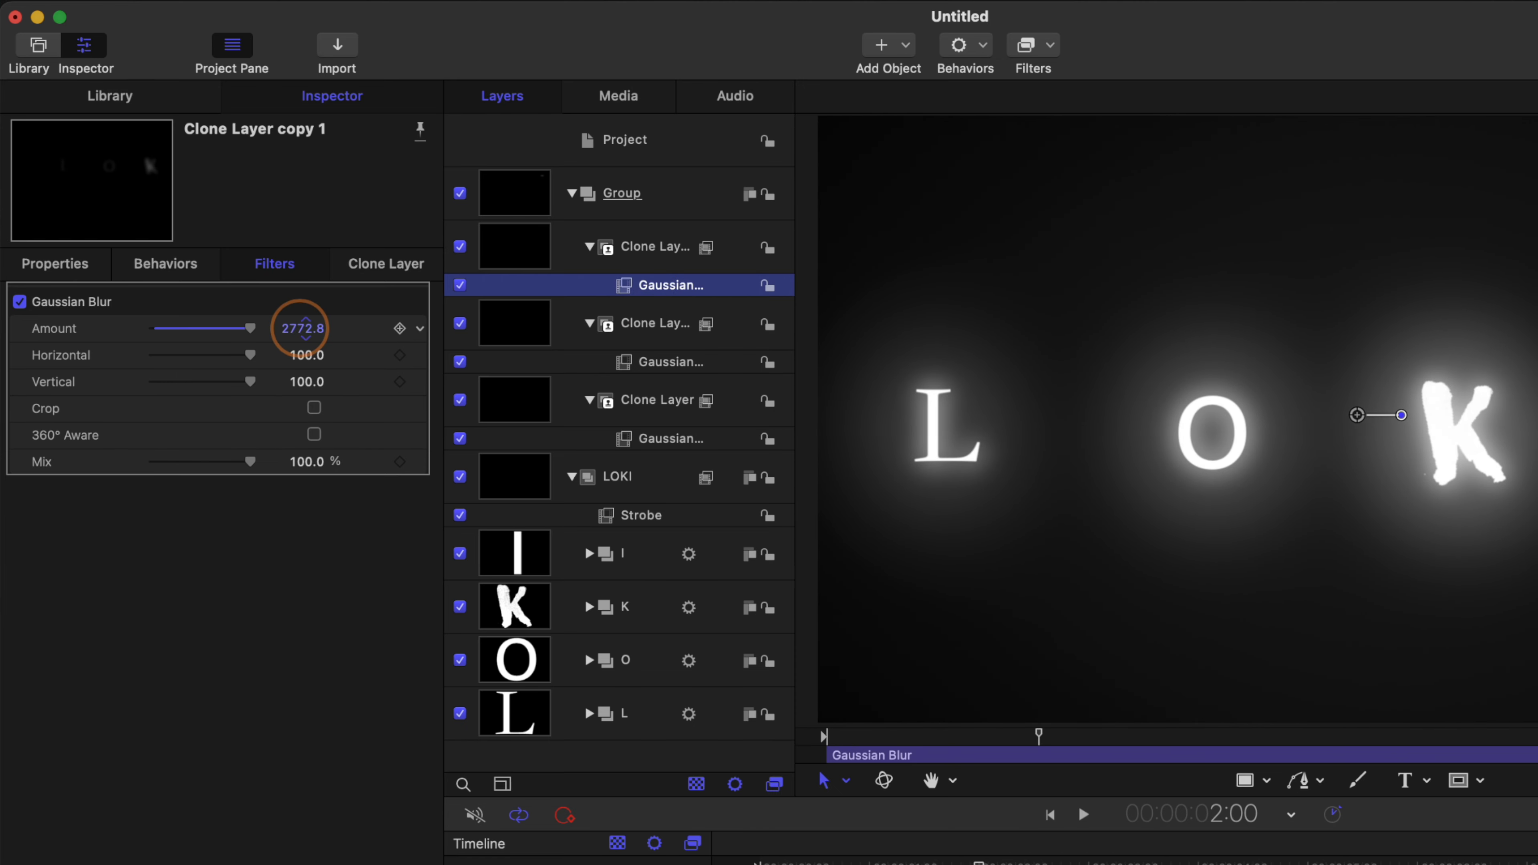
{"action": "left_click", "coordinate": [1084, 814]}
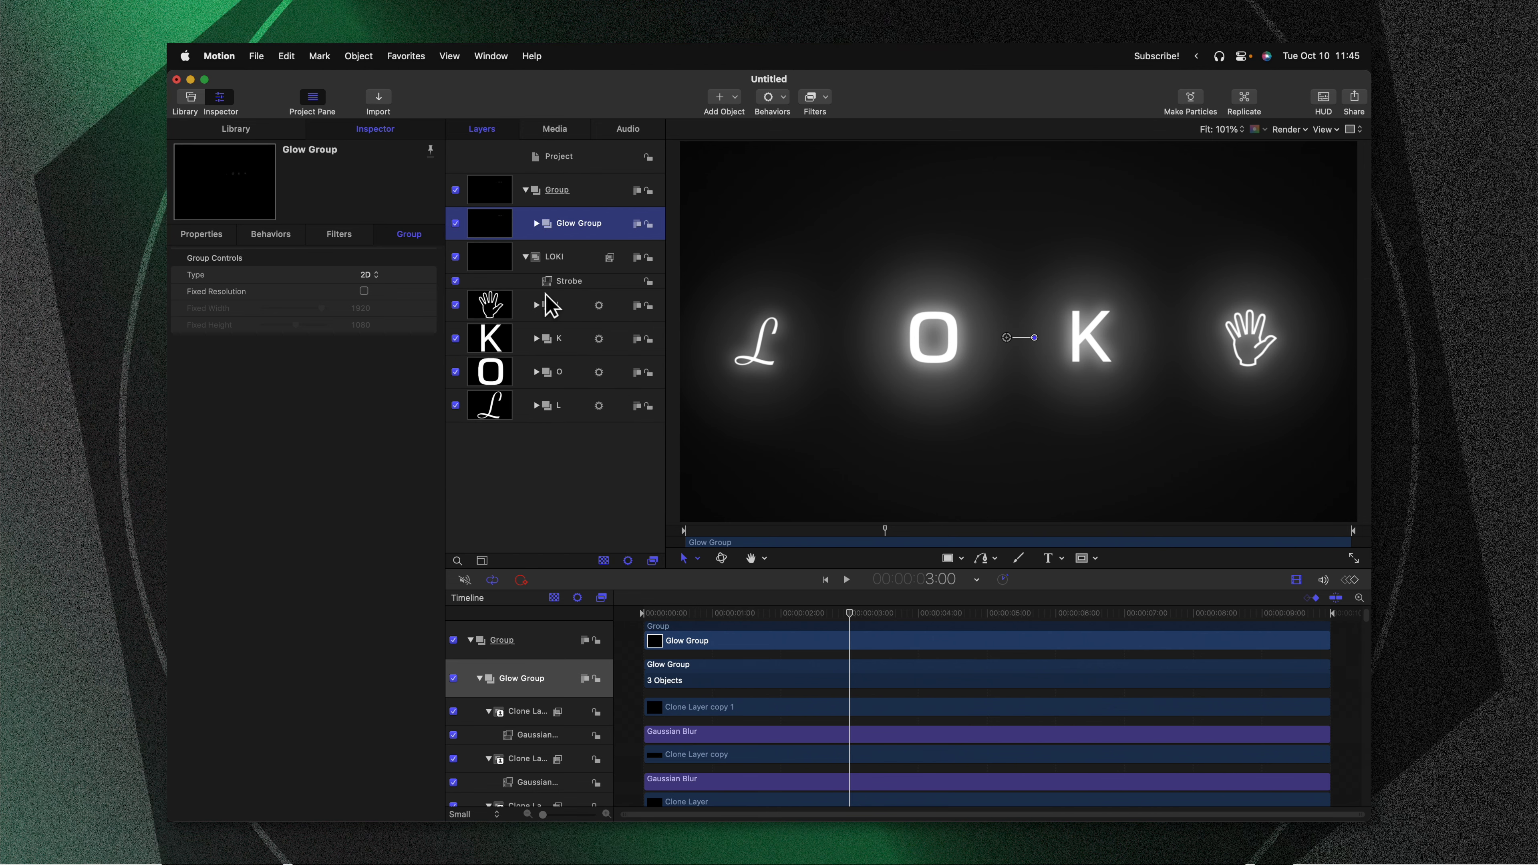
Import the 8mmTexture_Clean clip above the title and set its Blend Mode to Lighten.
{"action": "left_click", "coordinate": [435, 773]}
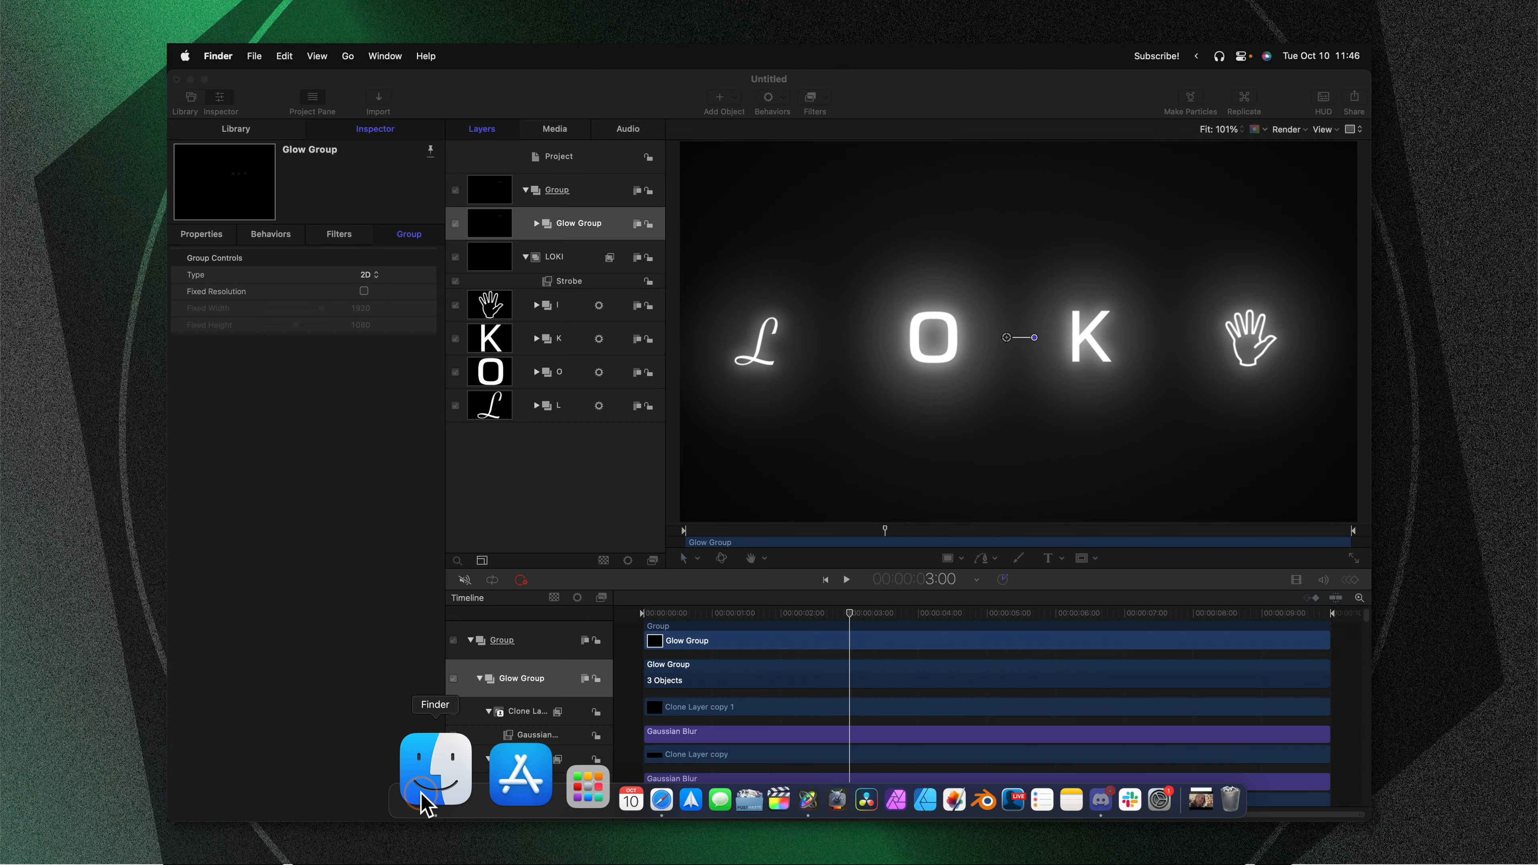
{"action": "left_click", "coordinate": [434, 770]}
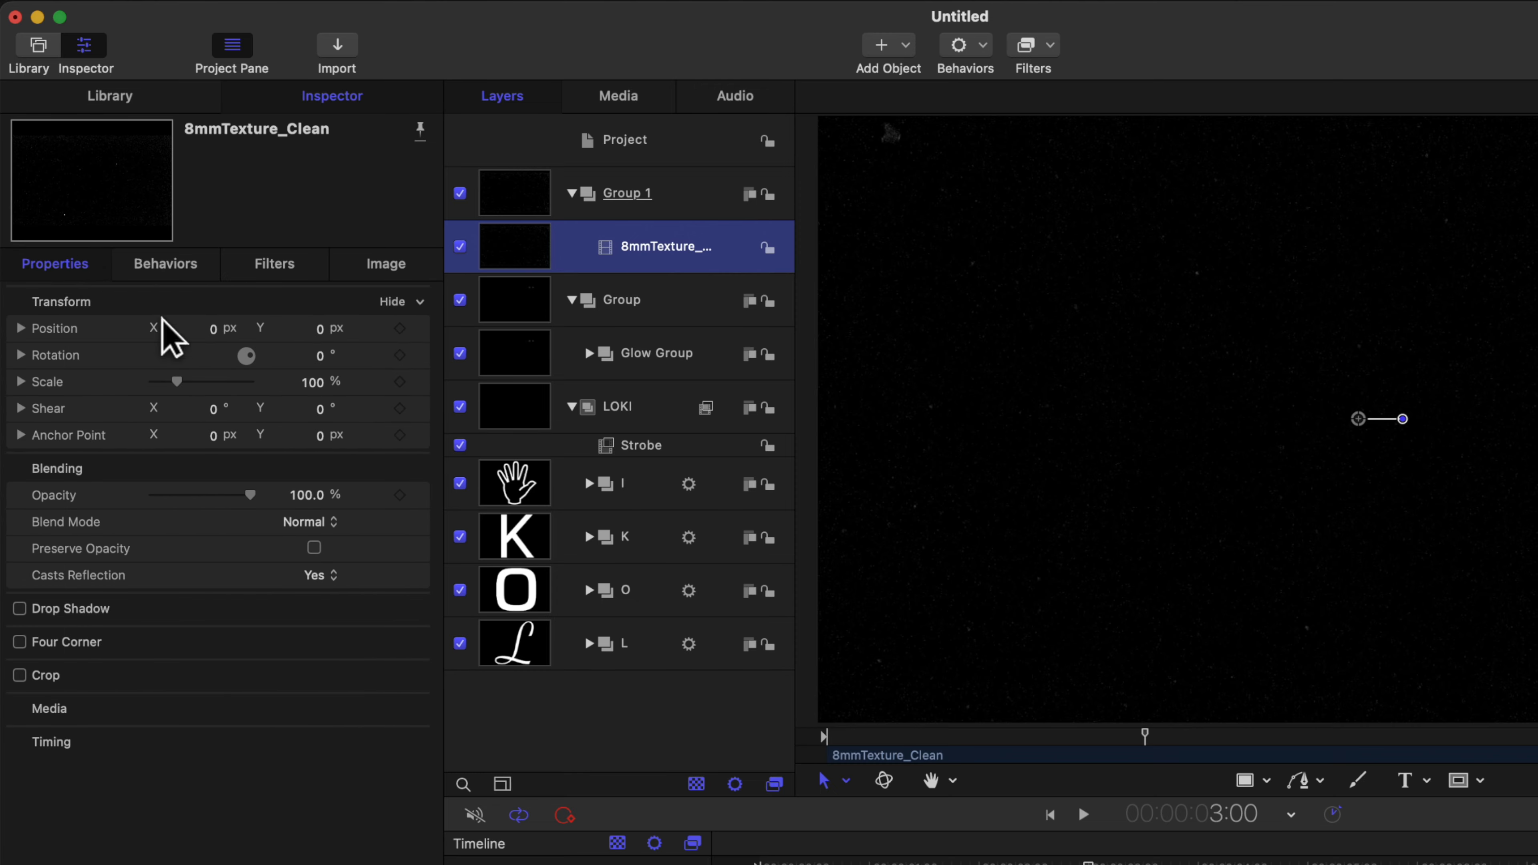
{"action": "left_click", "coordinate": [306, 521]}
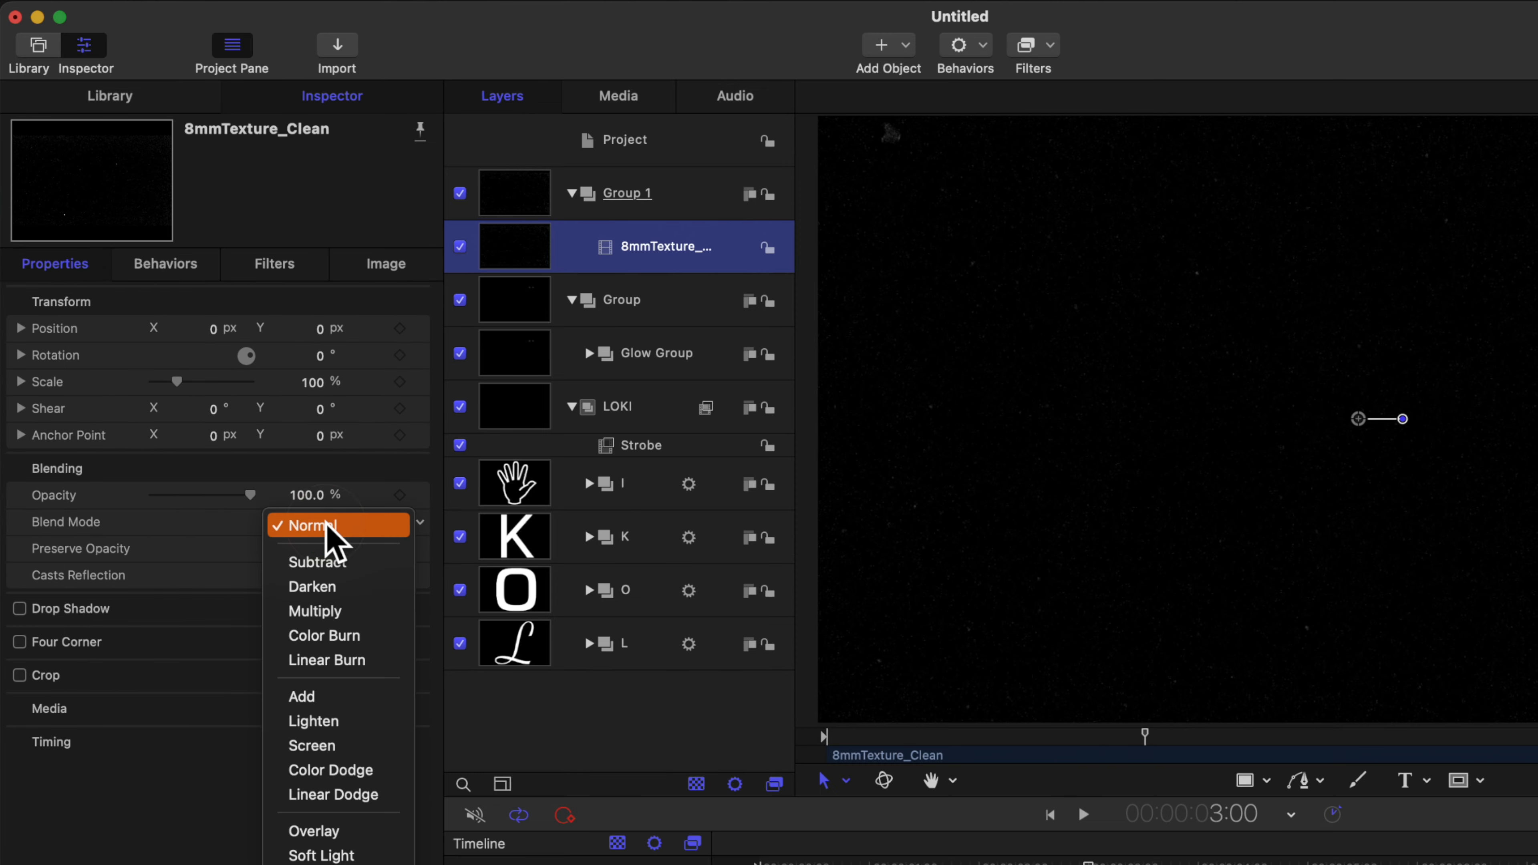
{"action": "mouse_move", "coordinate": [366, 720]}
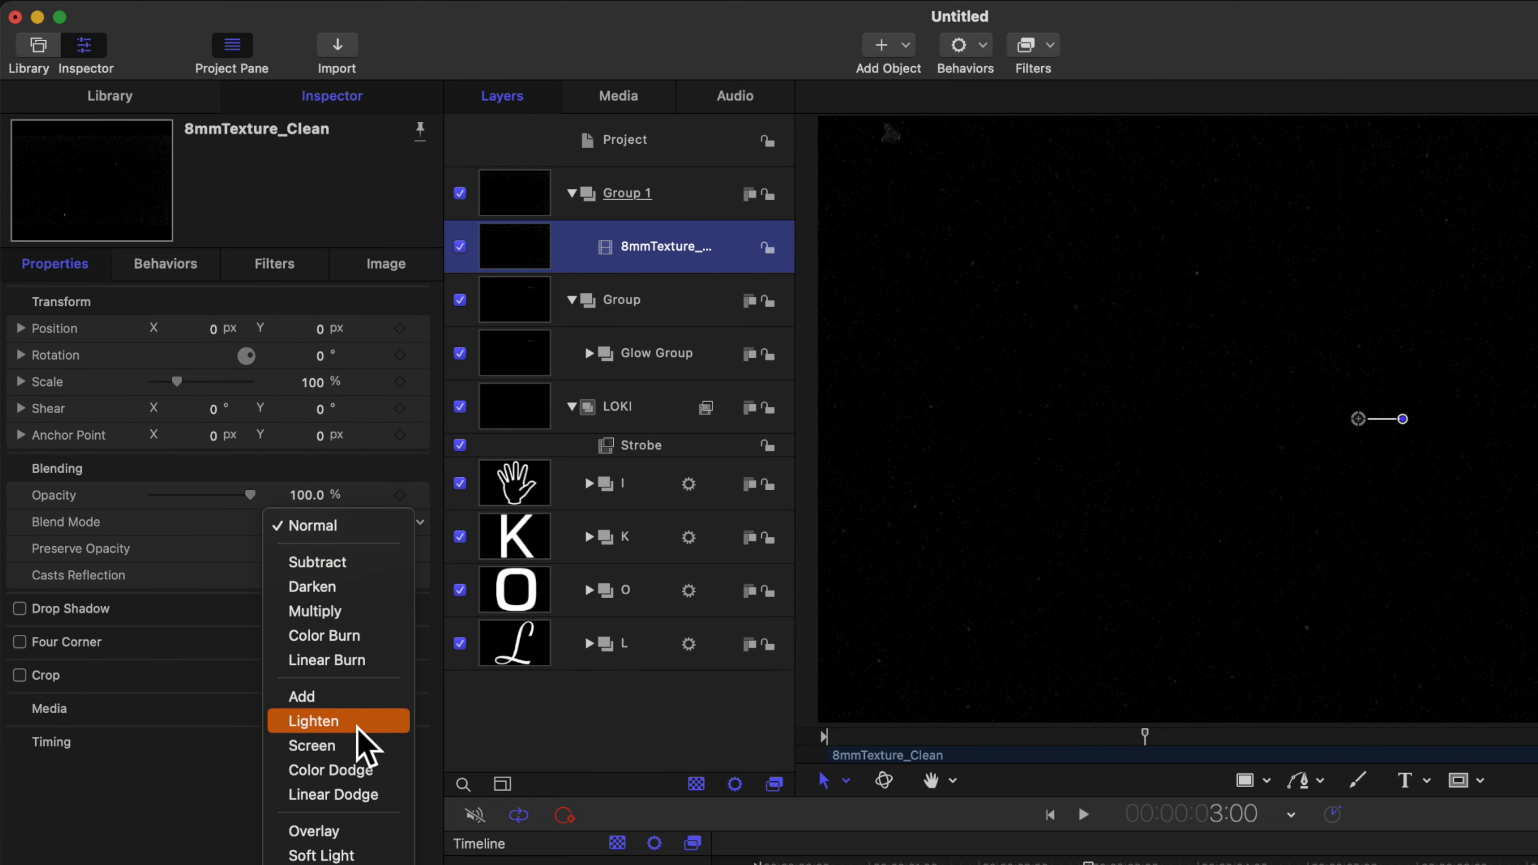
{"action": "left_click", "coordinate": [314, 721]}
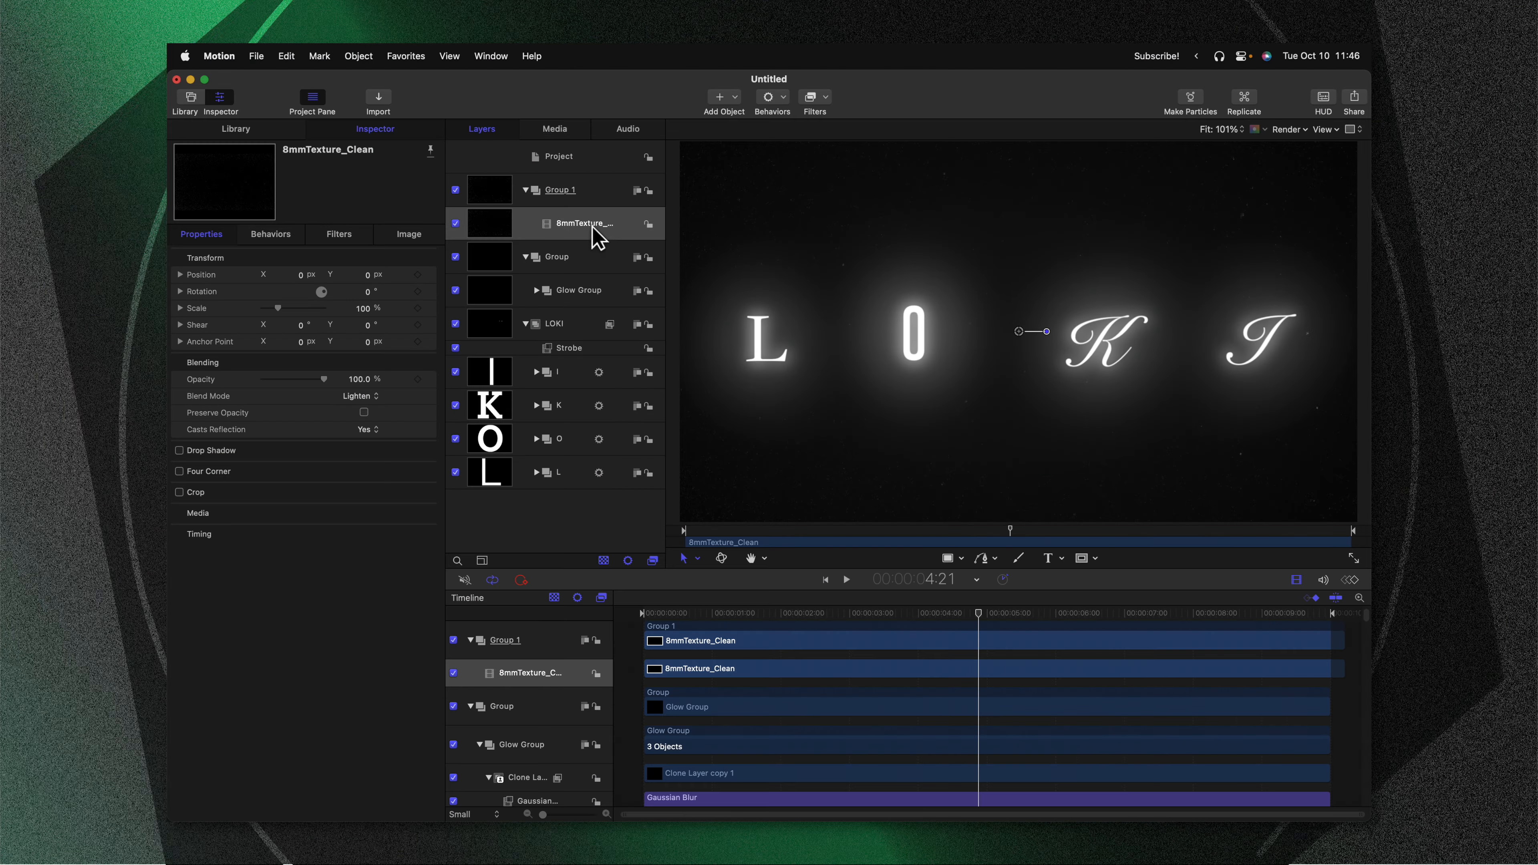
Apply a Strobe filter at rate 2.0 to the texture clip and preview the flicker.
{"action": "left_click", "coordinate": [814, 101]}
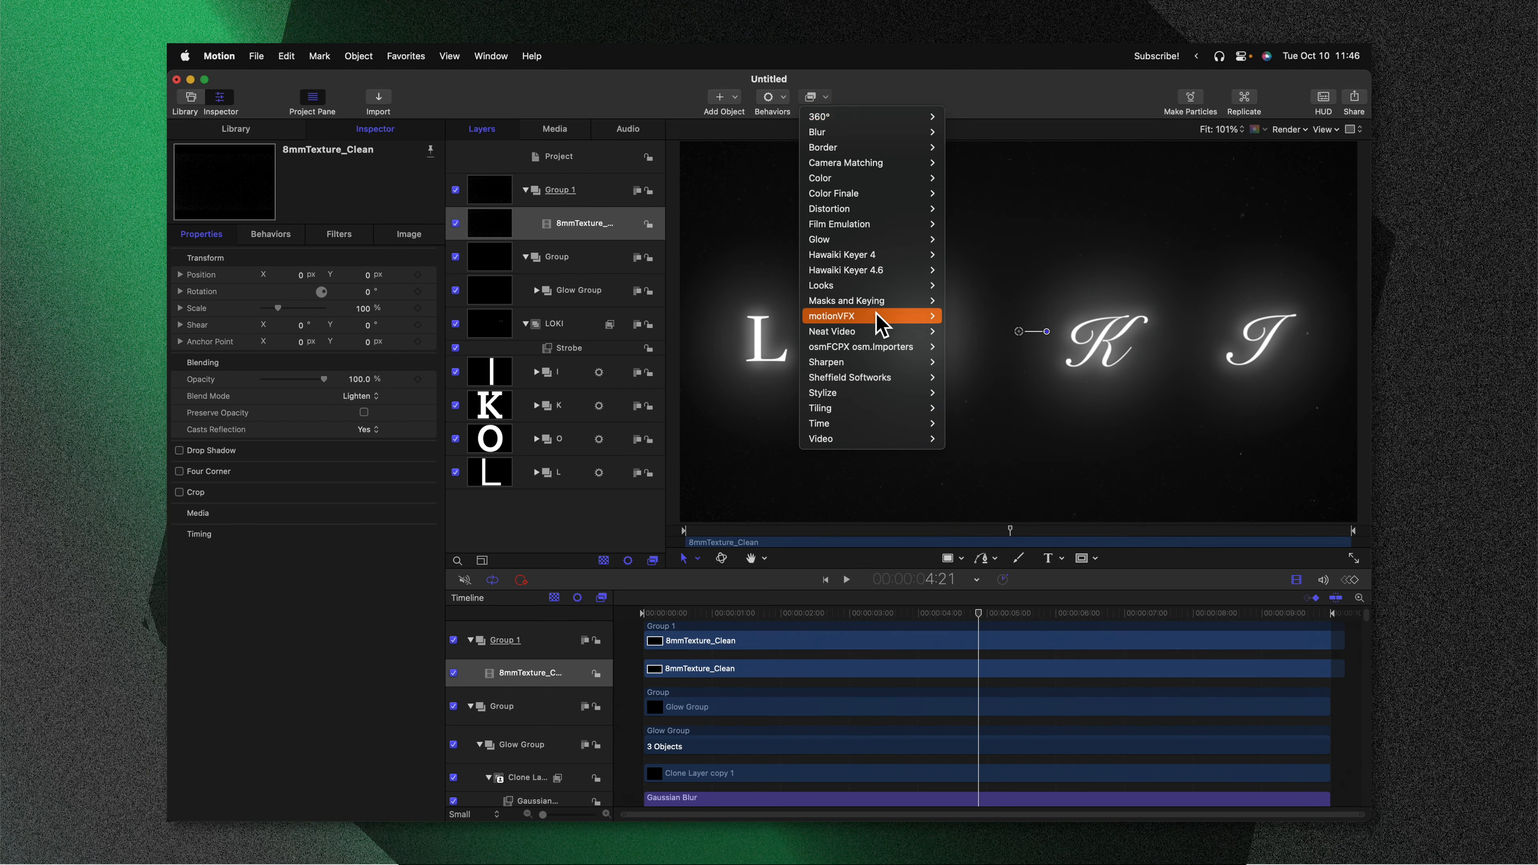
{"action": "mouse_move", "coordinate": [819, 424]}
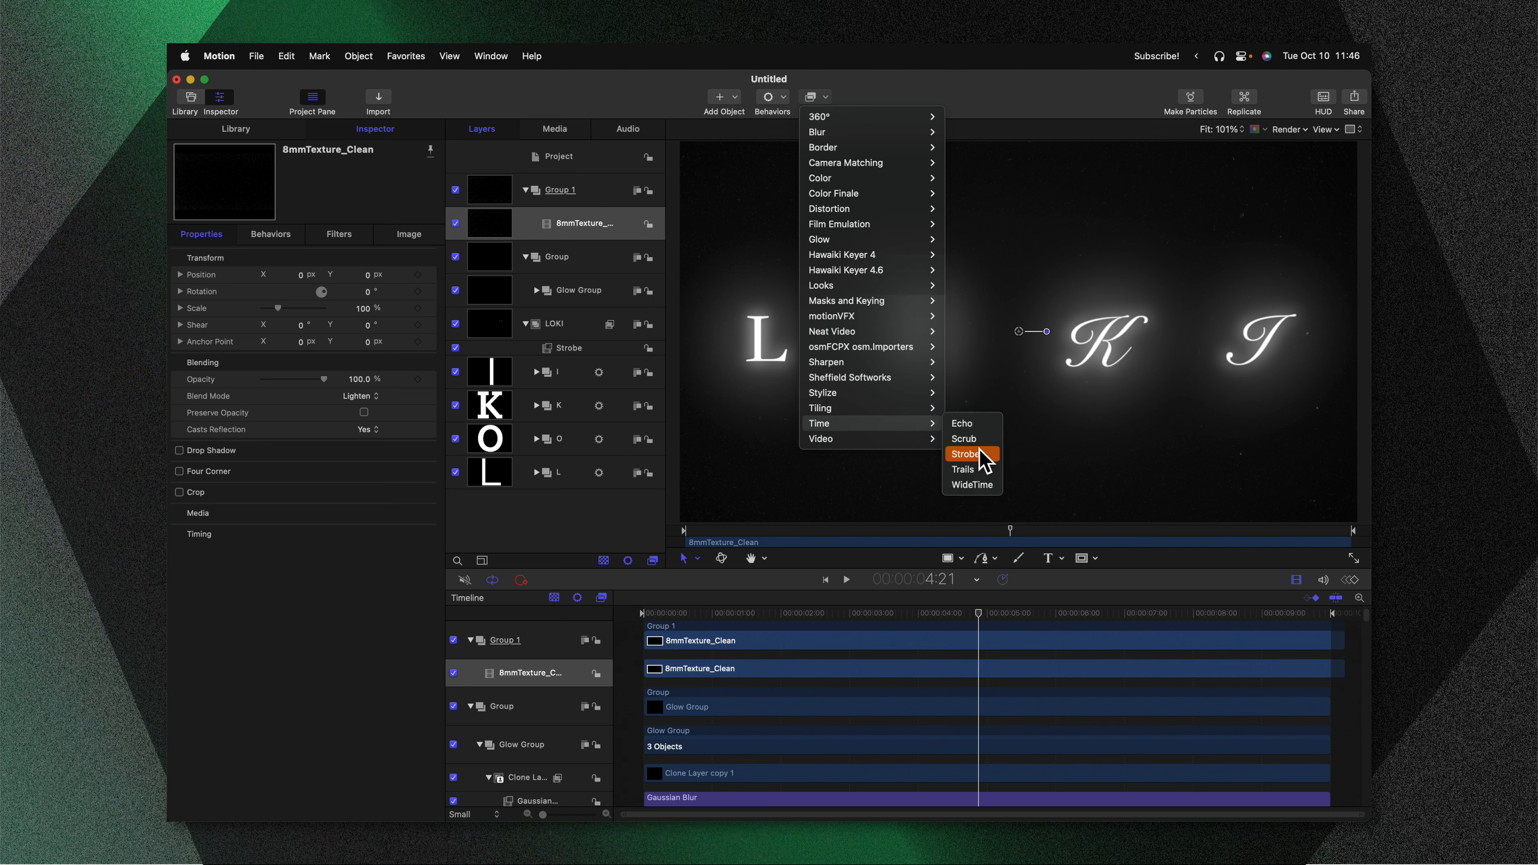
{"action": "left_click", "coordinate": [966, 455]}
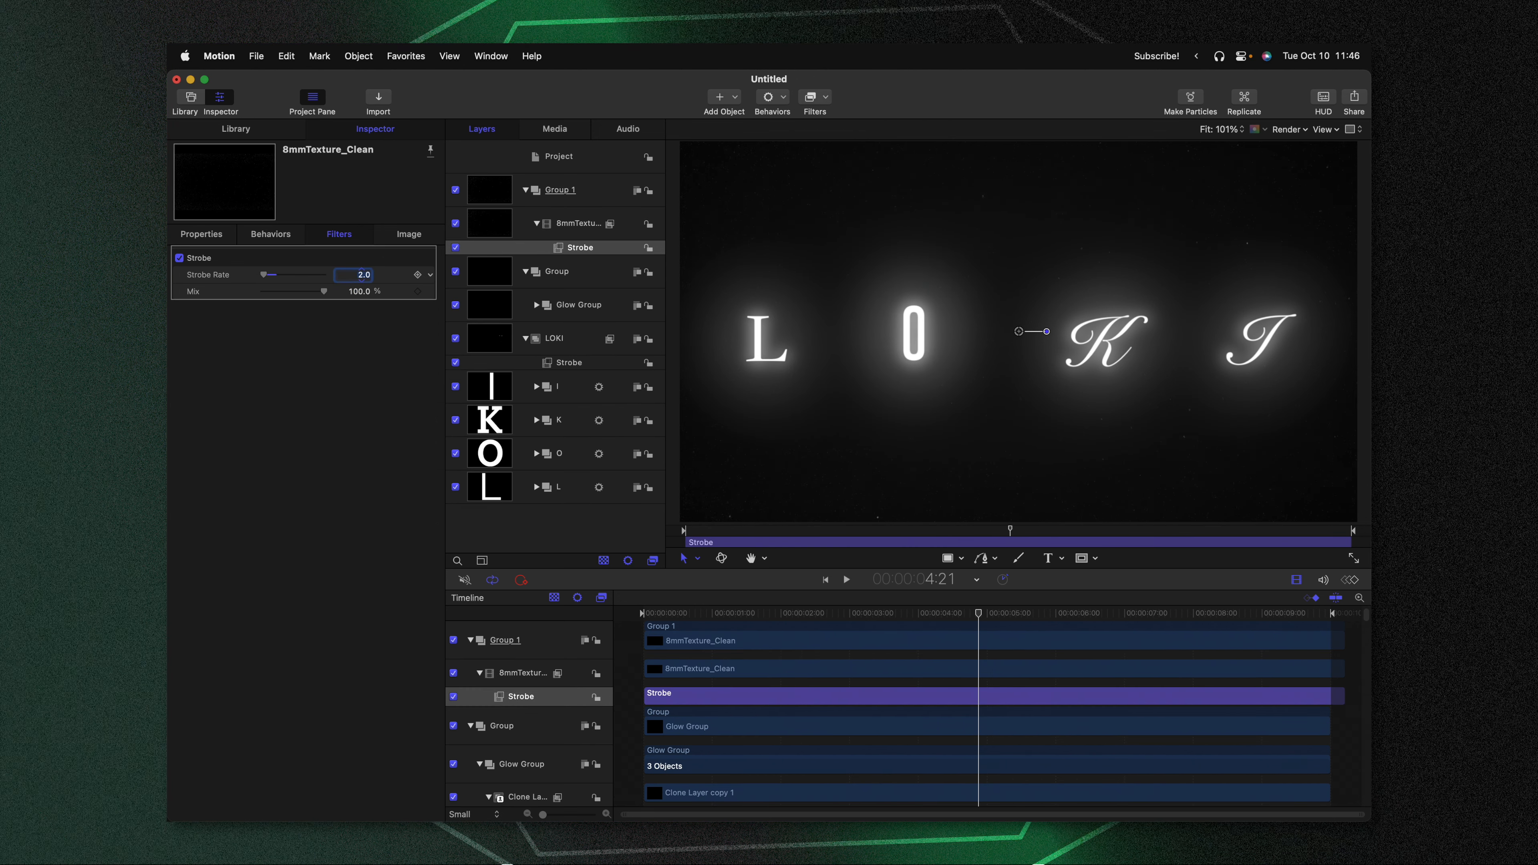
{"action": "left_click", "coordinate": [844, 579]}
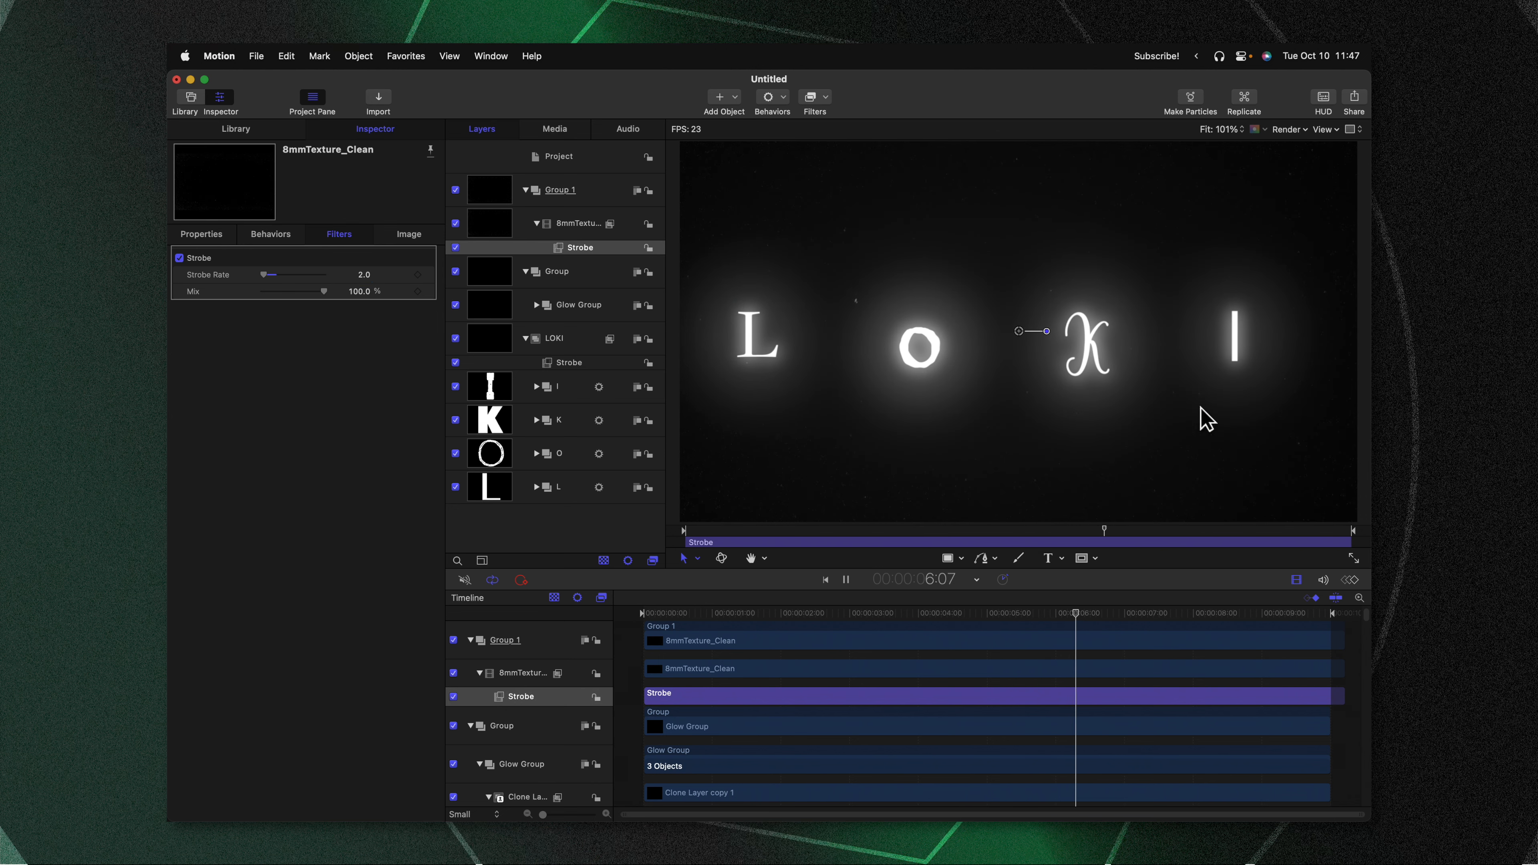
{"action": "left_click", "coordinate": [558, 271]}
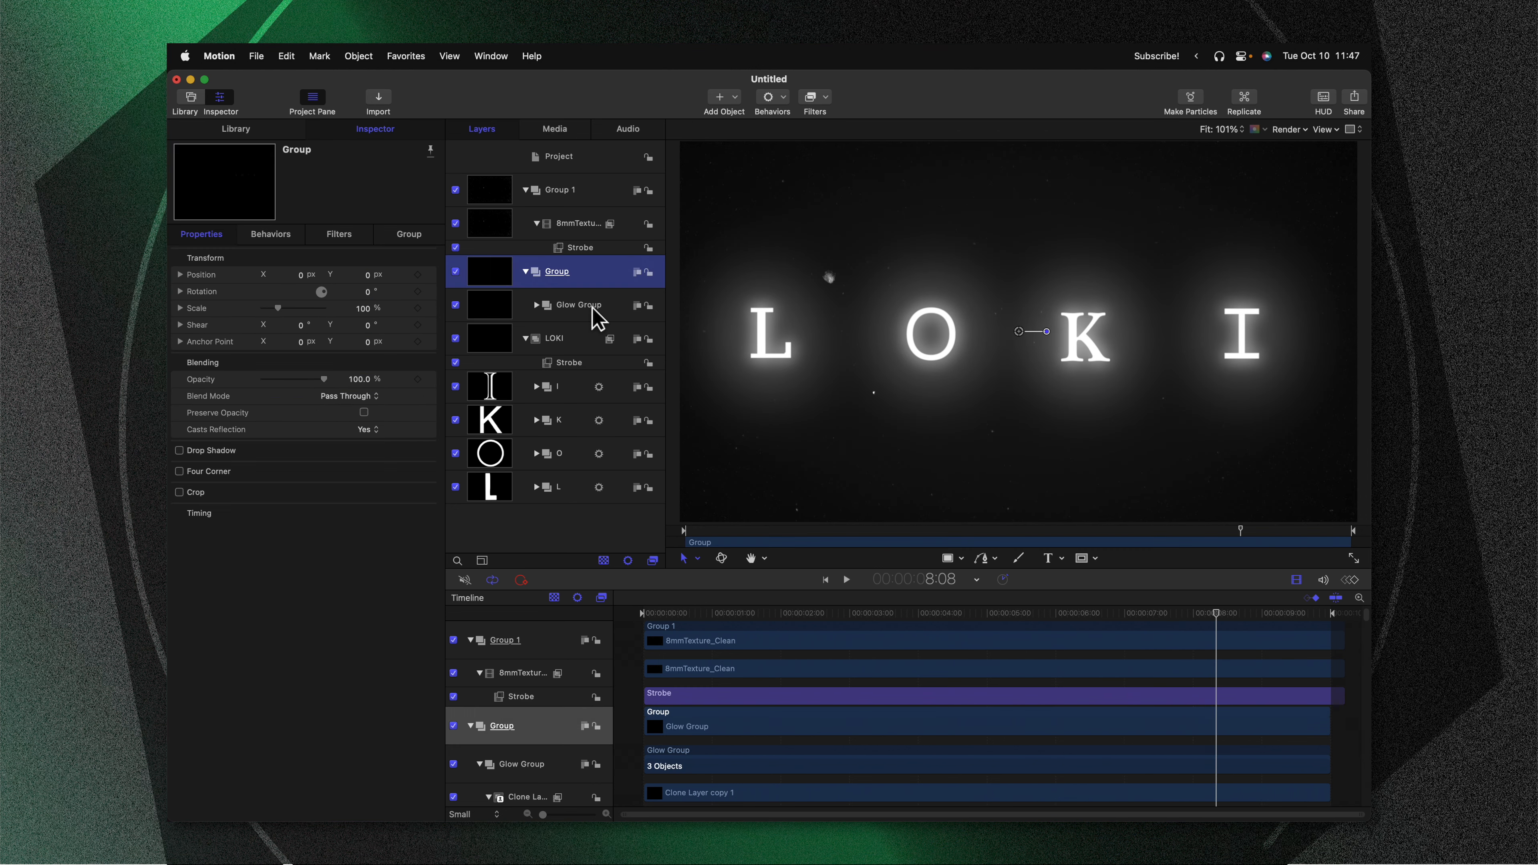
Apply Add Noise to the Glow Group as monochrome Gaussian film grain at about 54% mix and preview.
{"action": "left_click", "coordinate": [827, 97]}
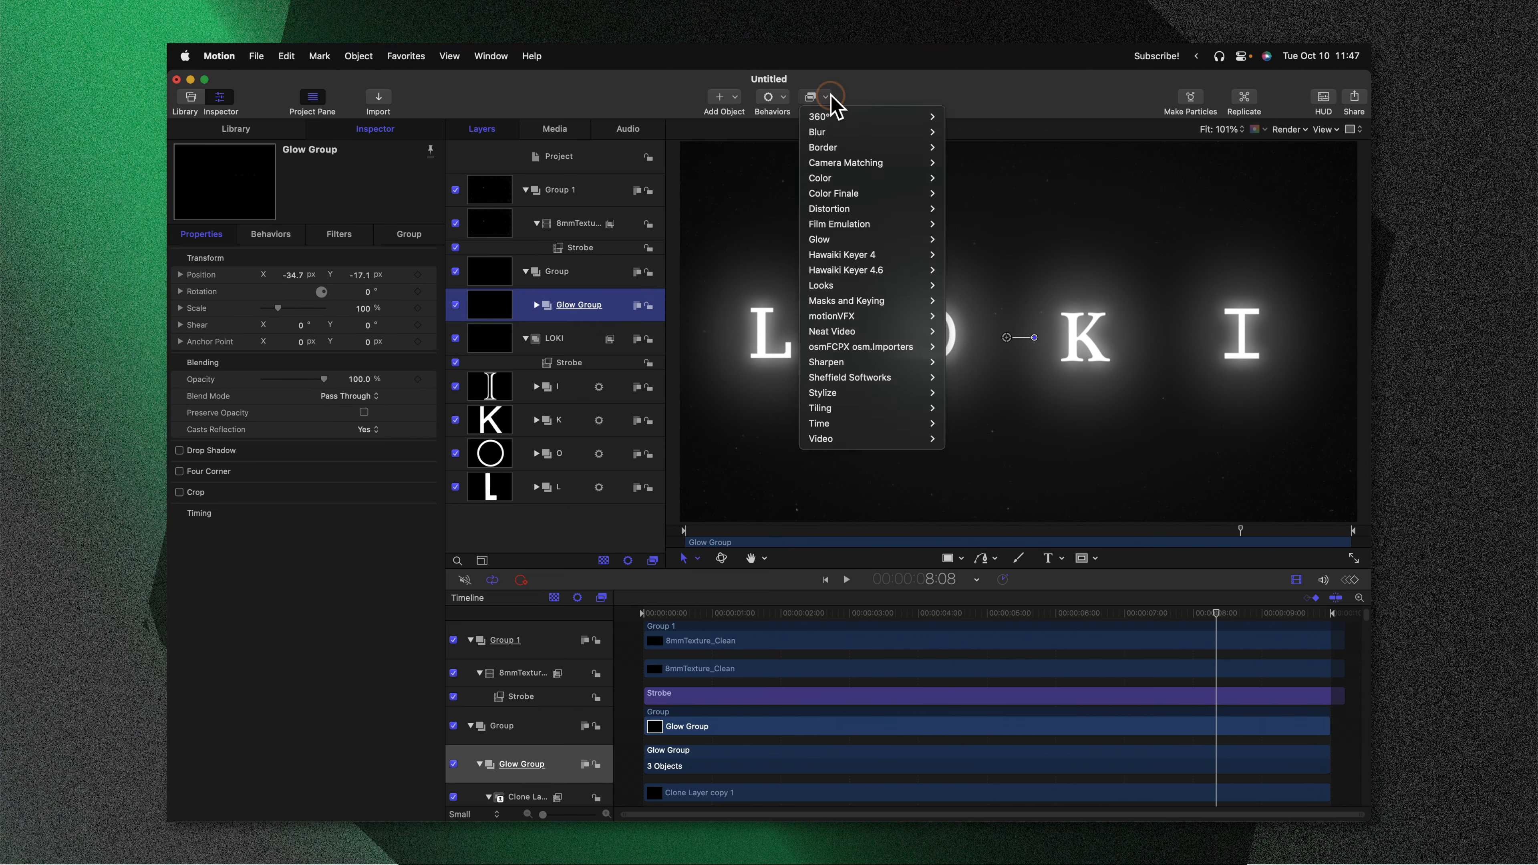
{"action": "mouse_move", "coordinate": [826, 393]}
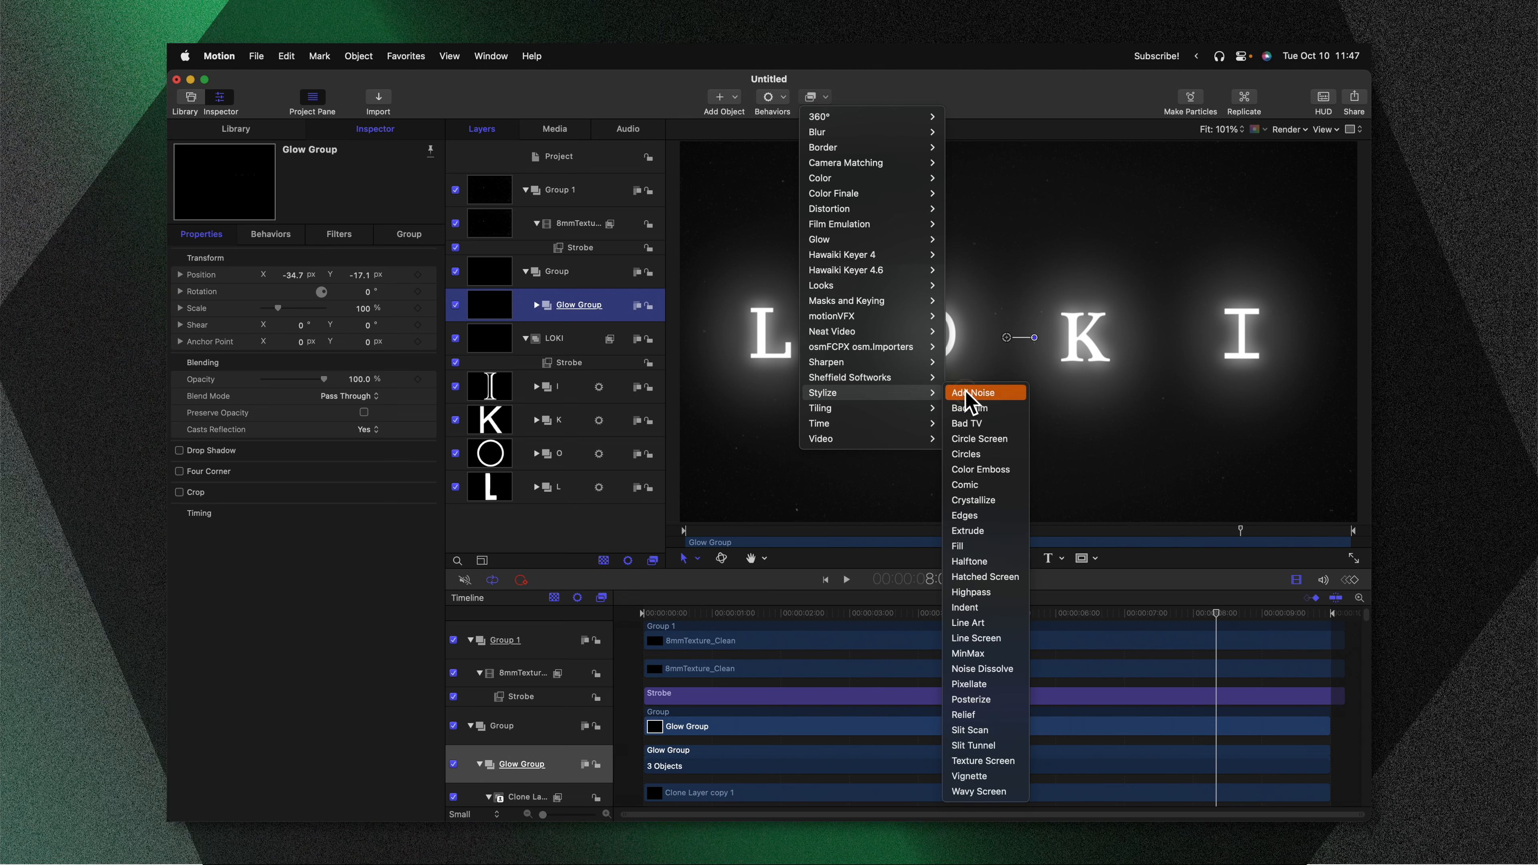
{"action": "left_click", "coordinate": [972, 393]}
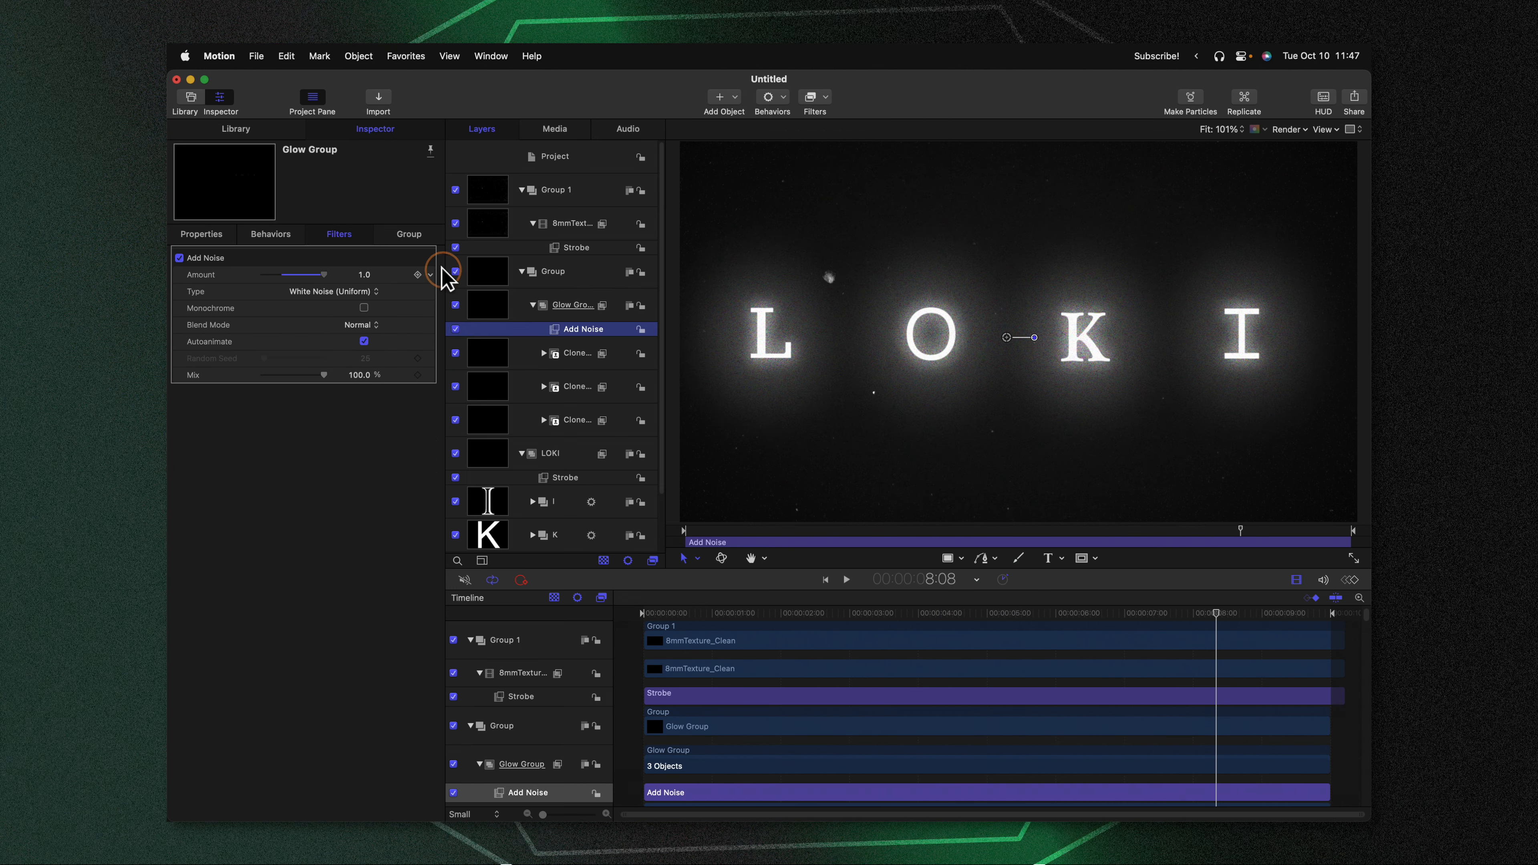
{"action": "mouse_move", "coordinate": [371, 316]}
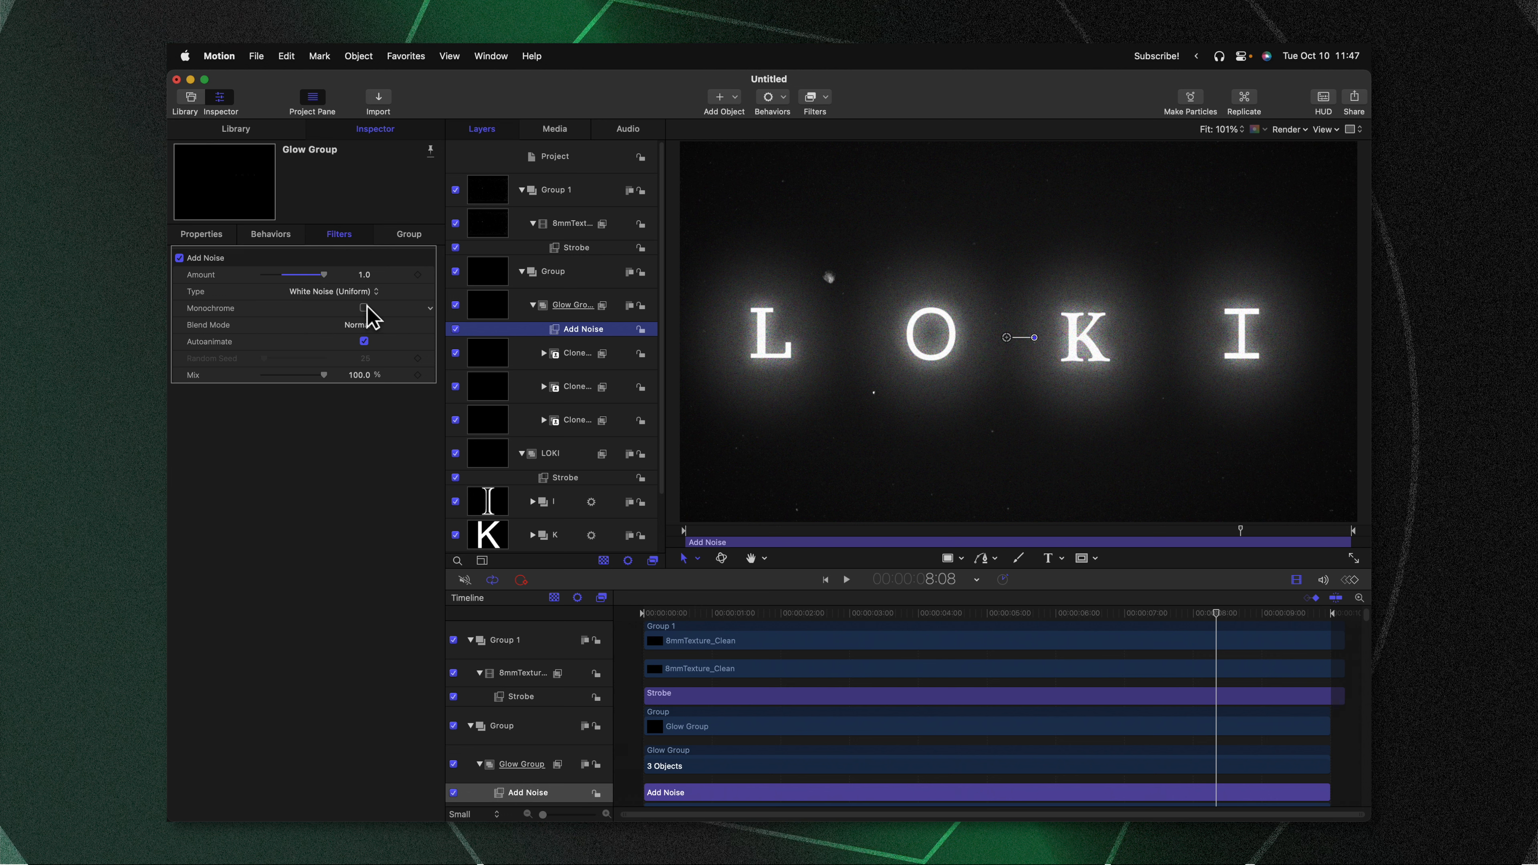
{"action": "left_click", "coordinate": [351, 292]}
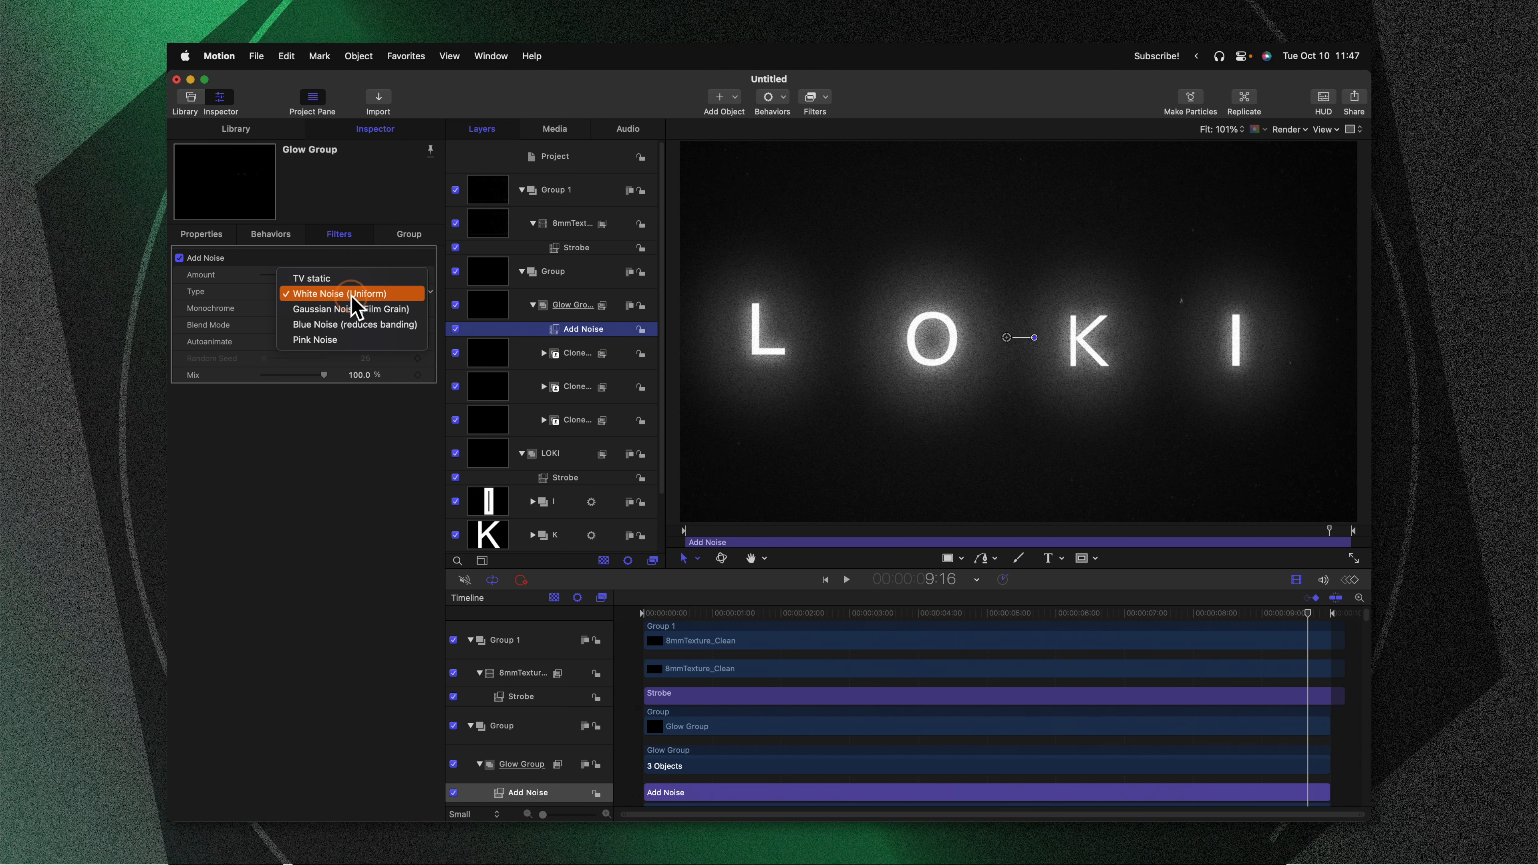
{"action": "left_click", "coordinate": [342, 308]}
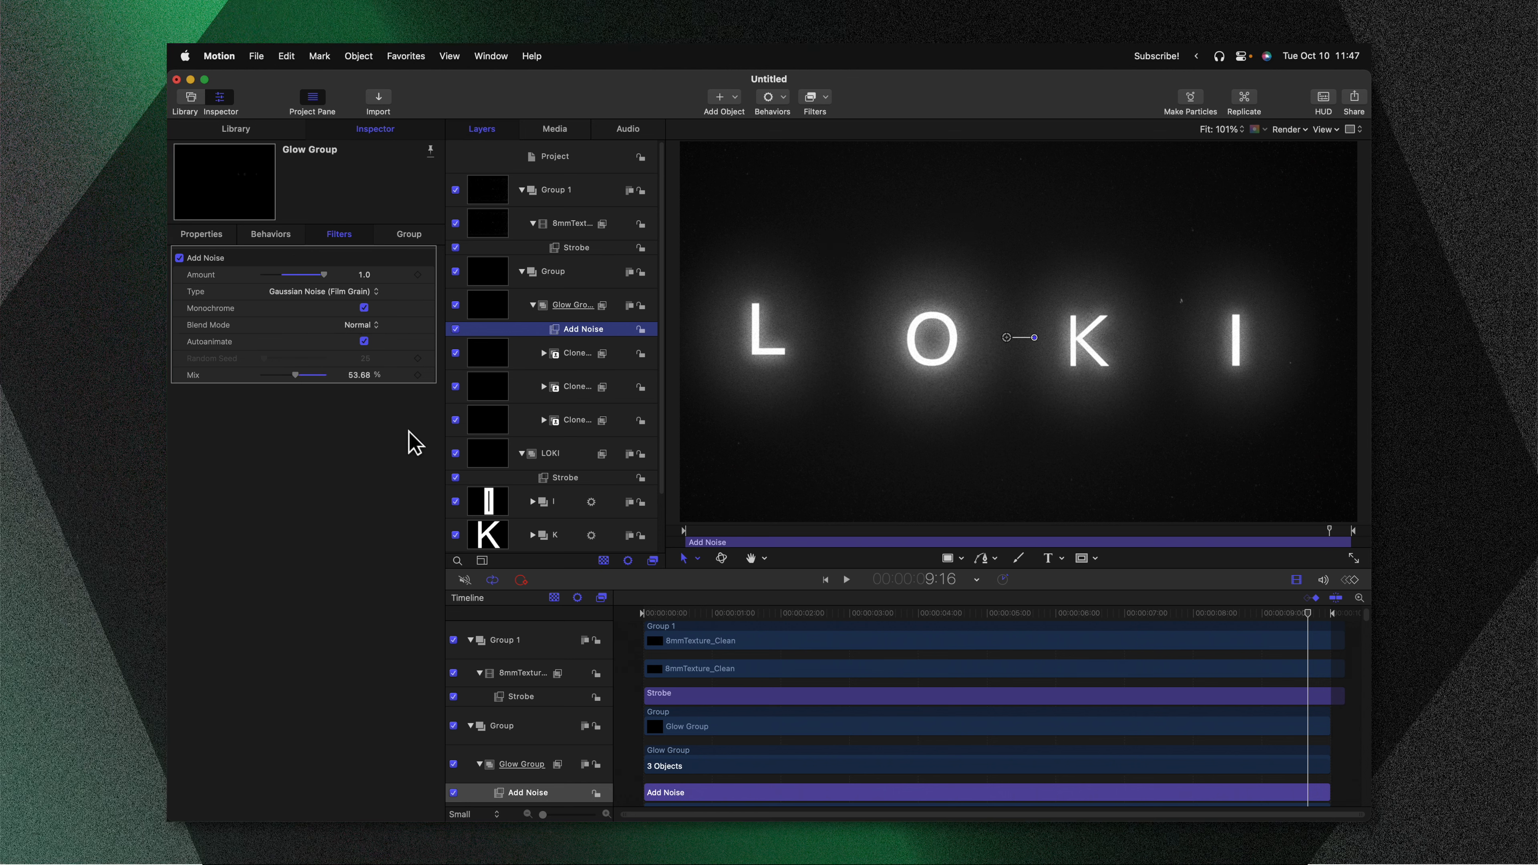
{"action": "left_click", "coordinate": [845, 578]}
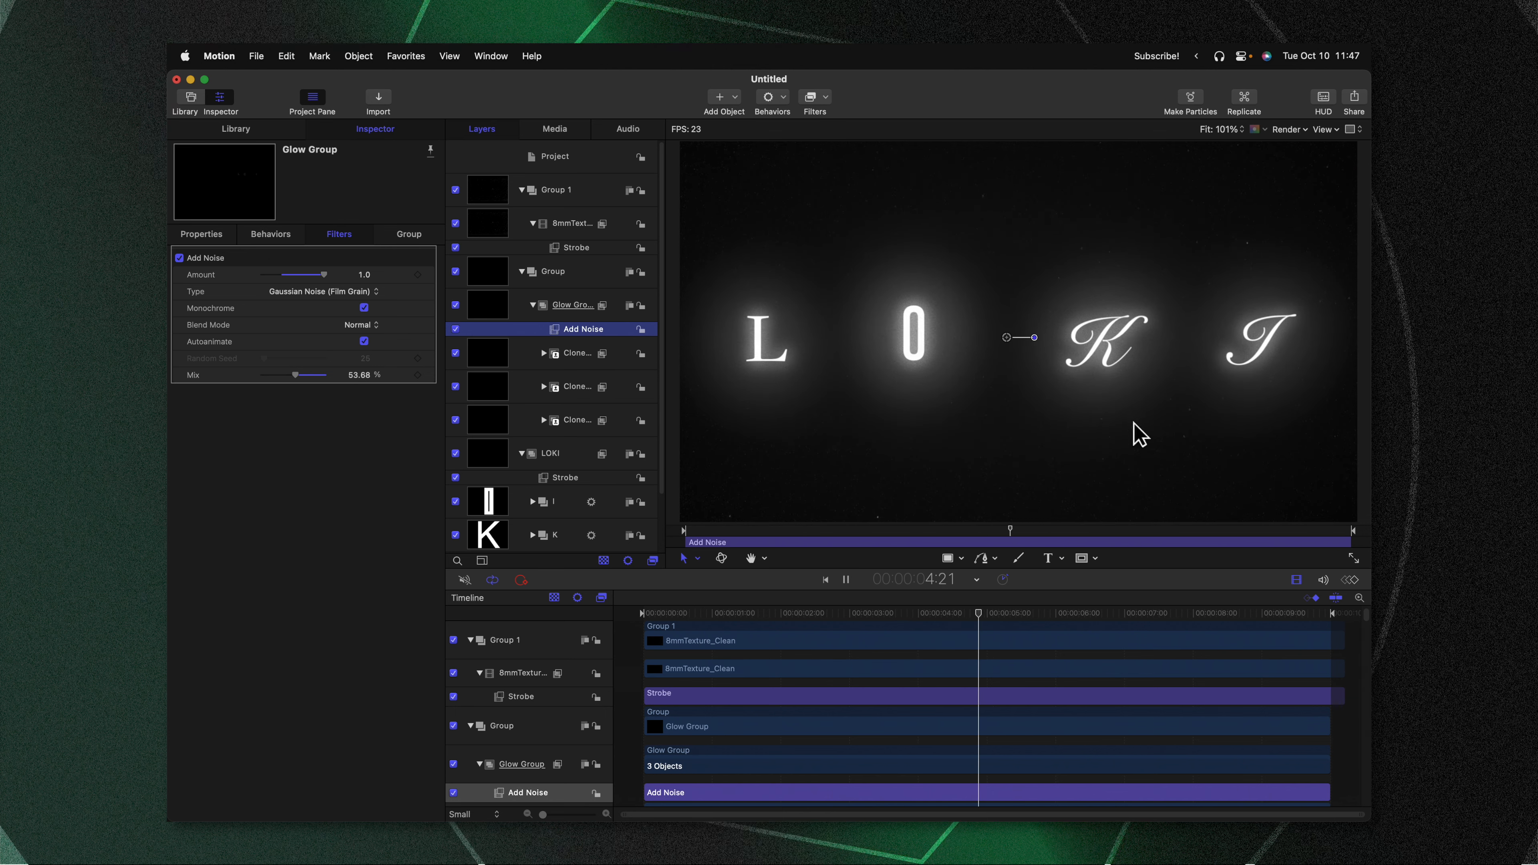
{"action": "left_click", "coordinate": [550, 453]}
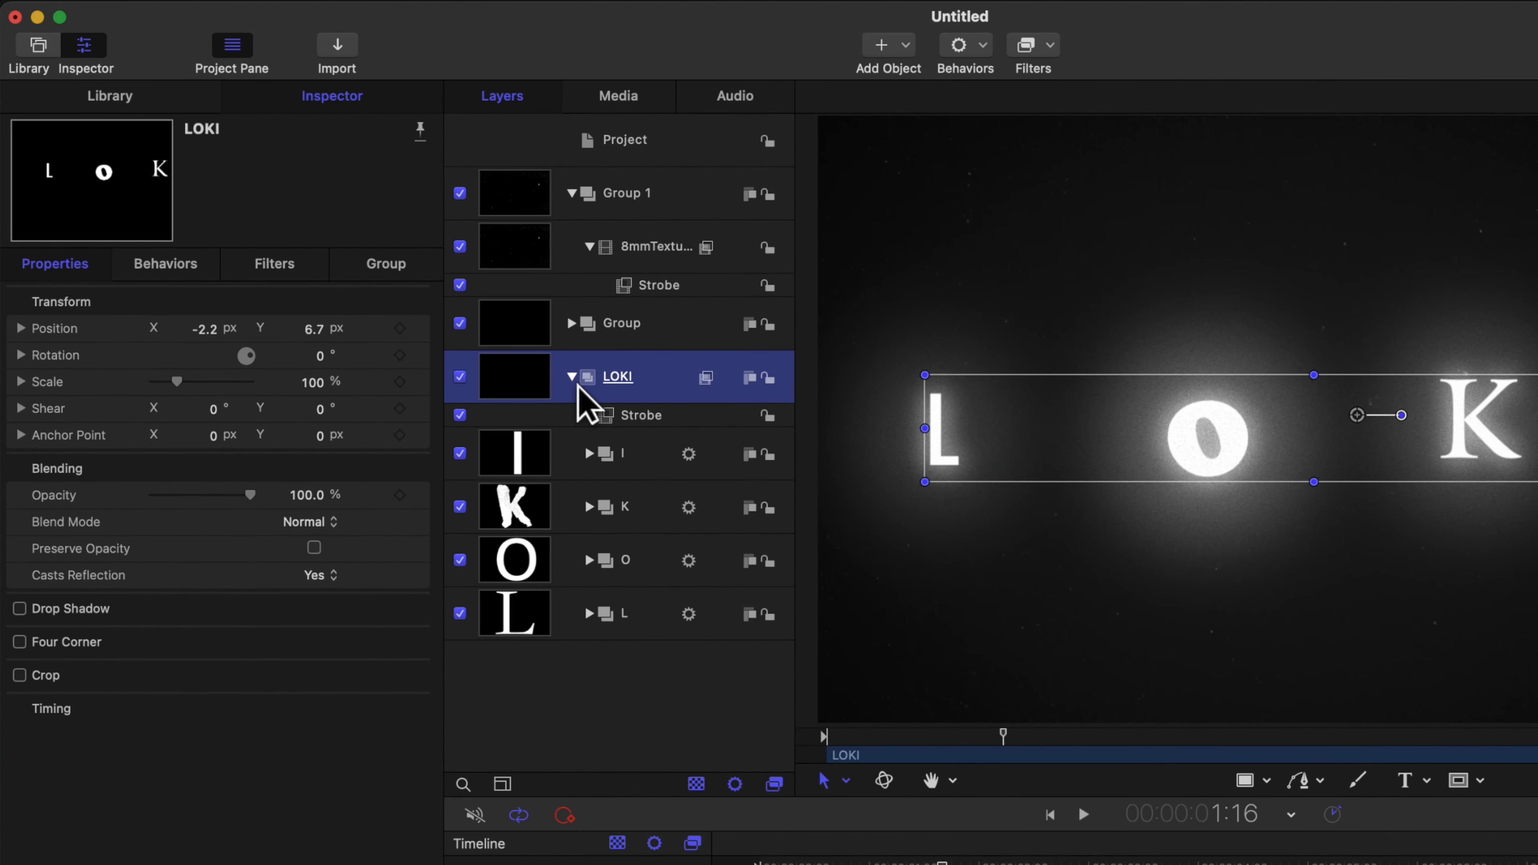
Apply a Fill filter to the LOKI group and bring up the Colors window for its colour.
{"action": "left_click", "coordinate": [1026, 44]}
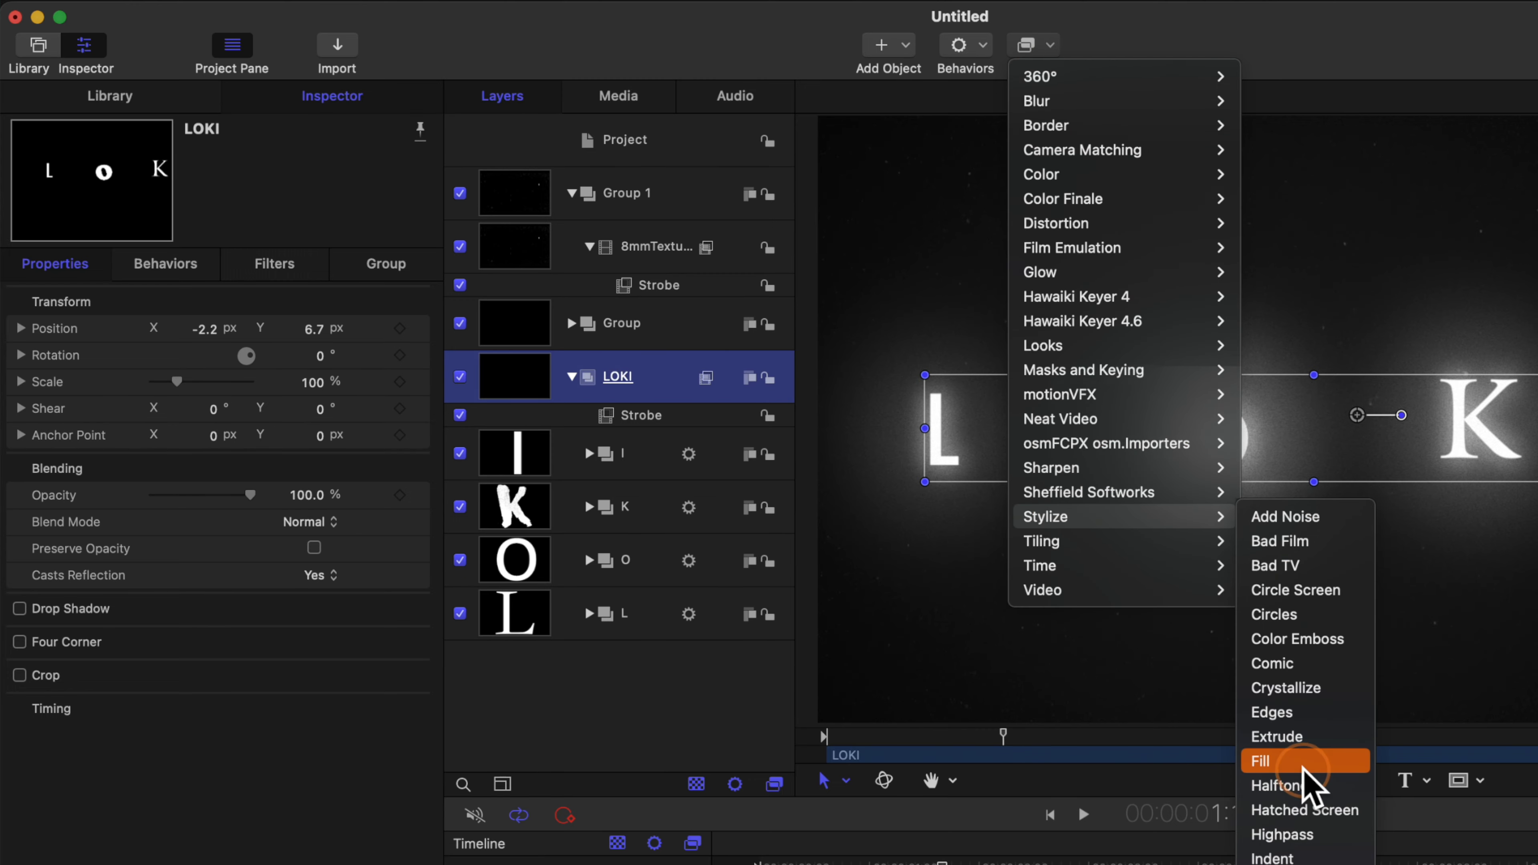
{"action": "left_click", "coordinate": [1259, 761]}
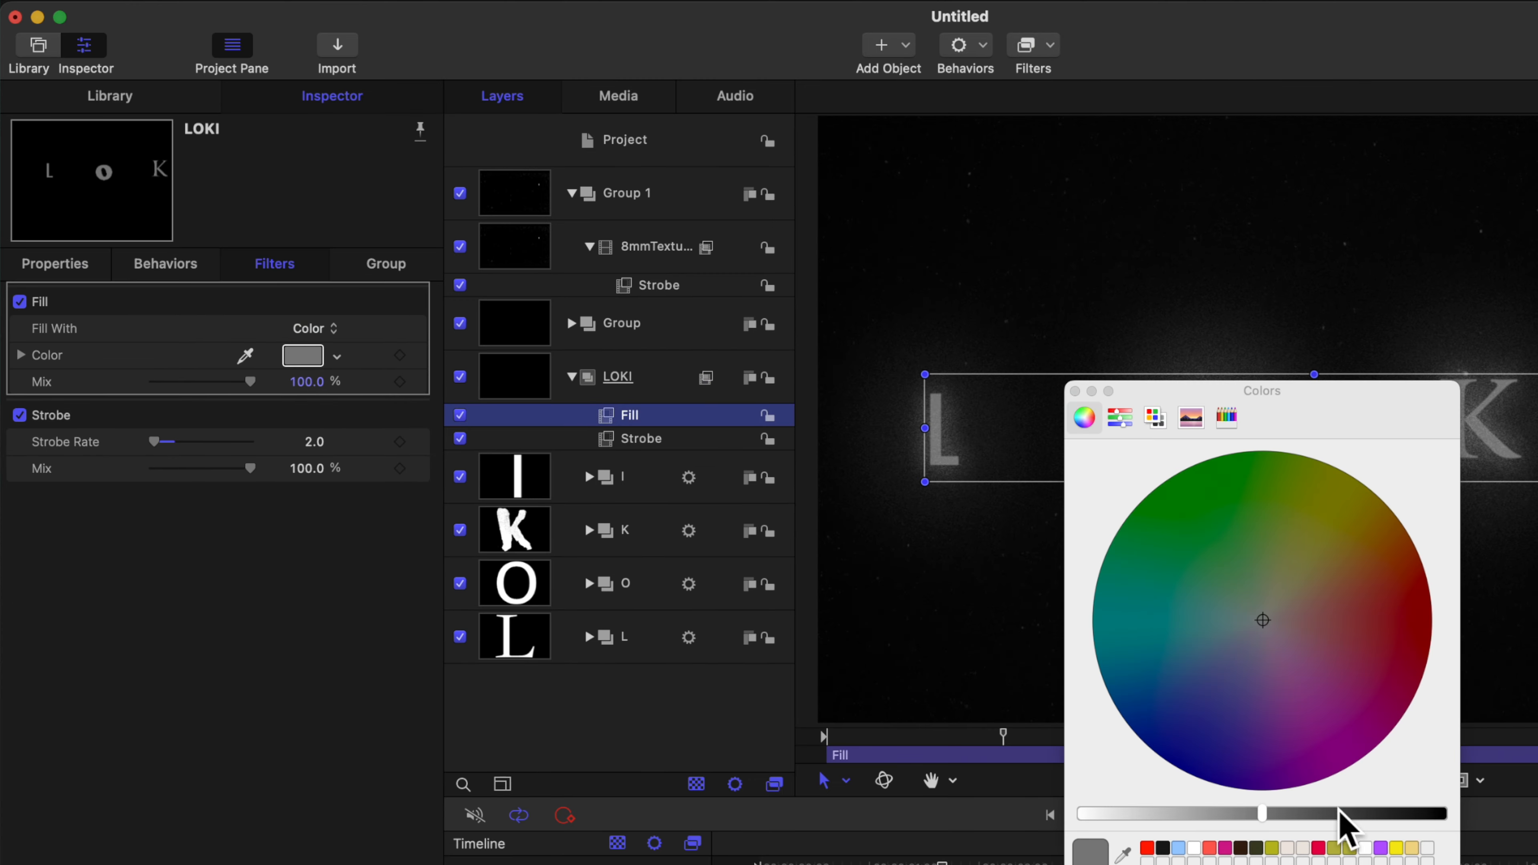